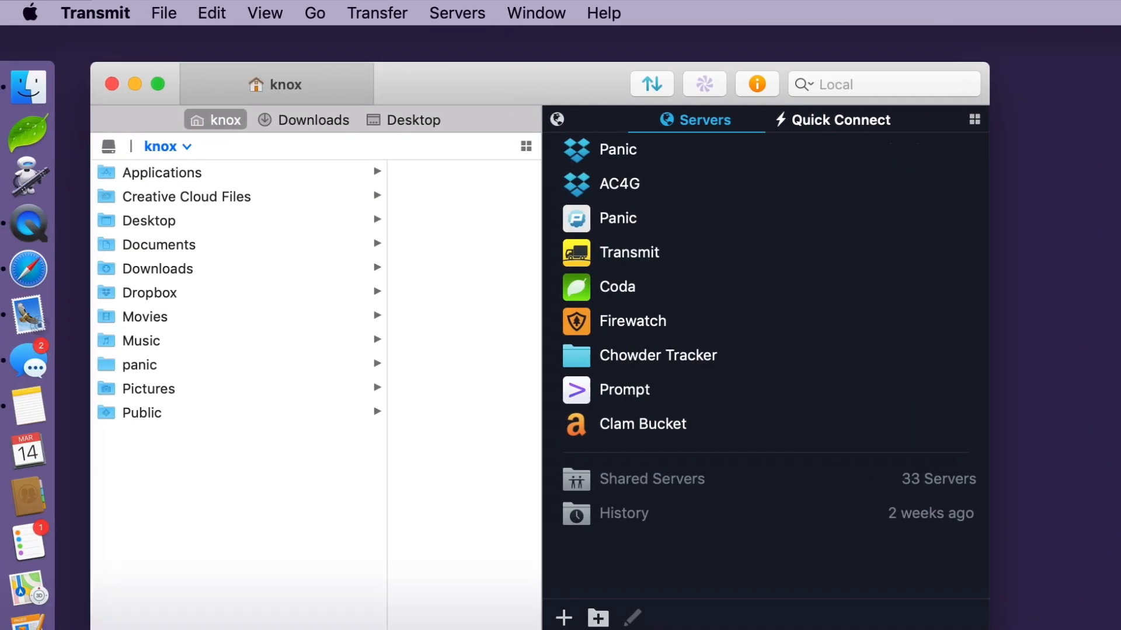
# - Open Transmit's Preferences from the Transmit menu
pyautogui.click(94, 13)
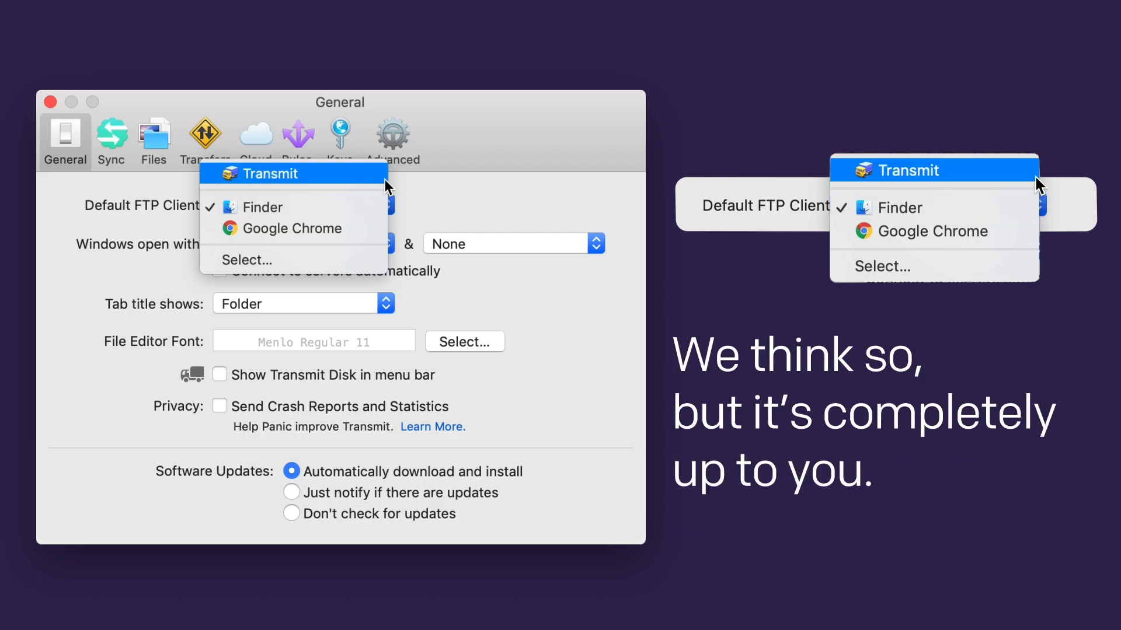
# - Set Transmit as default FTP client; windows open with Panic and Souper Hero
pyautogui.click(269, 174)
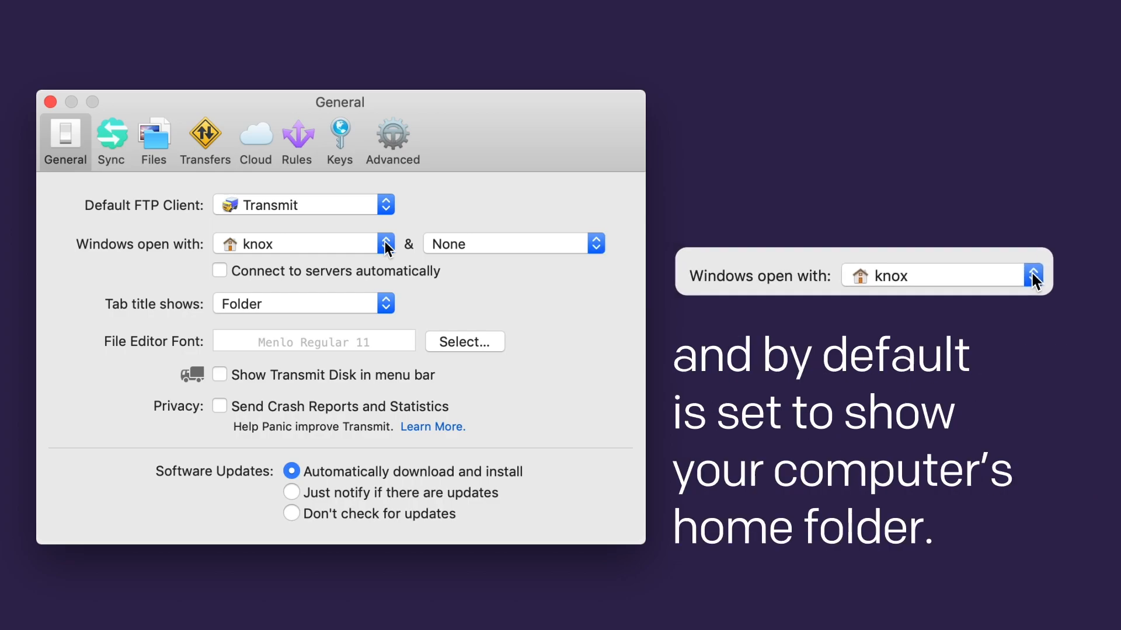
pyautogui.click(385, 243)
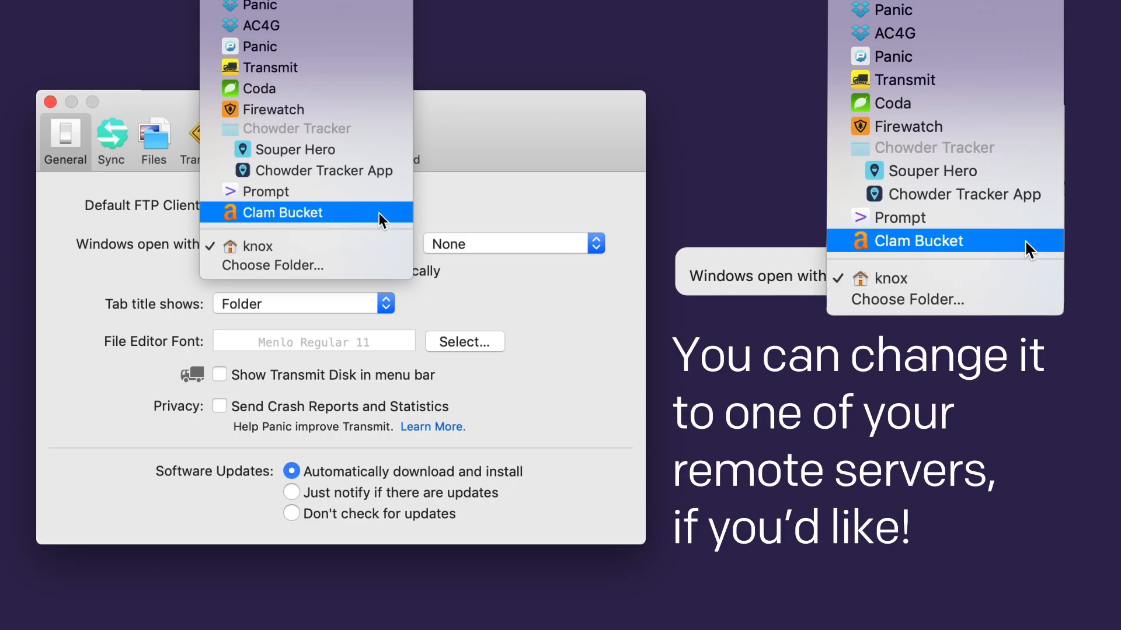
pyautogui.moveTo(385, 57)
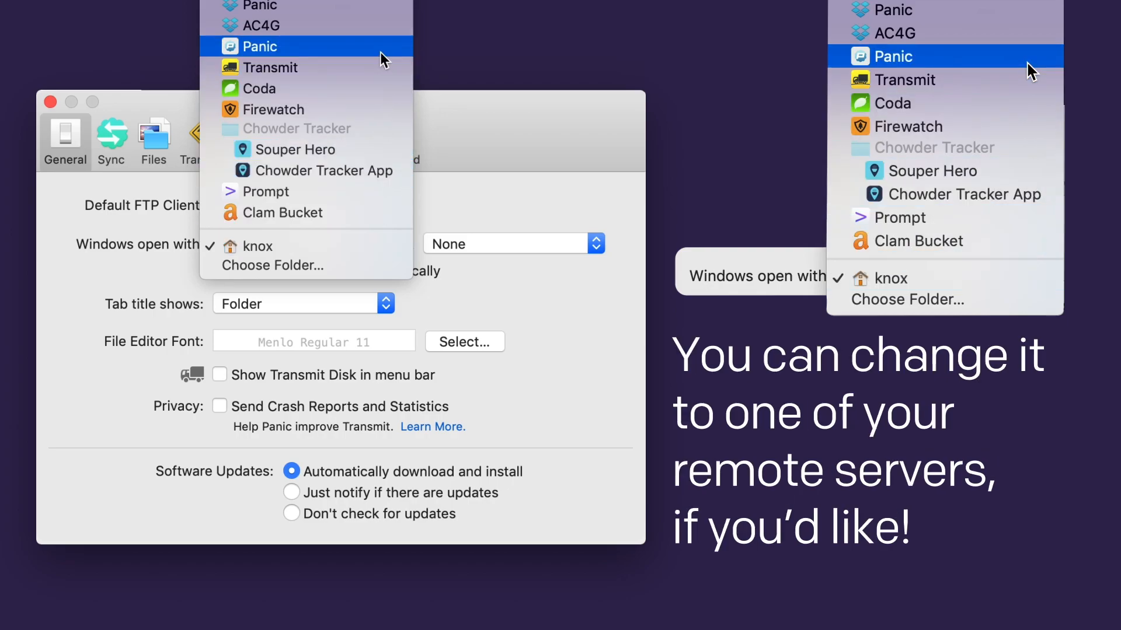
pyautogui.click(260, 46)
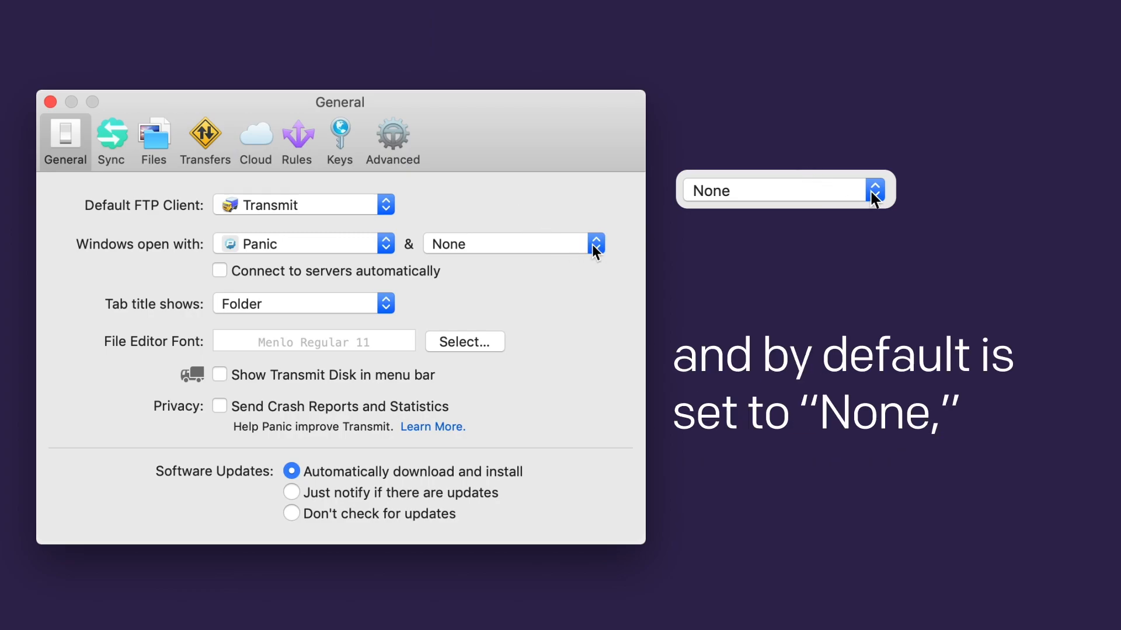
pyautogui.click(595, 243)
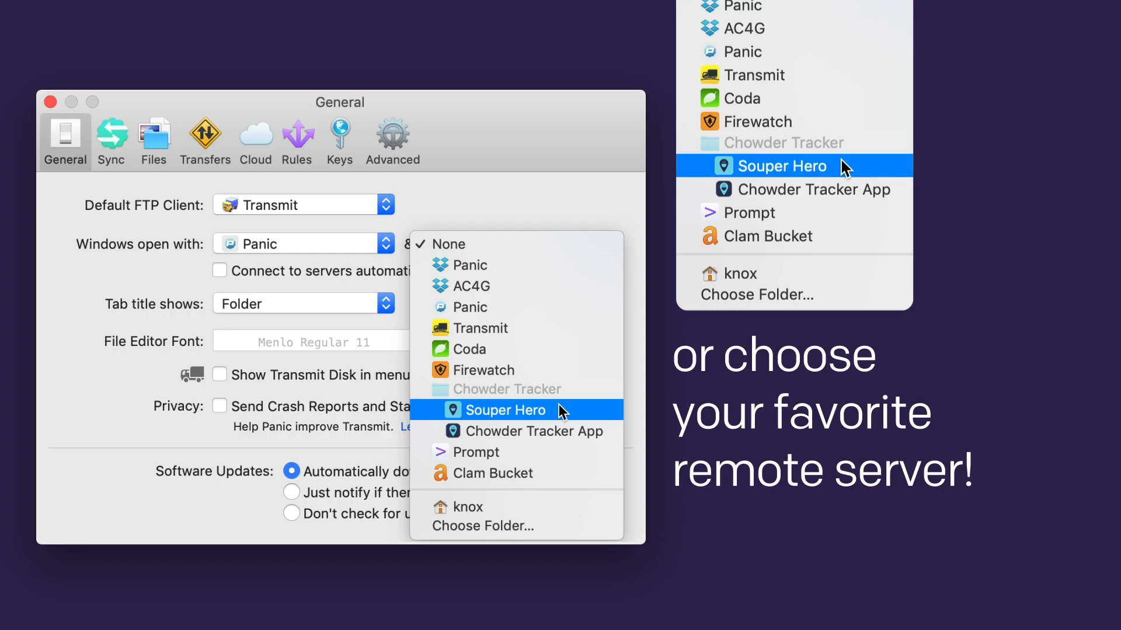
pyautogui.click(506, 411)
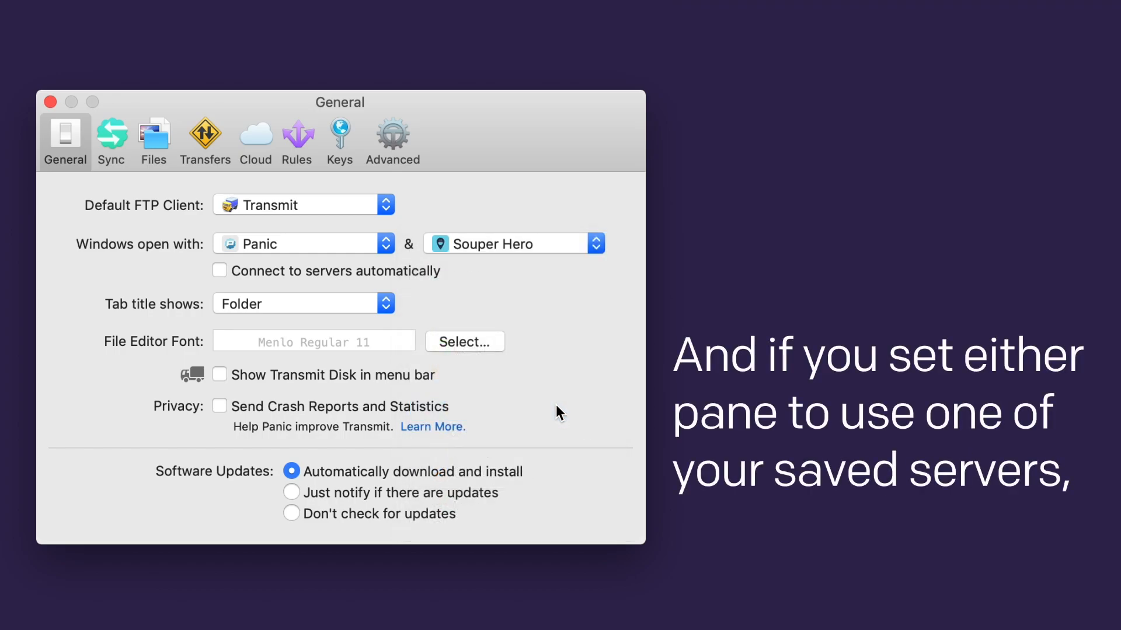
pyautogui.moveTo(291, 290)
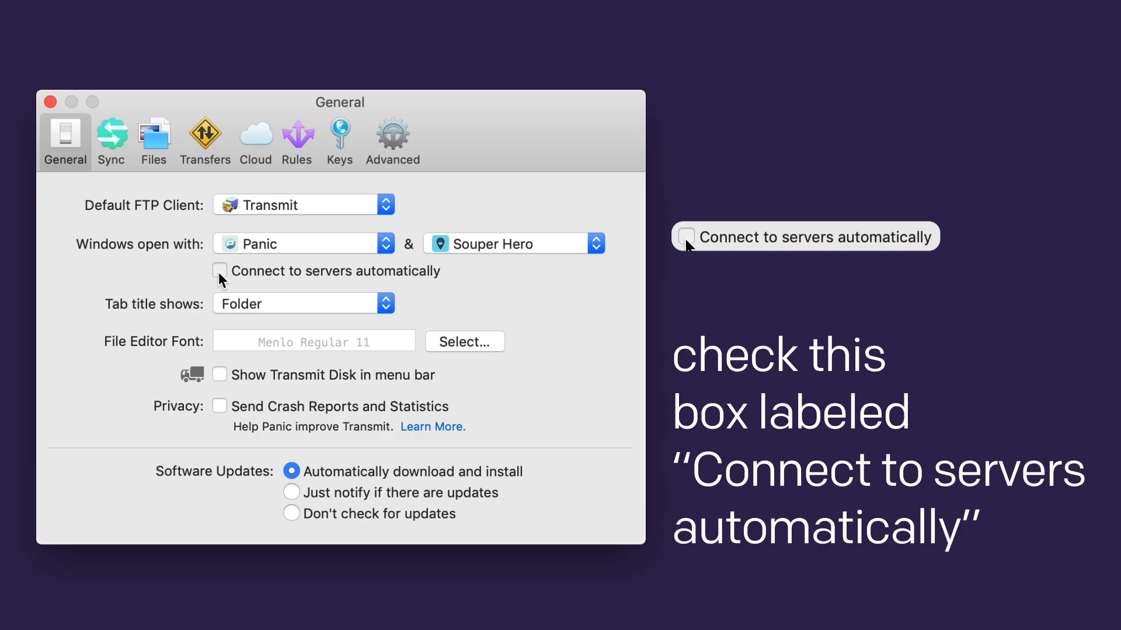
# - Enable auto-connect at launch, keep Folder tab titles, show Transmit Disk in menu bar
pyautogui.click(220, 270)
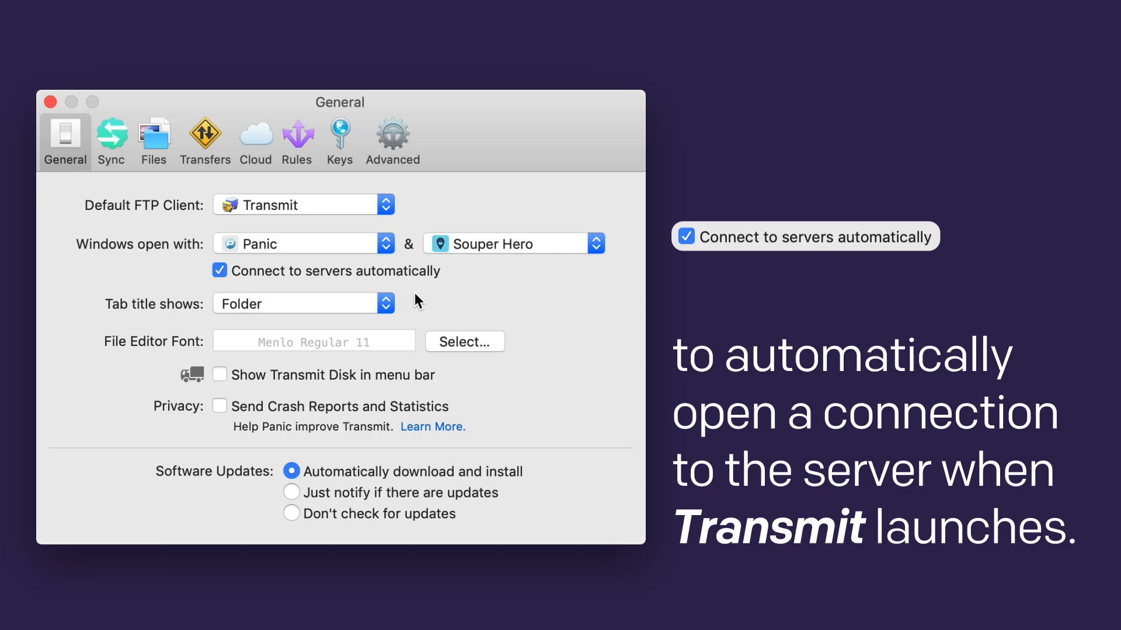
pyautogui.click(386, 303)
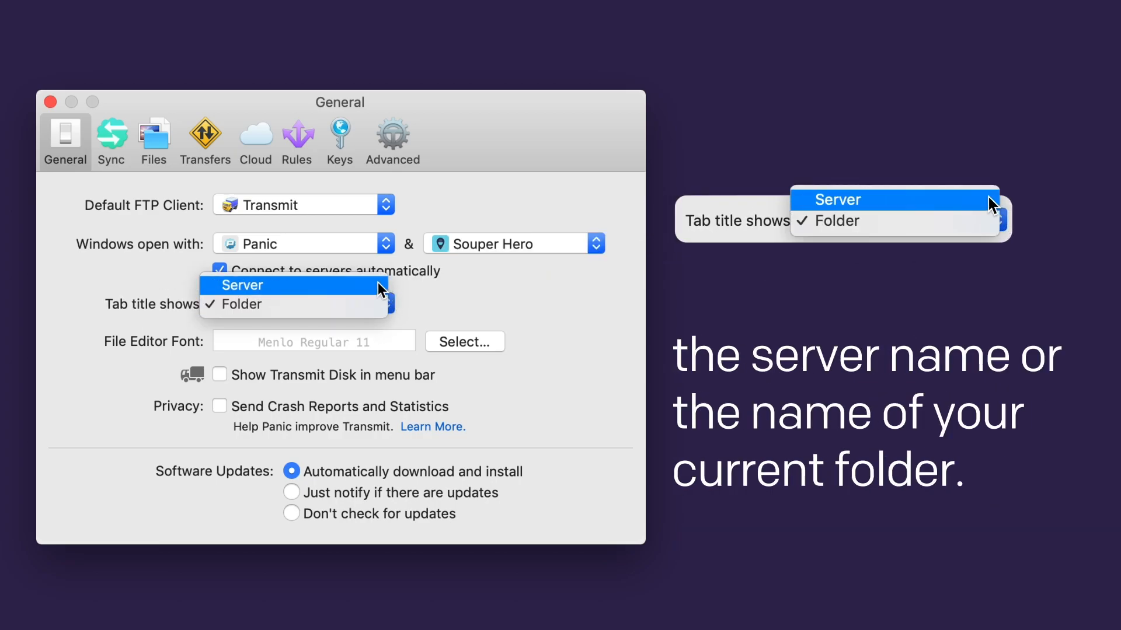
pyautogui.moveTo(361, 304)
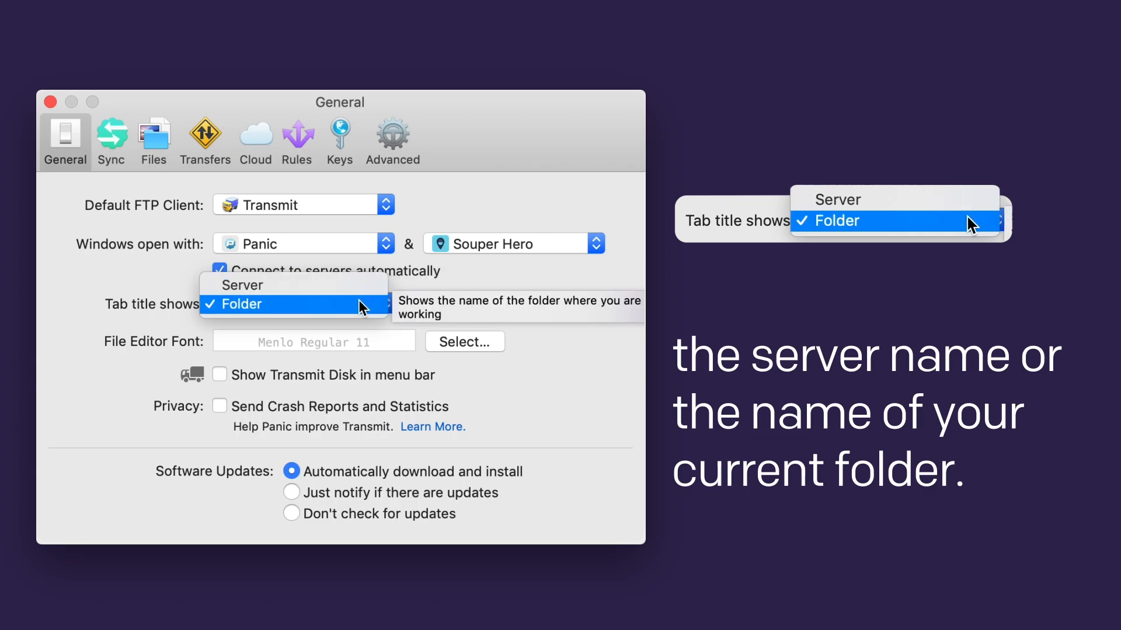
pyautogui.click(250, 304)
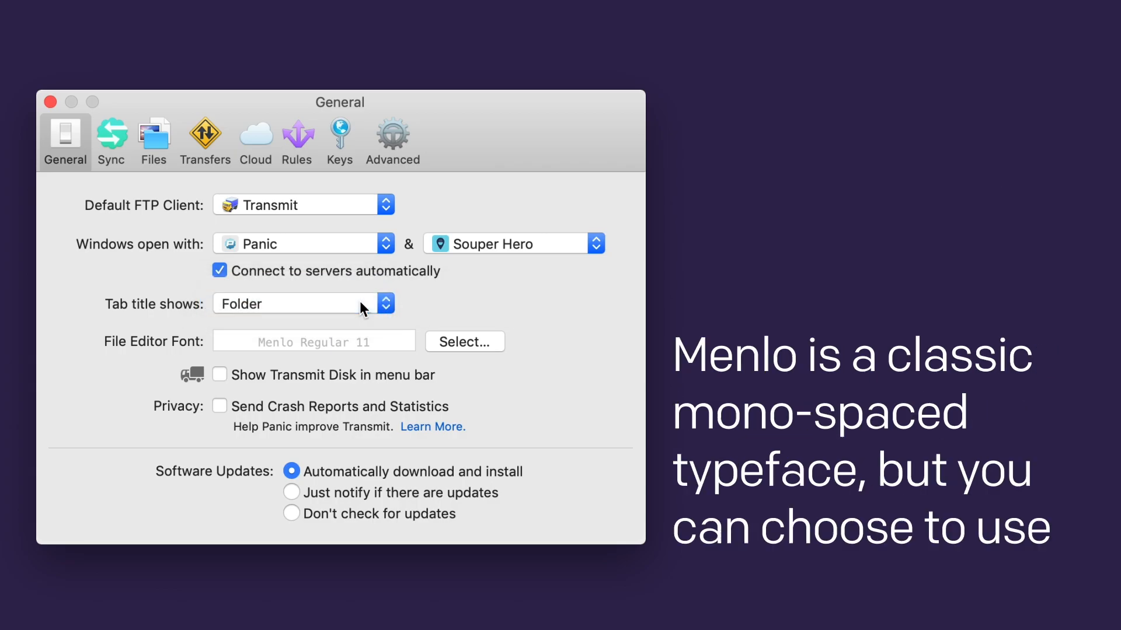
pyautogui.moveTo(471, 349)
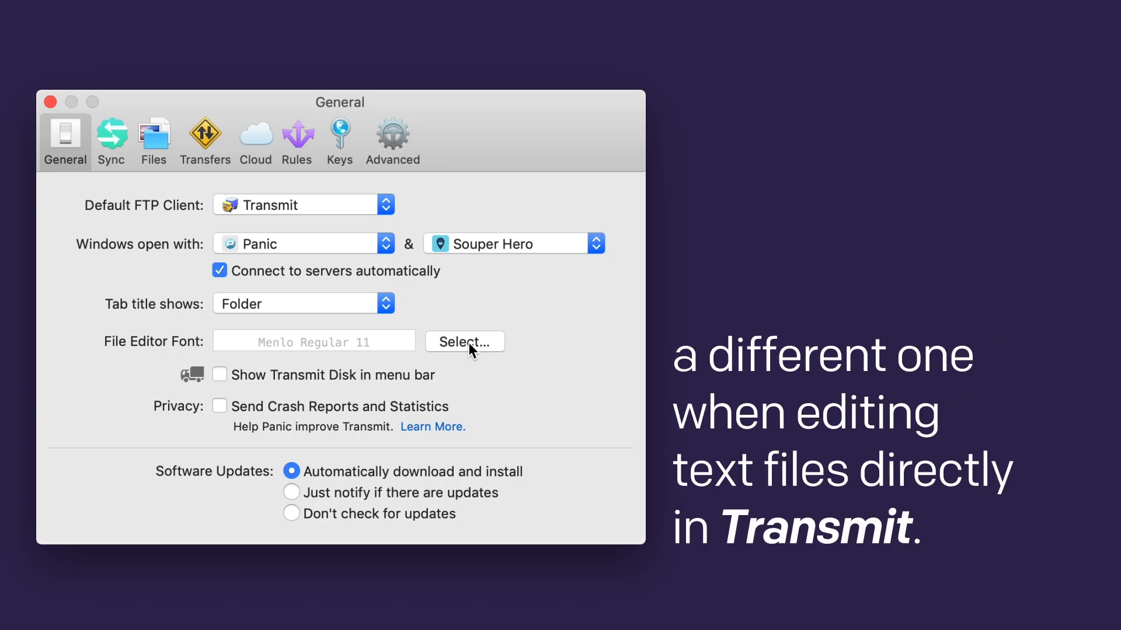
pyautogui.click(464, 341)
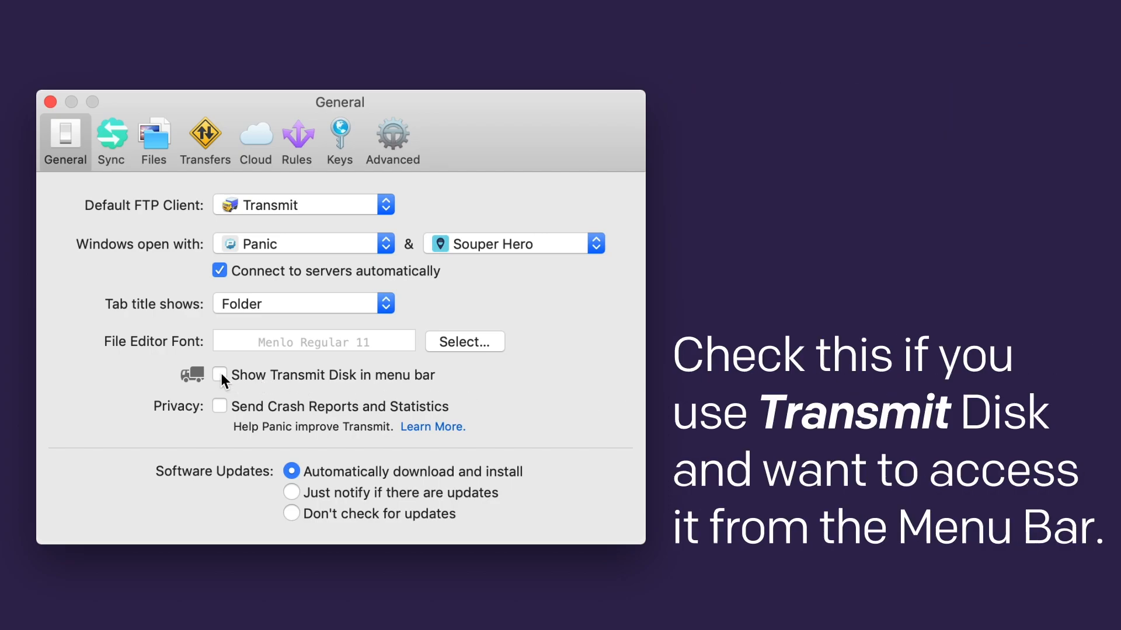
pyautogui.click(219, 375)
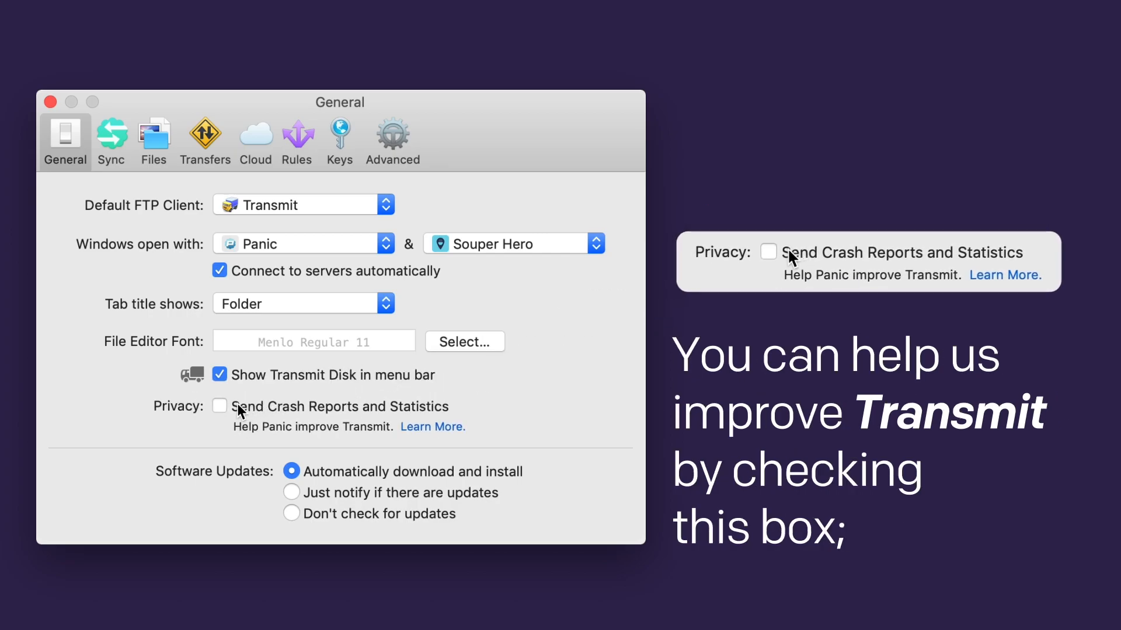
# - Enable crash reports and statistics, keeping updates set to download and install automatically
pyautogui.click(219, 406)
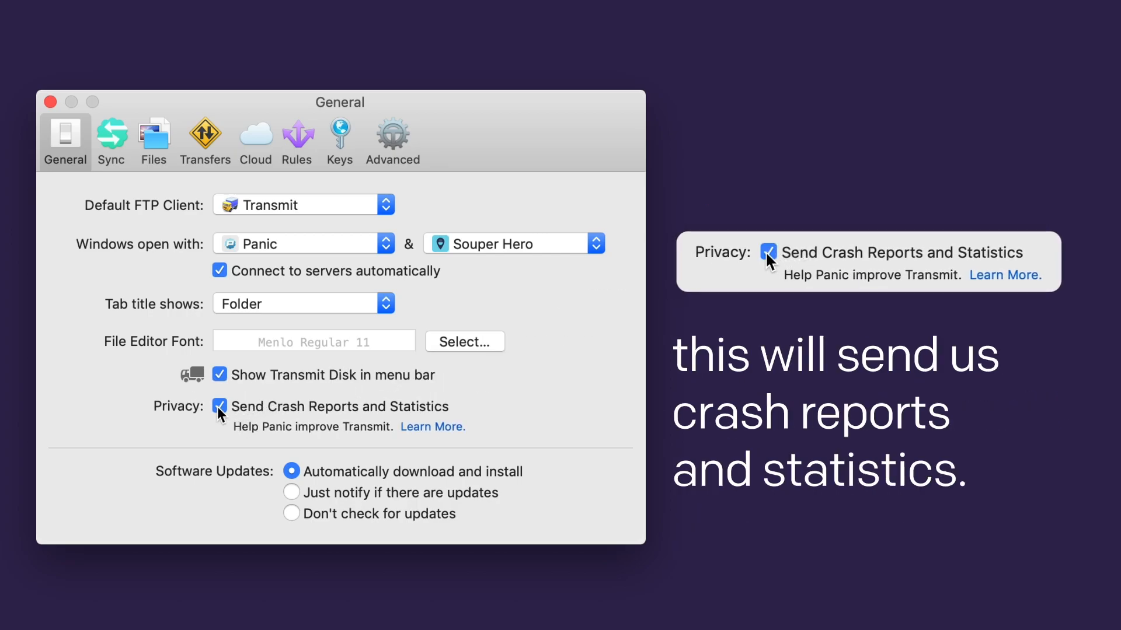
pyautogui.moveTo(397, 442)
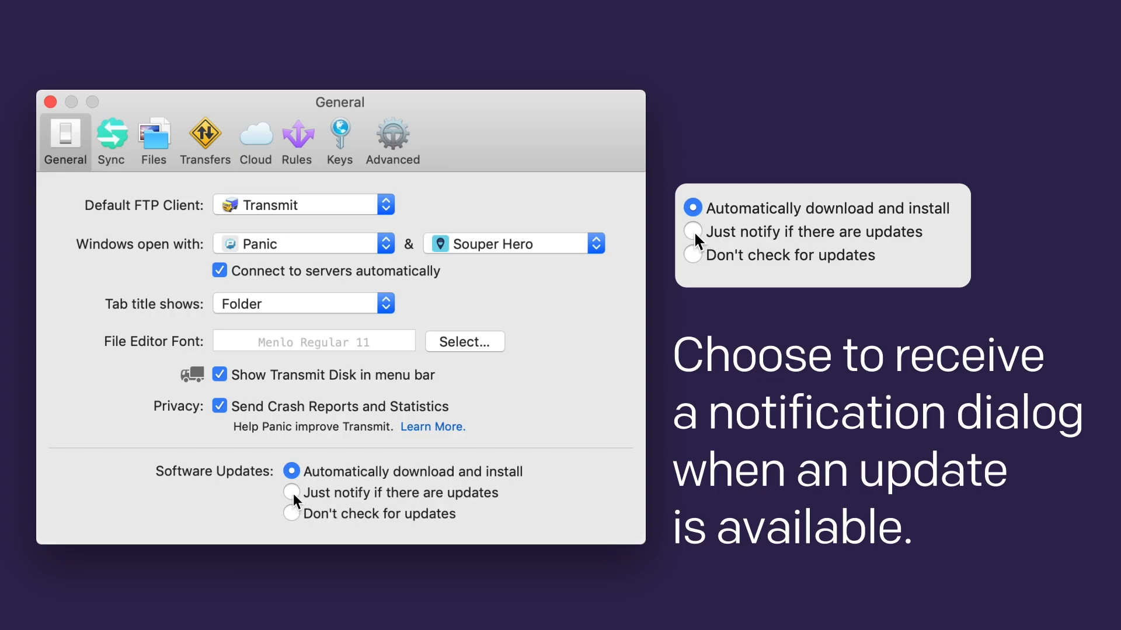
pyautogui.click(290, 493)
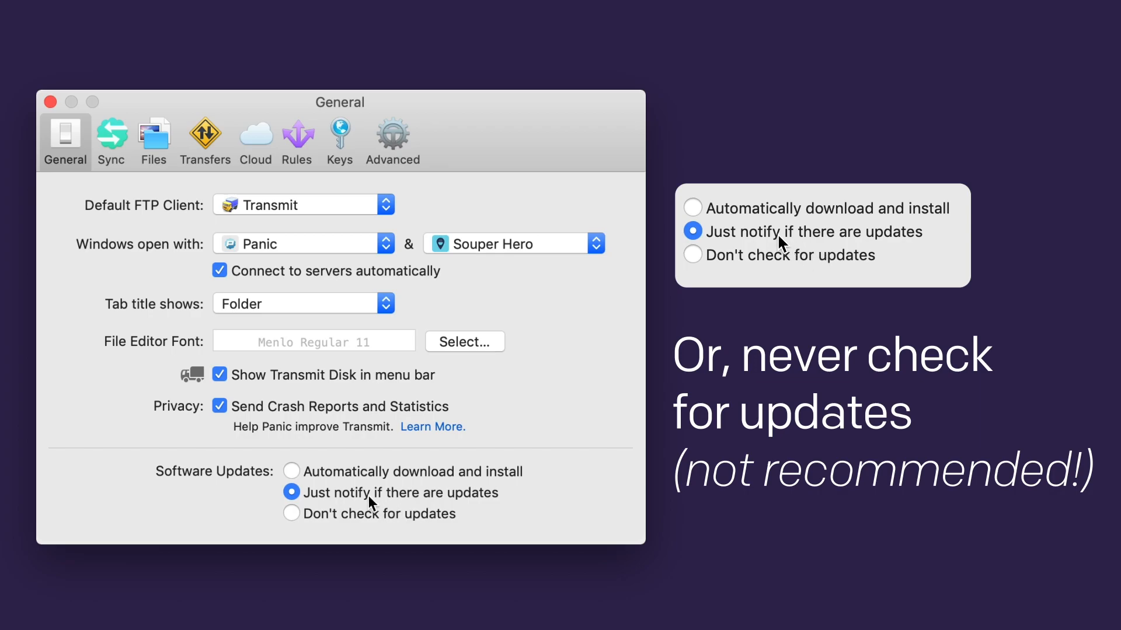
pyautogui.click(291, 471)
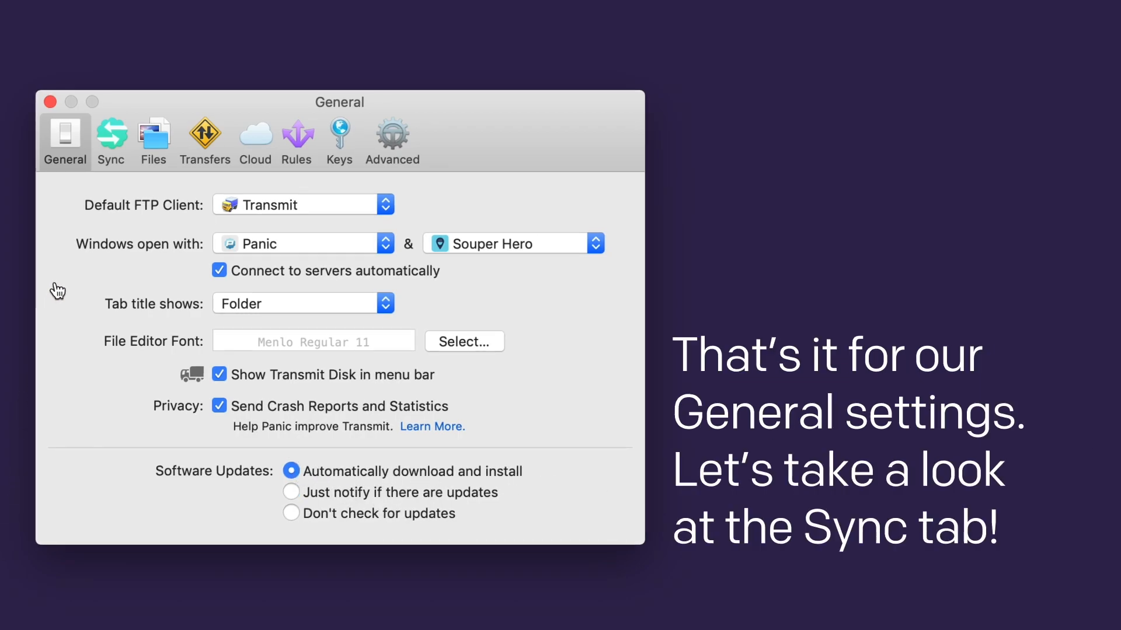
pyautogui.click(111, 133)
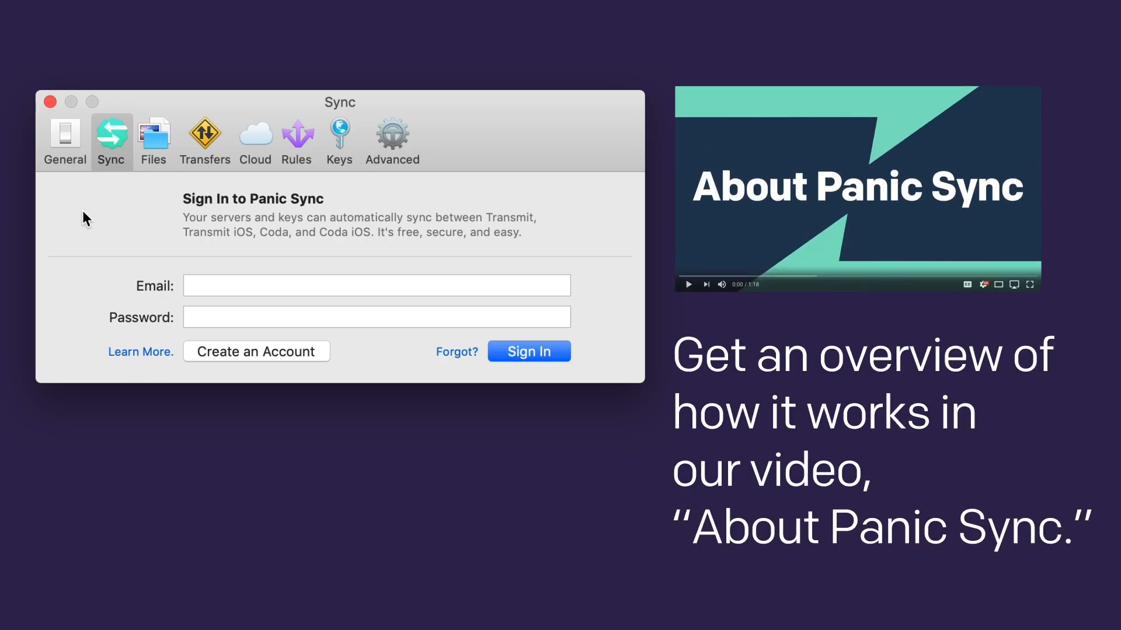
pyautogui.click(376, 286)
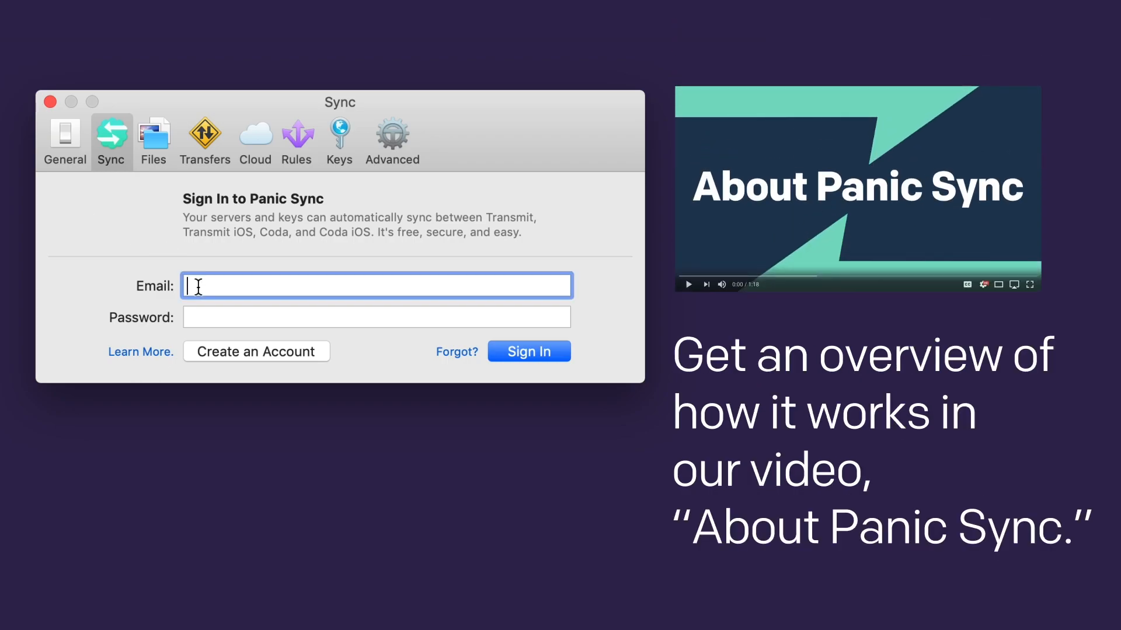
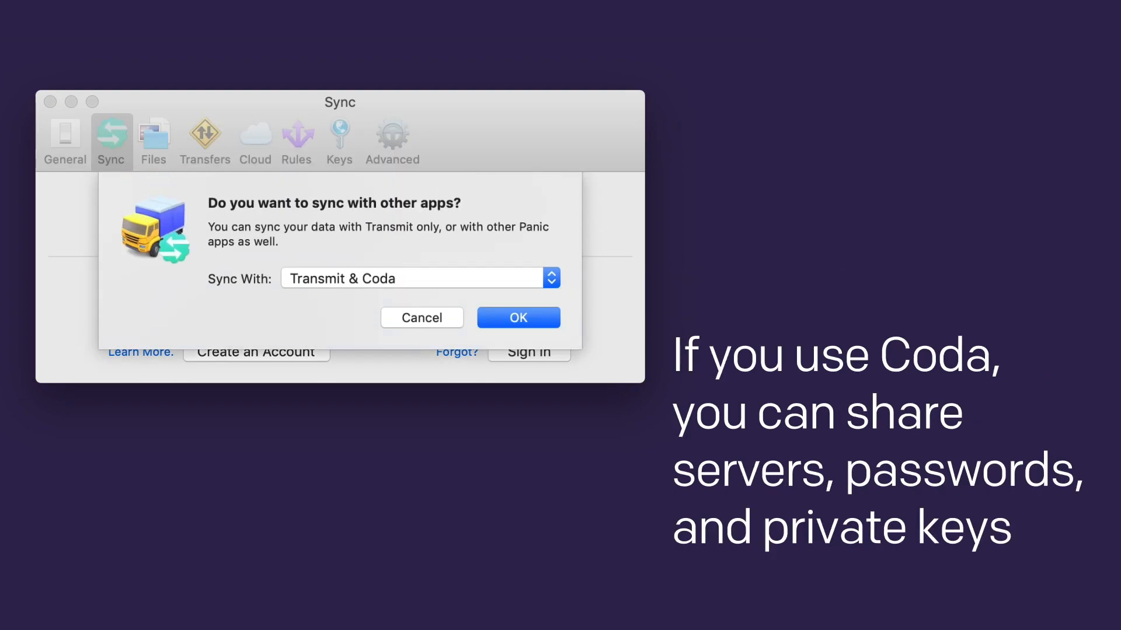
pyautogui.click(551, 278)
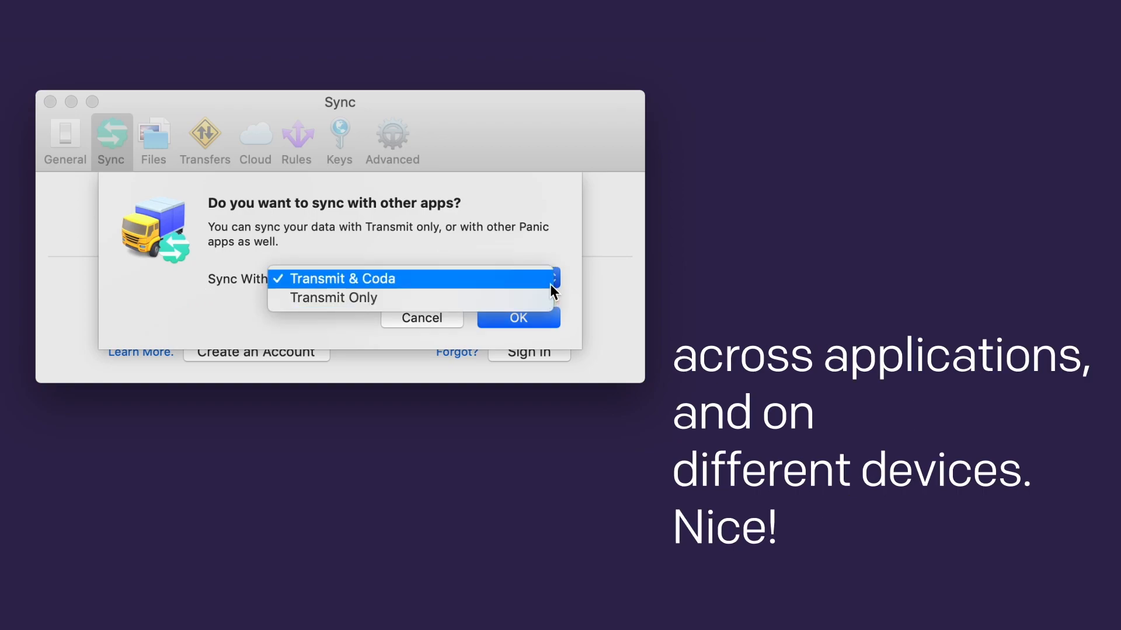
pyautogui.click(342, 279)
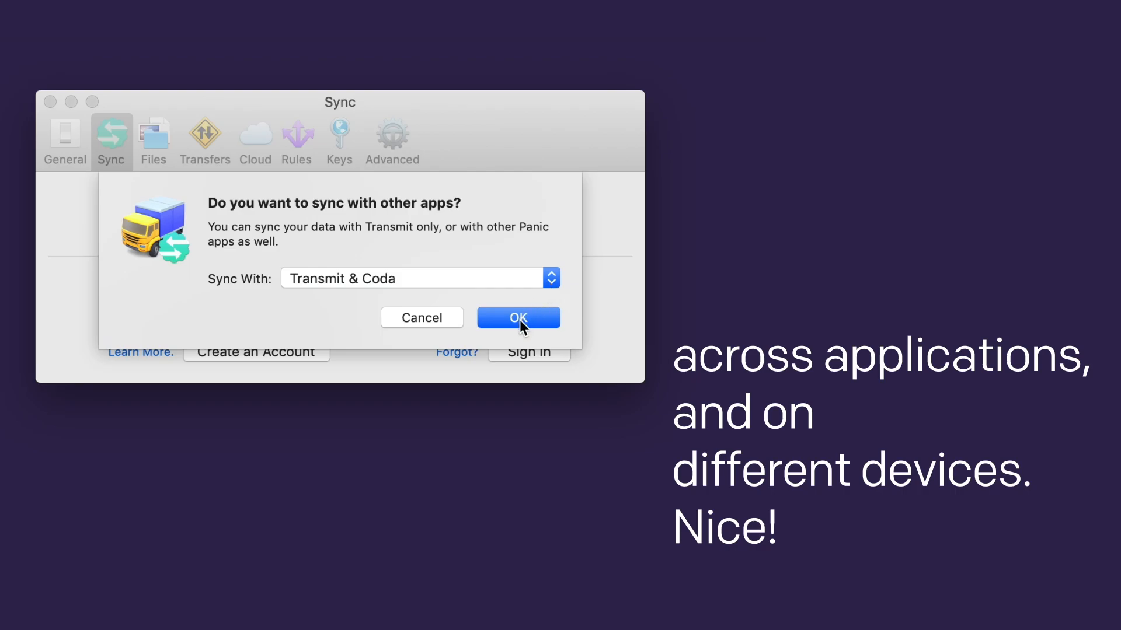
pyautogui.click(518, 317)
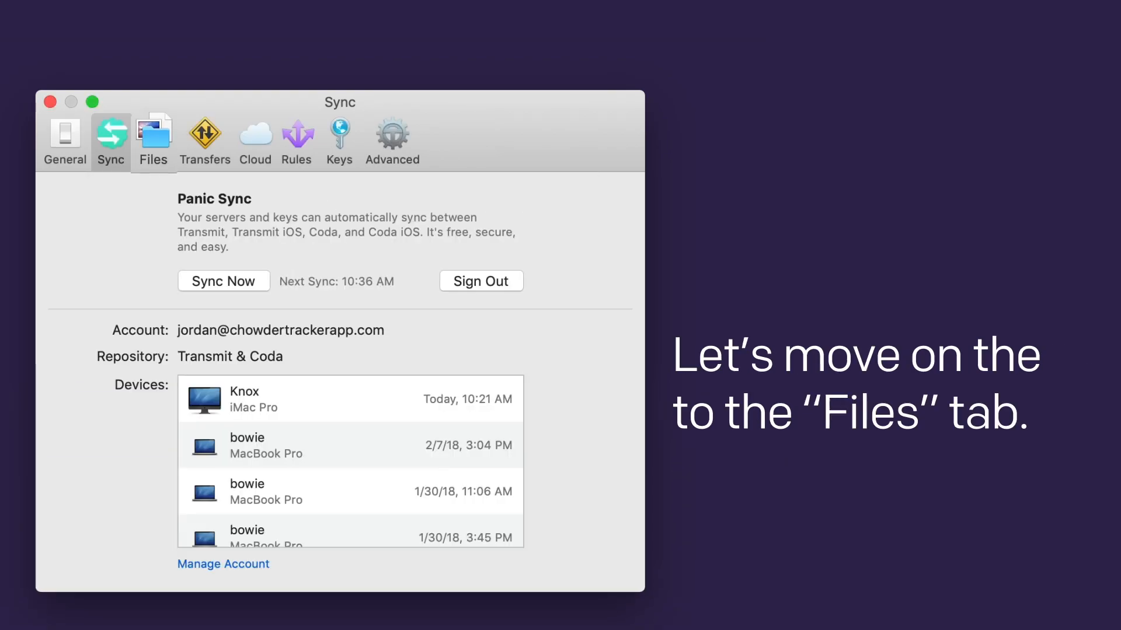
# - In Files preferences, confirm before deleting and set Double Click Action to Transfer
pyautogui.click(153, 134)
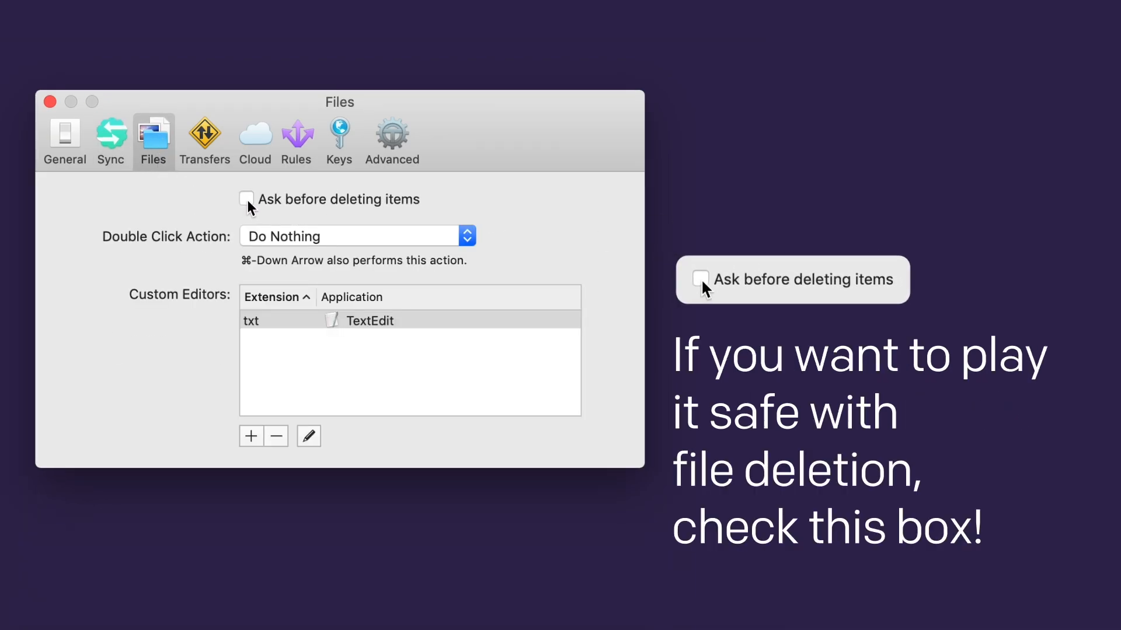
pyautogui.click(246, 199)
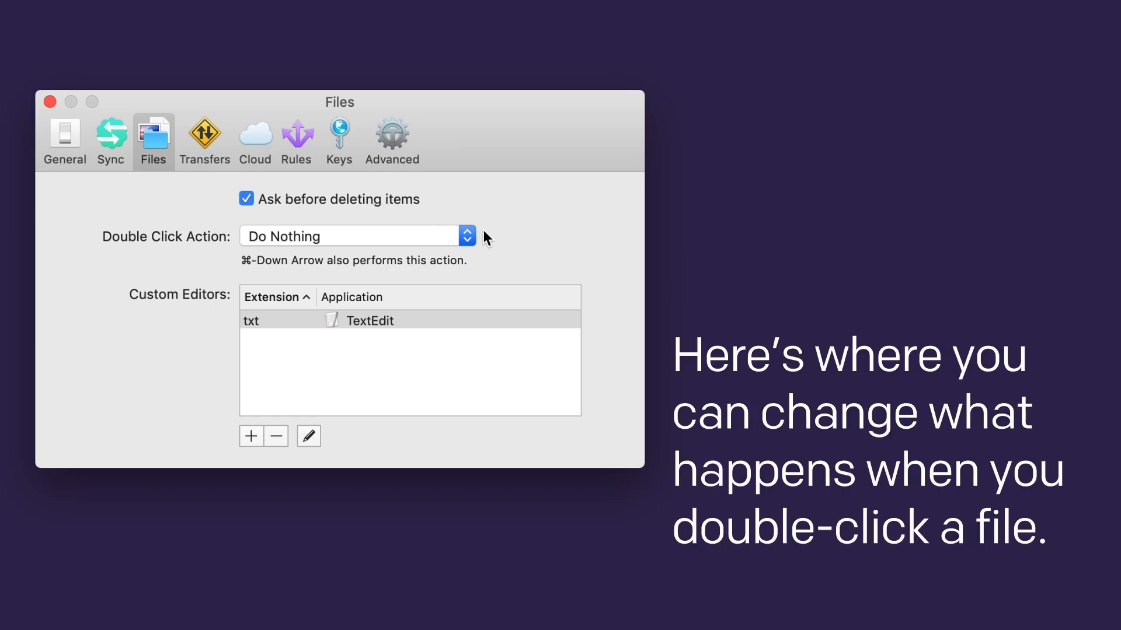
pyautogui.moveTo(478, 242)
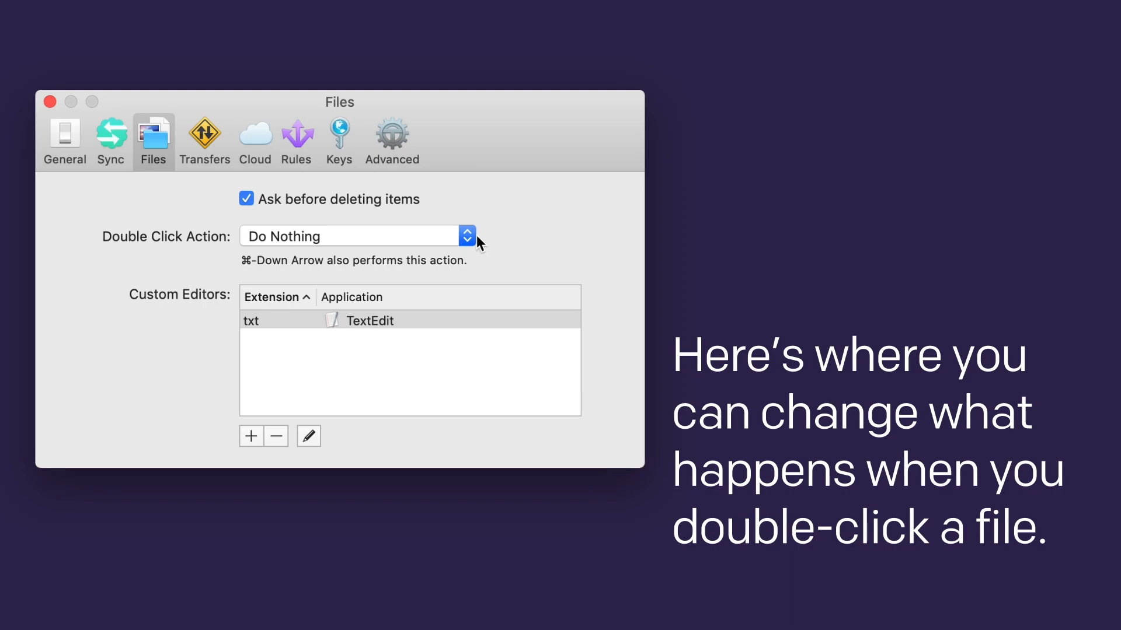
pyautogui.click(466, 235)
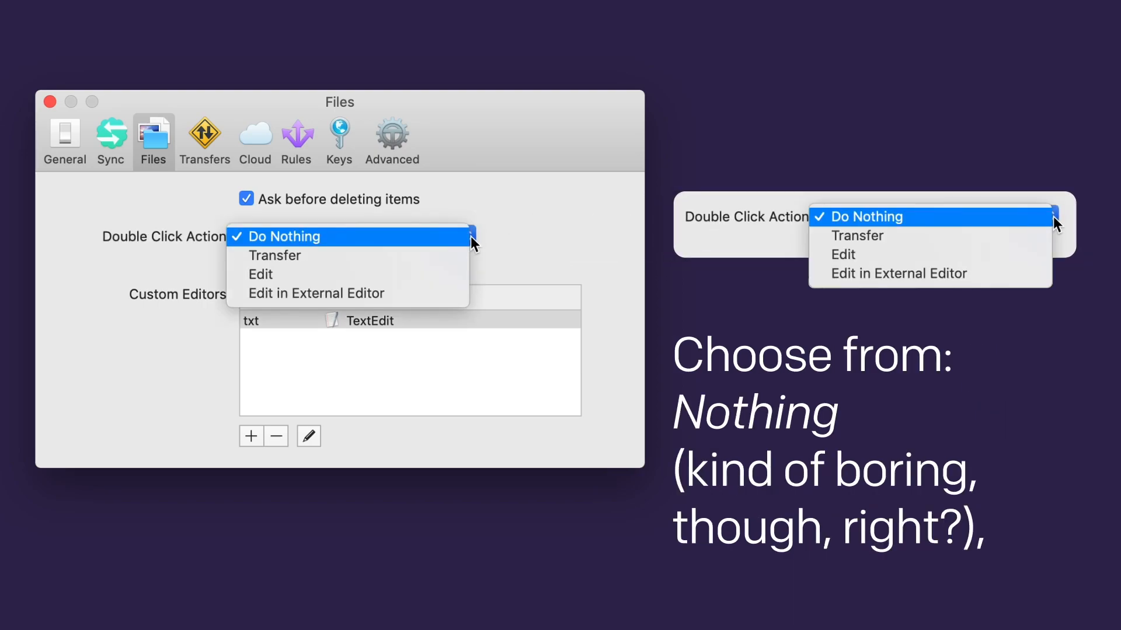
pyautogui.moveTo(274, 255)
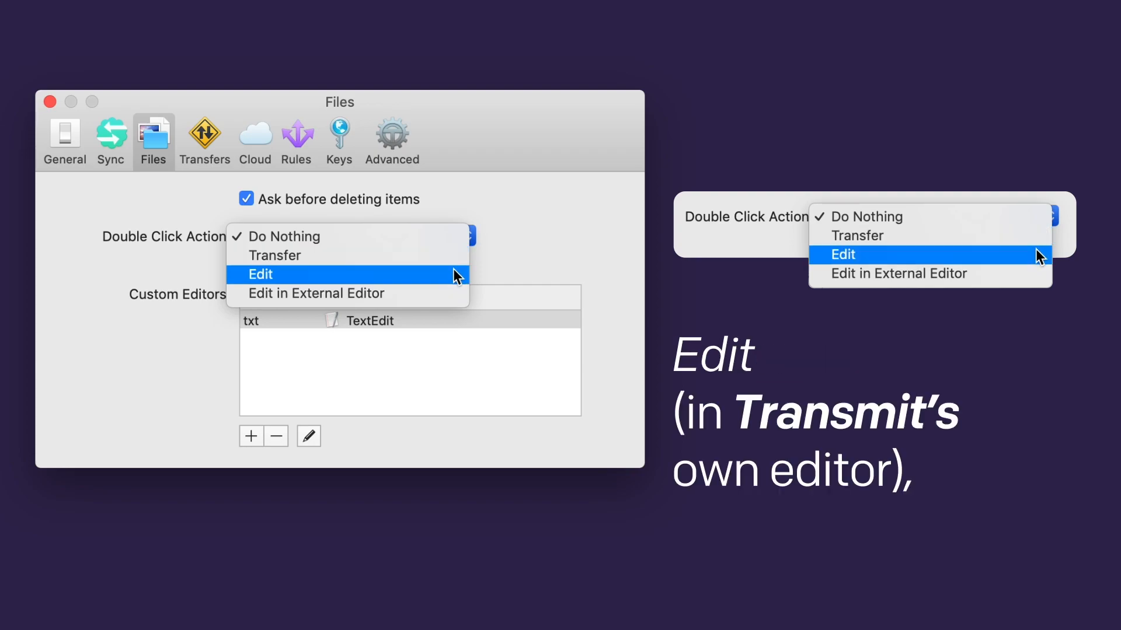
pyautogui.moveTo(457, 261)
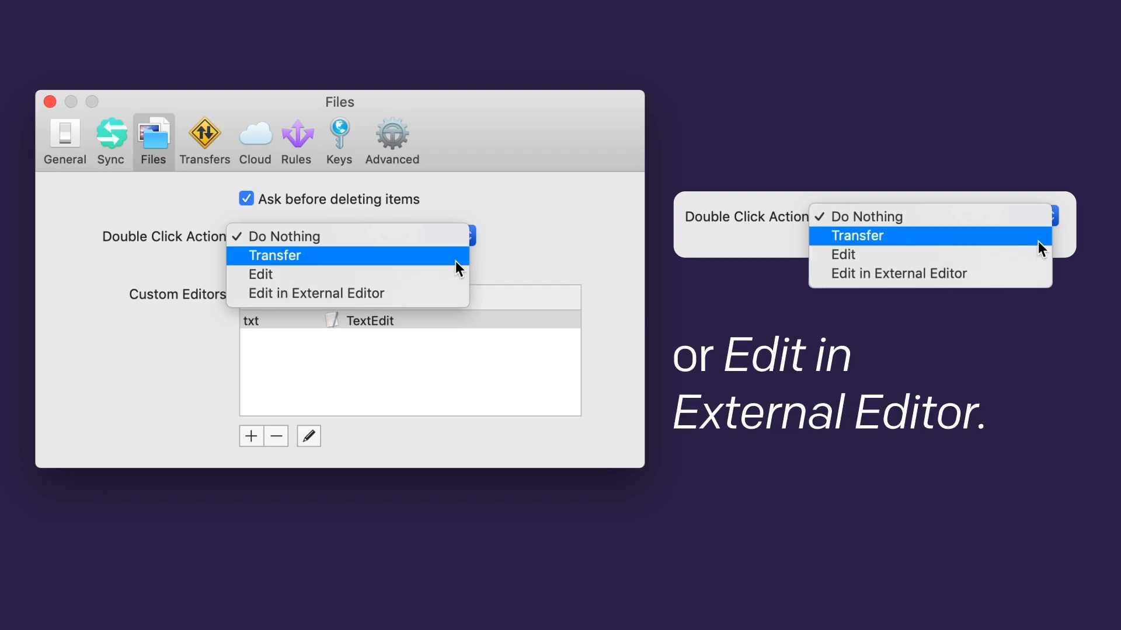
pyautogui.click(275, 256)
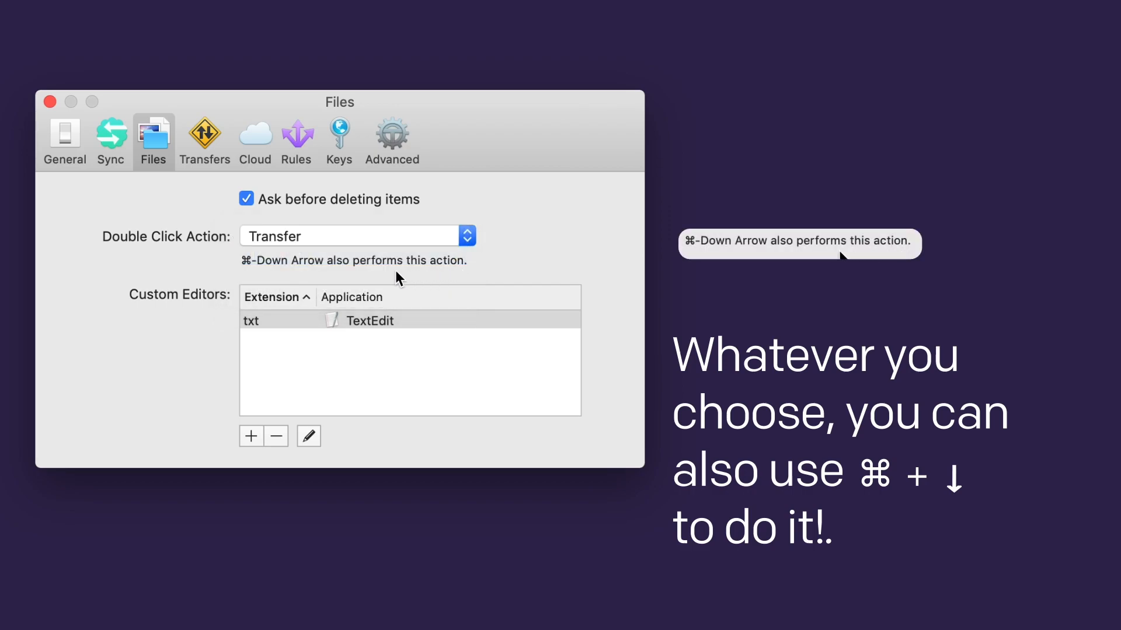
pyautogui.moveTo(331, 285)
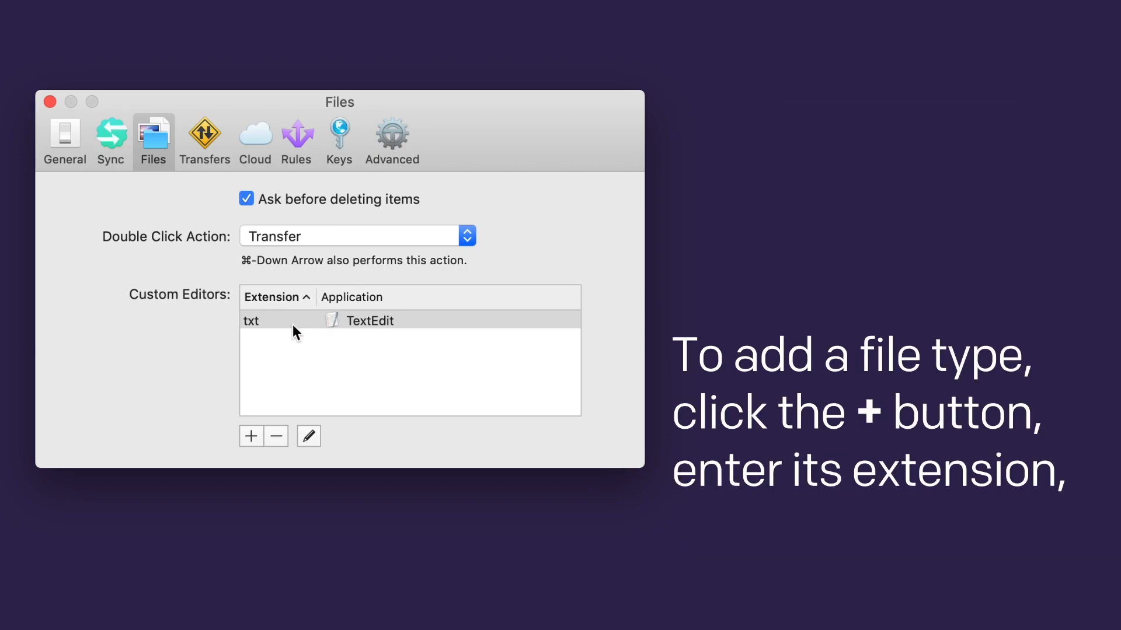
# - Add a Coda custom editor for html files
pyautogui.click(251, 437)
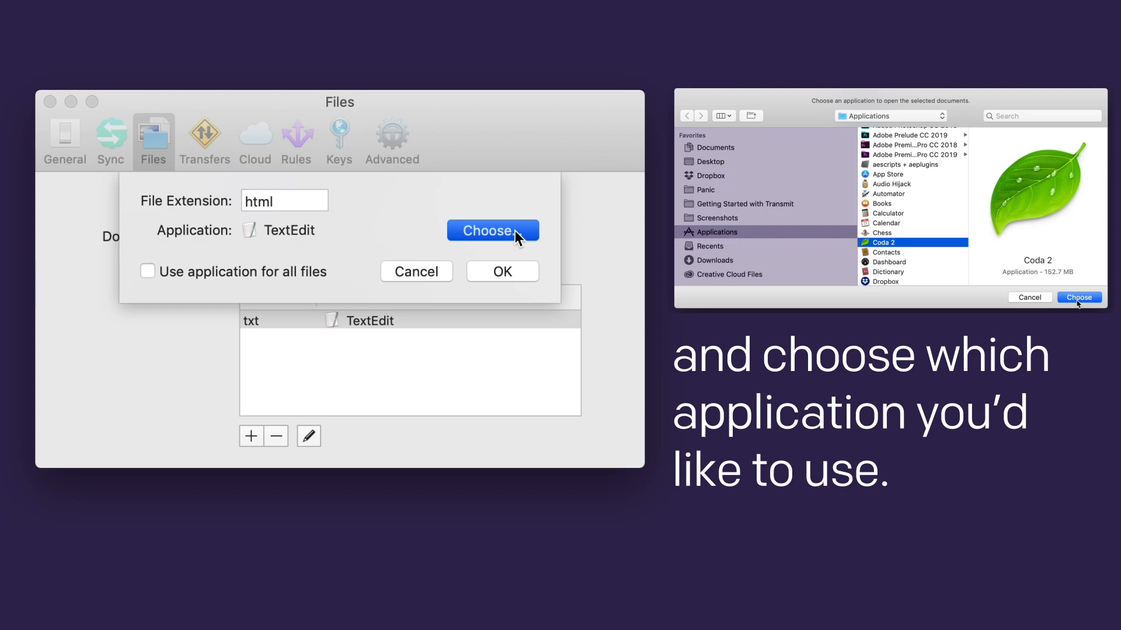
pyautogui.click(1079, 297)
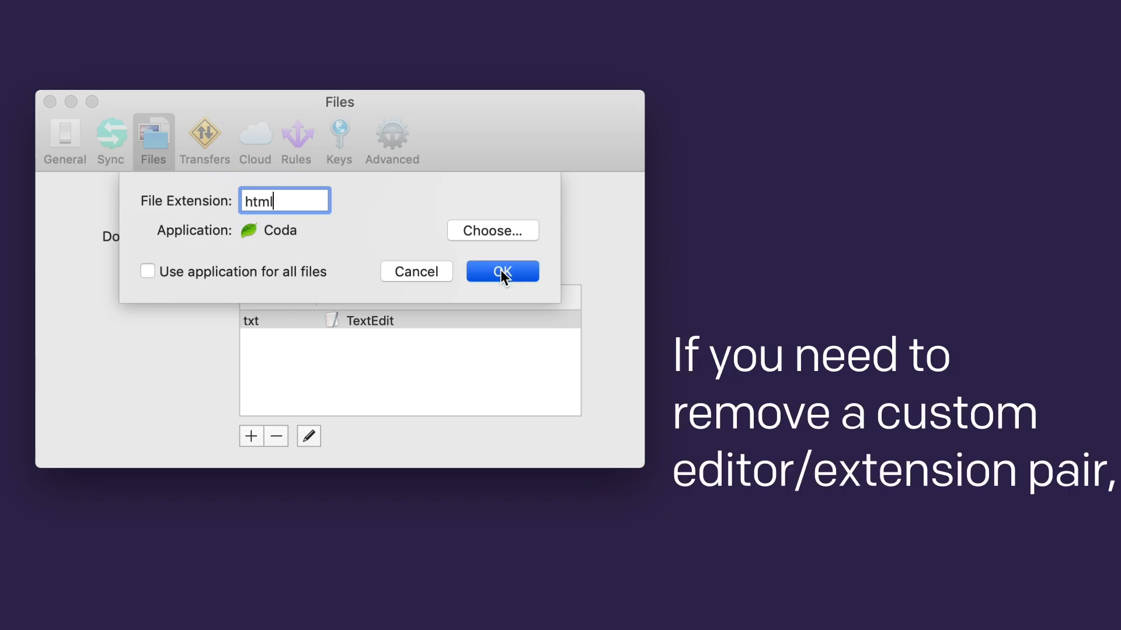
pyautogui.click(503, 271)
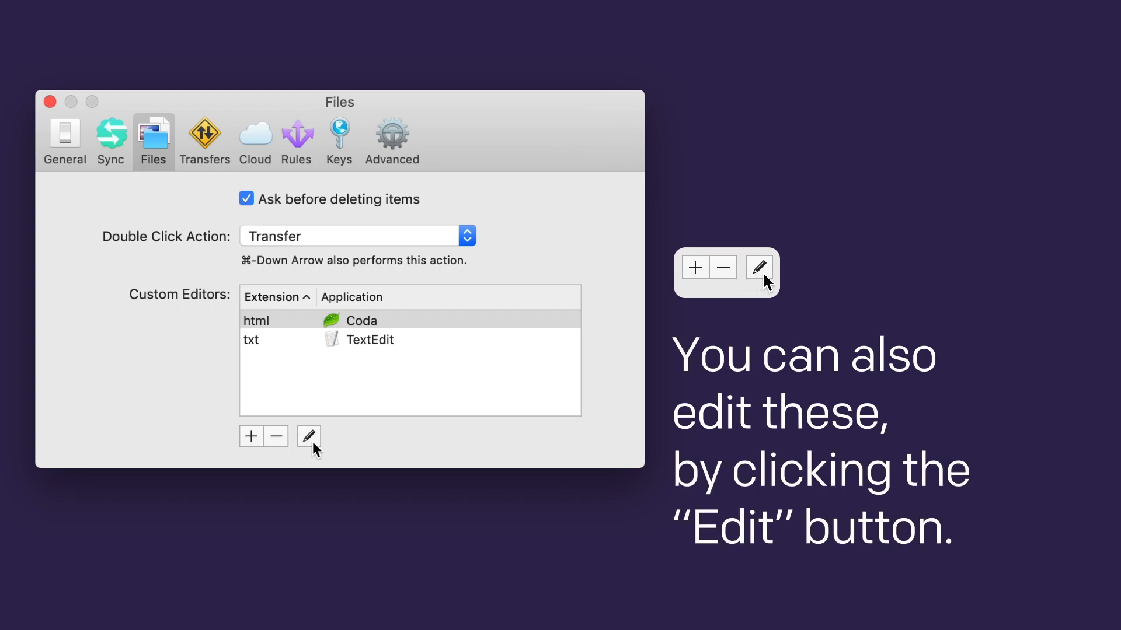
pyautogui.click(308, 436)
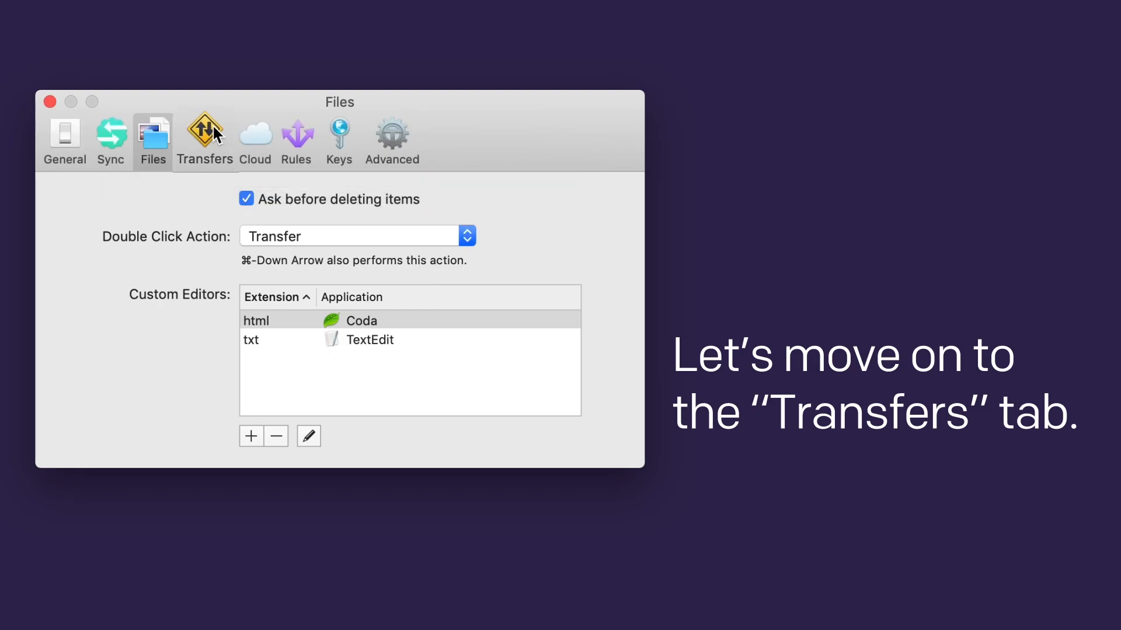
# - Open Transfers preferences and keep downloaded files set to Ask me what to do
pyautogui.click(205, 131)
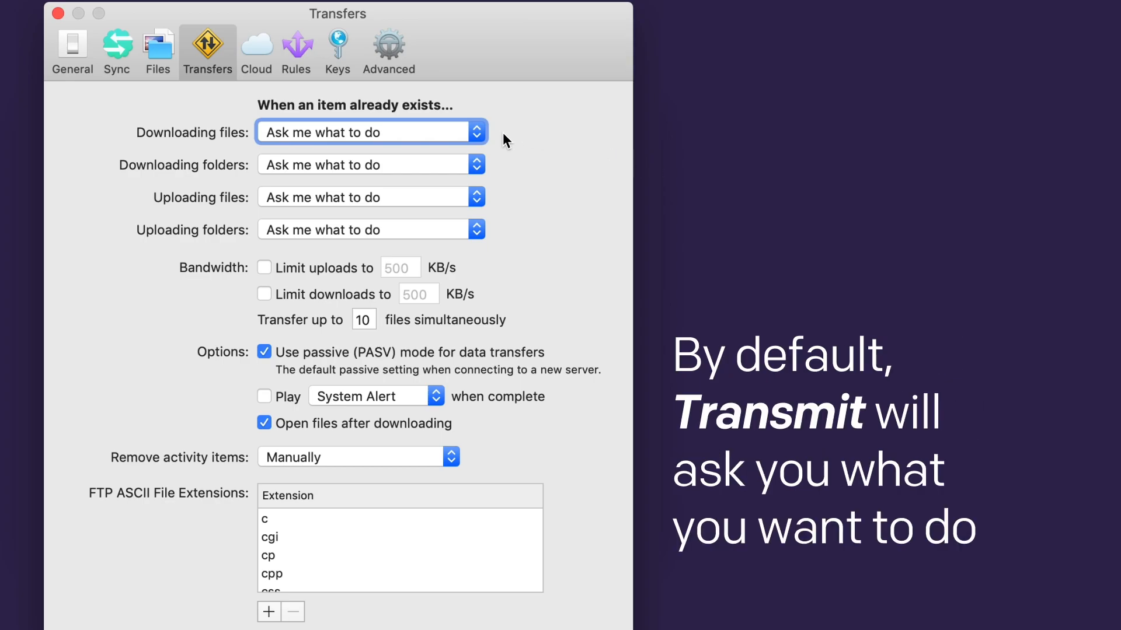
pyautogui.moveTo(488, 136)
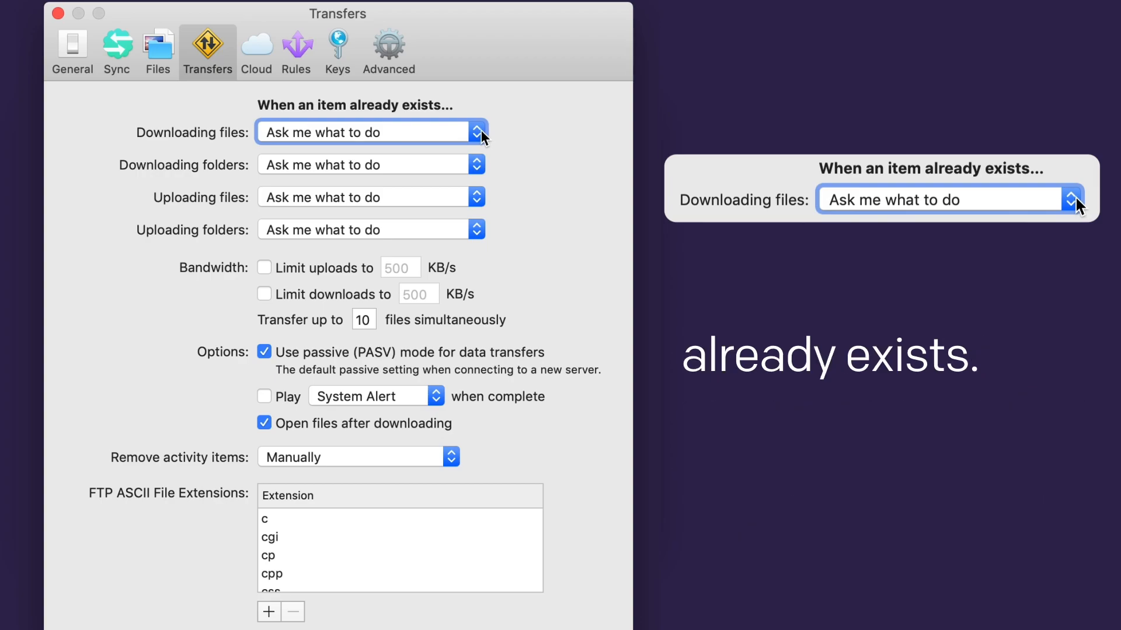
pyautogui.click(1069, 200)
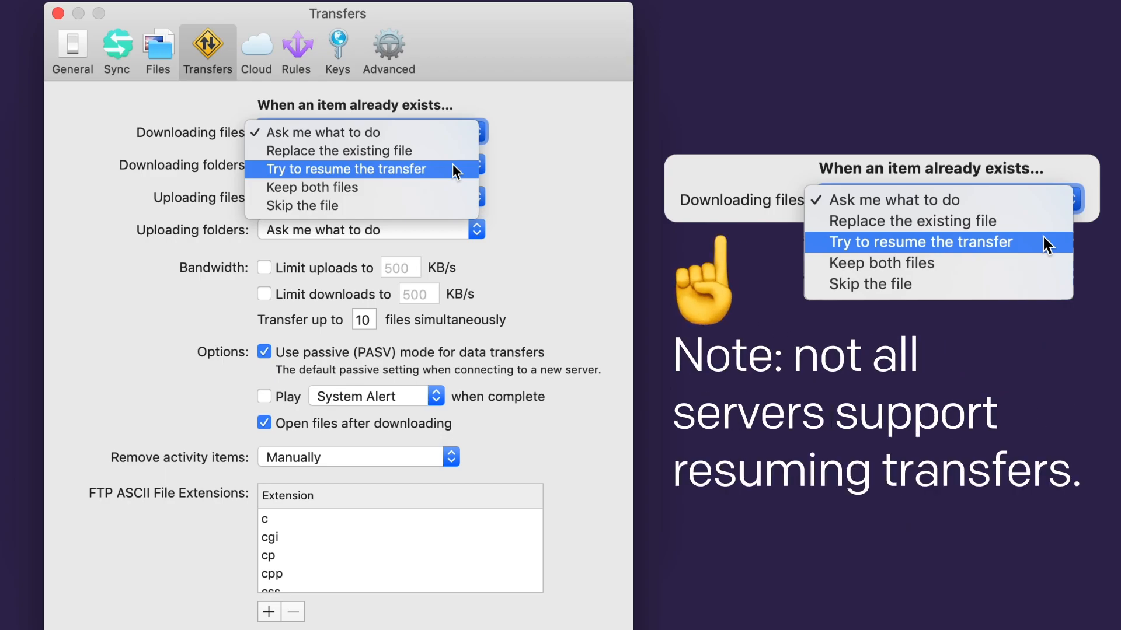
pyautogui.moveTo(452, 178)
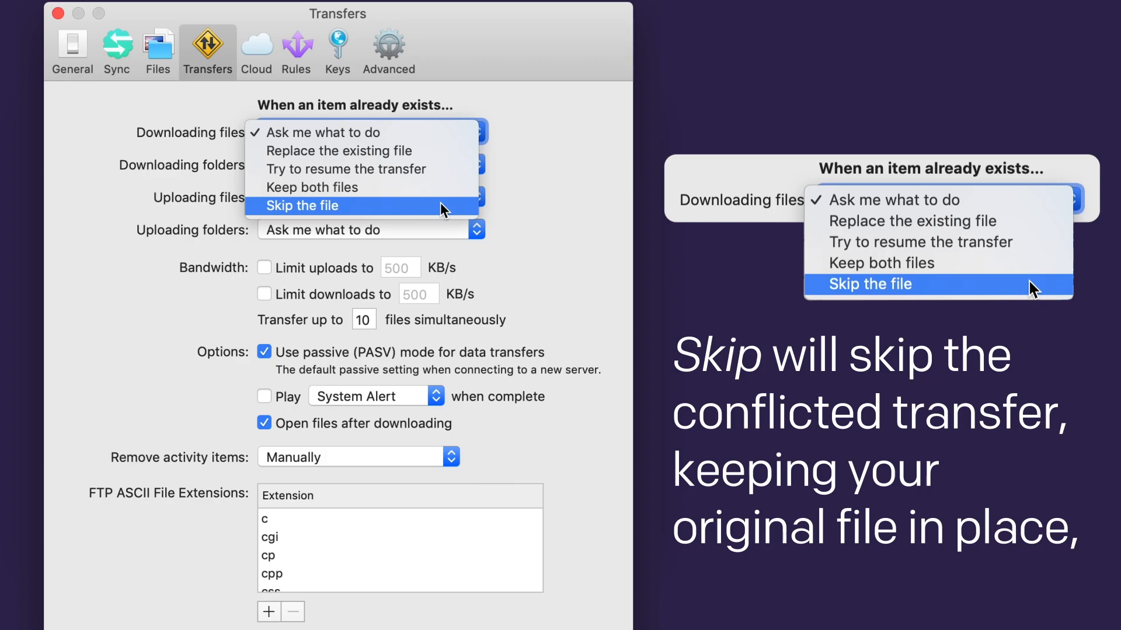
pyautogui.moveTo(465, 134)
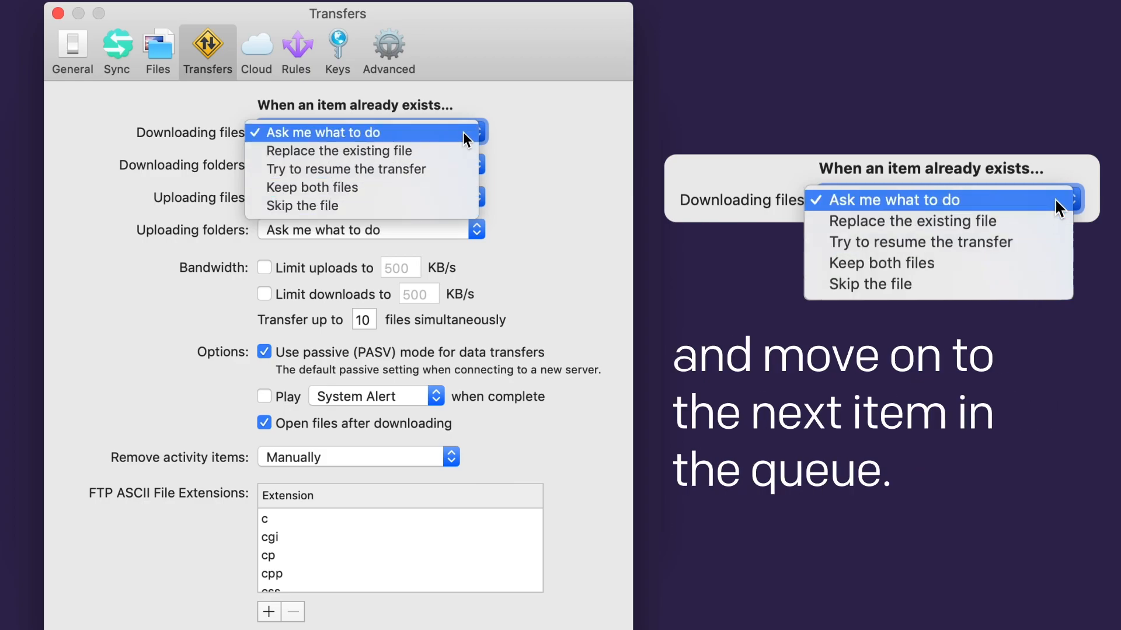
pyautogui.click(364, 132)
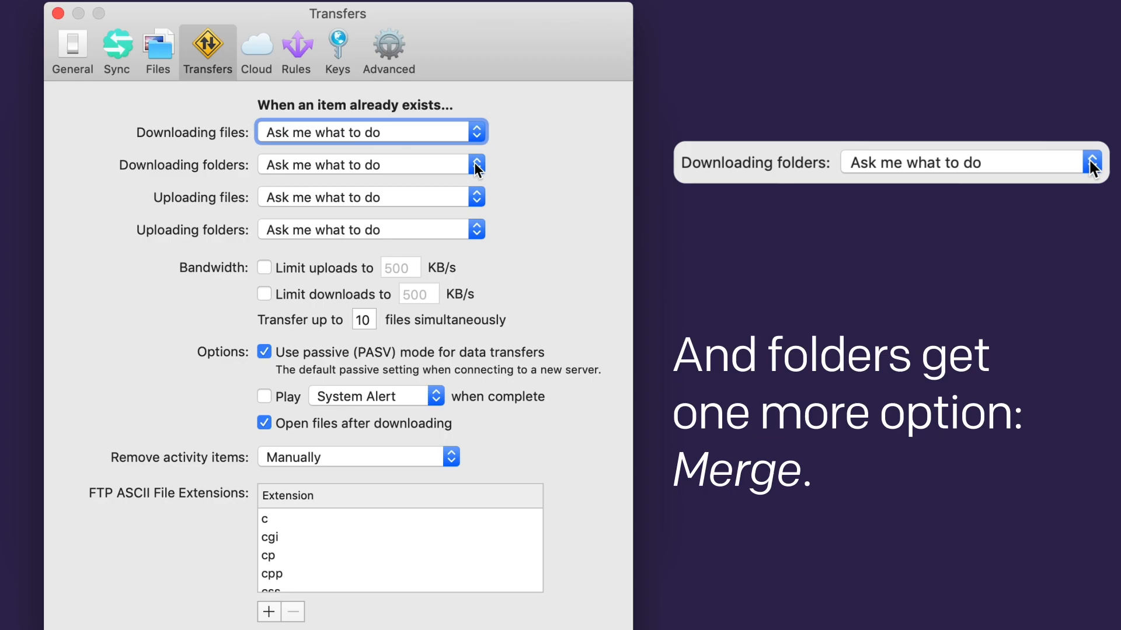
# - Set Downloading folders to Merge the existing folder
pyautogui.click(476, 165)
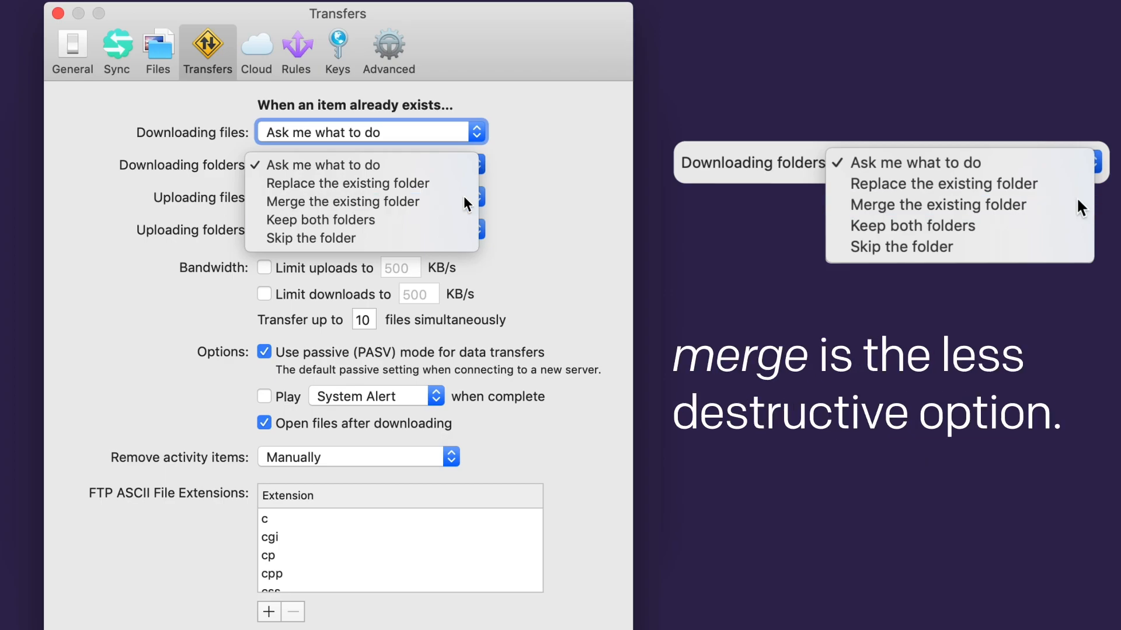
pyautogui.click(342, 201)
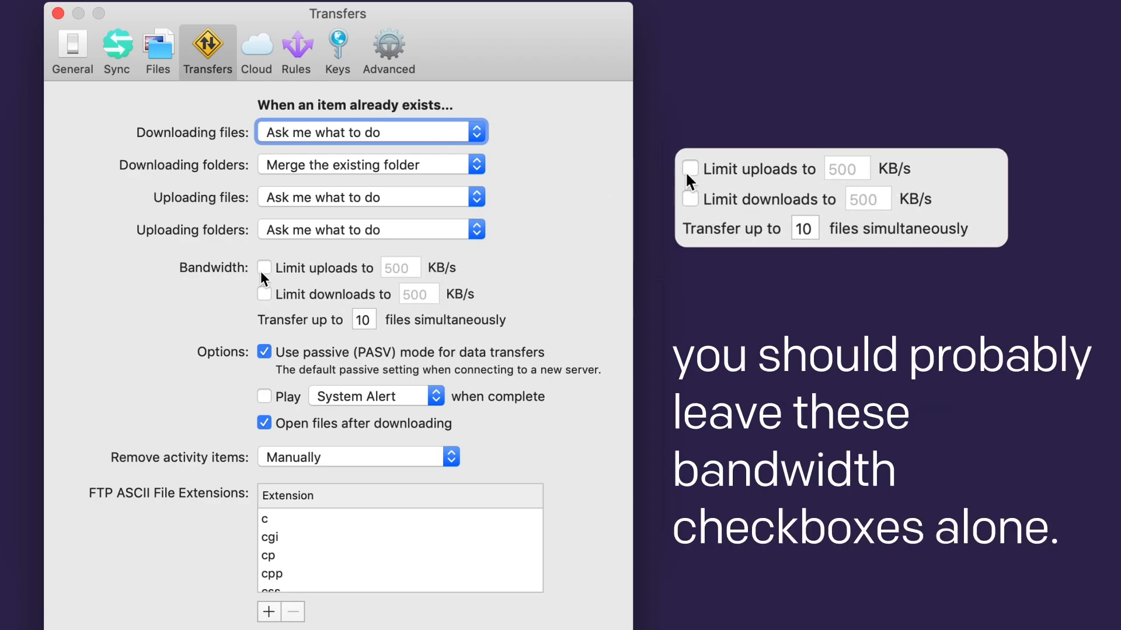
# - Leave upload and download limits off and transfer up to 5 files at once
pyautogui.click(264, 267)
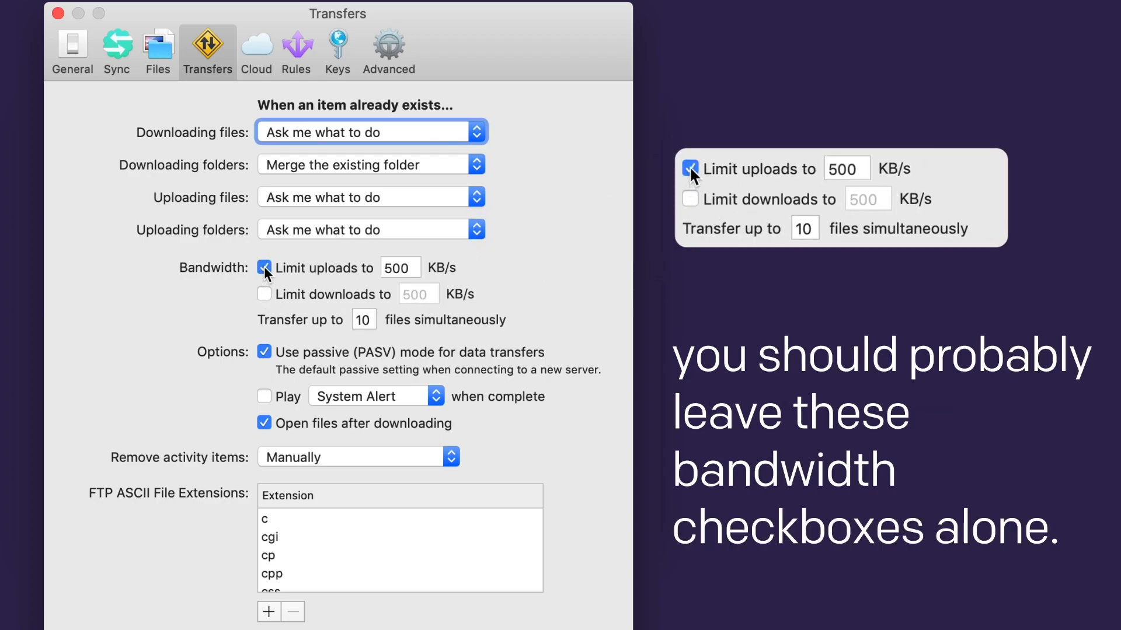
pyautogui.click(263, 268)
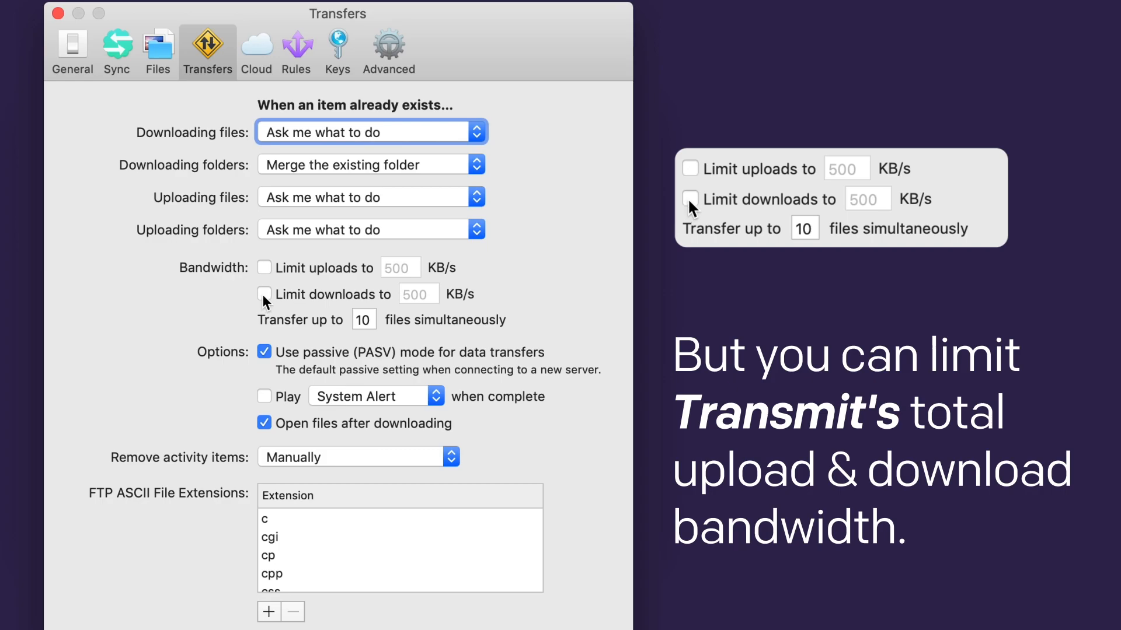
pyautogui.click(264, 294)
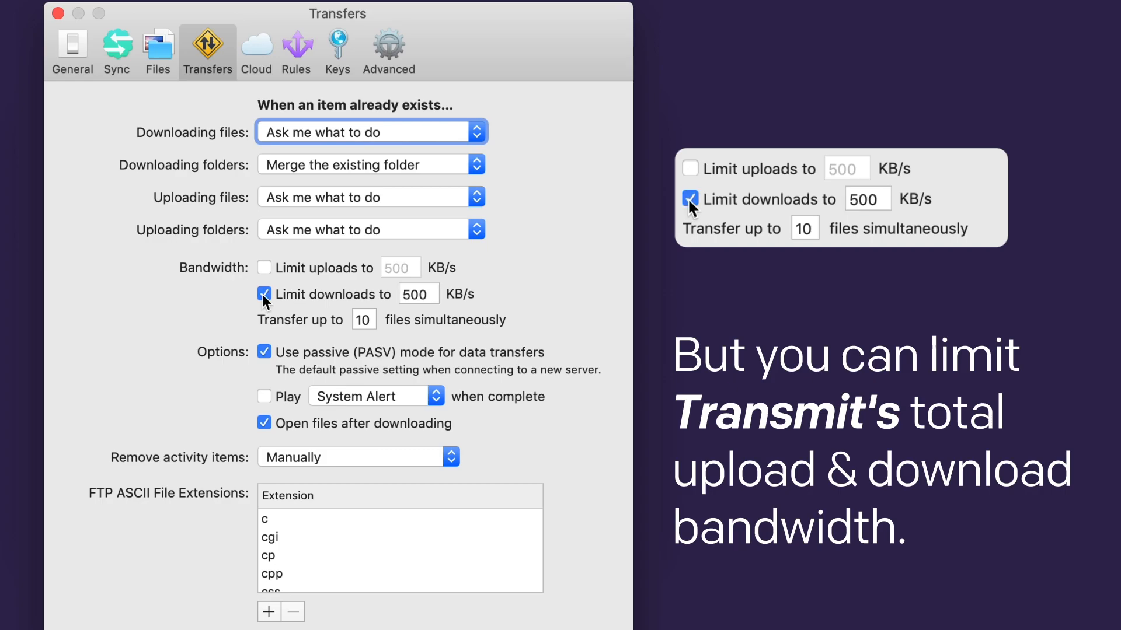
pyautogui.click(265, 294)
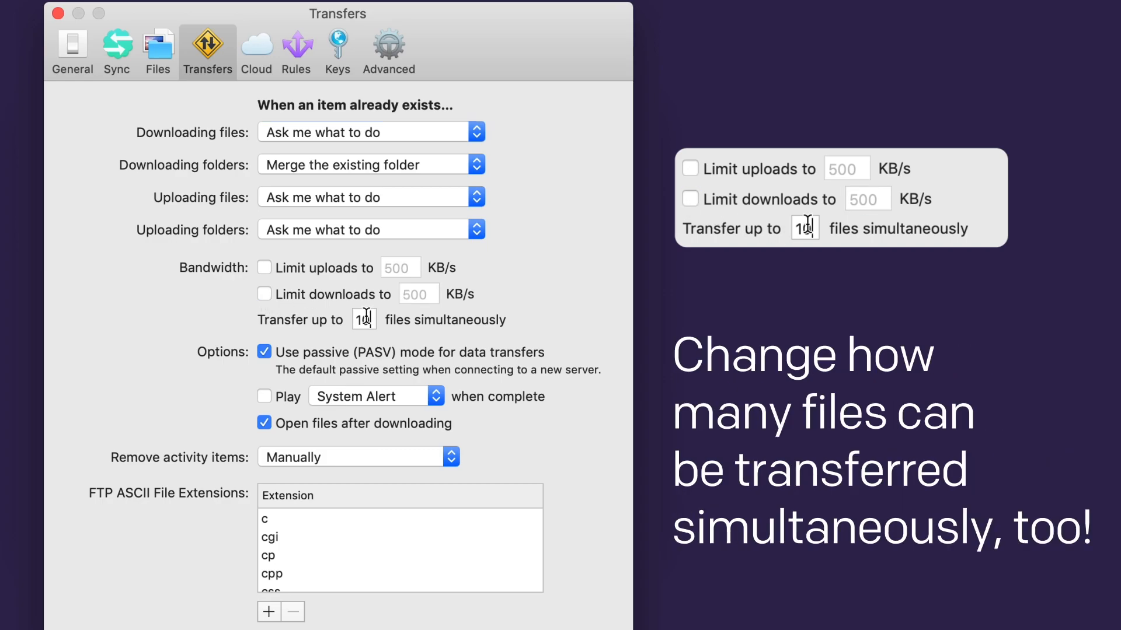
pyautogui.write('5')
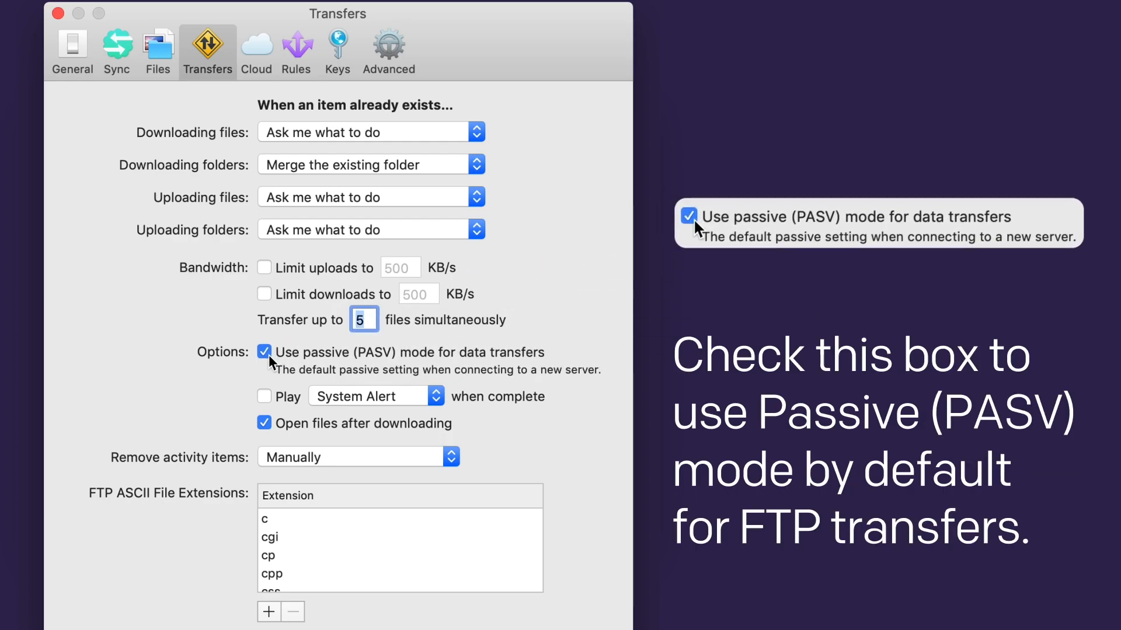
# - Keep passive mode on and enable a sound when transfers complete, browsing the alert sounds
pyautogui.click(264, 352)
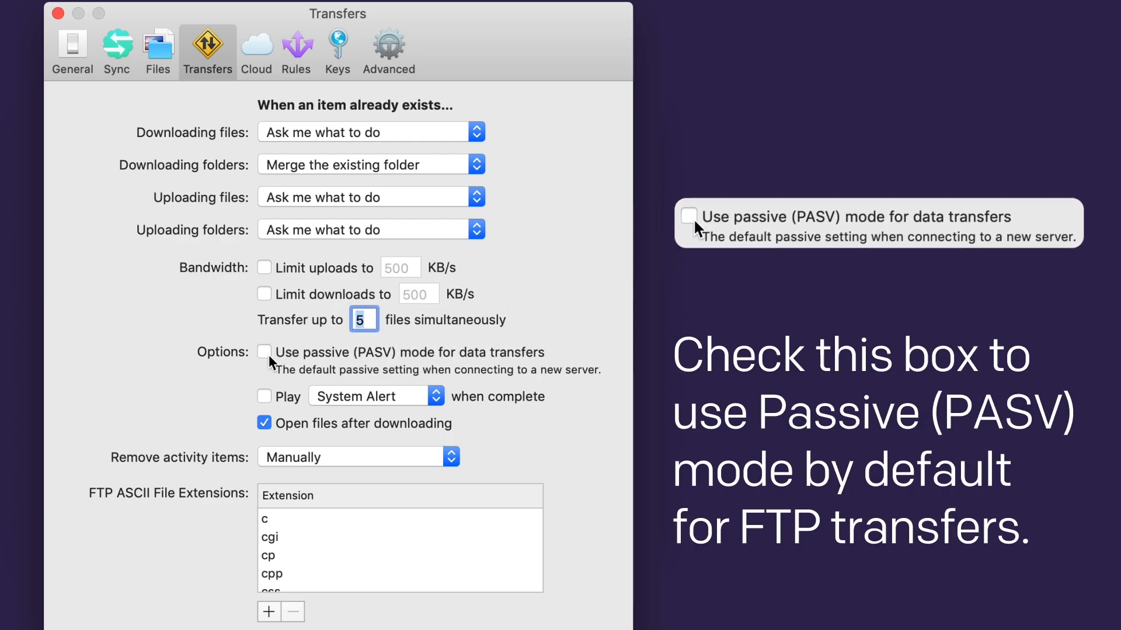
pyautogui.click(263, 352)
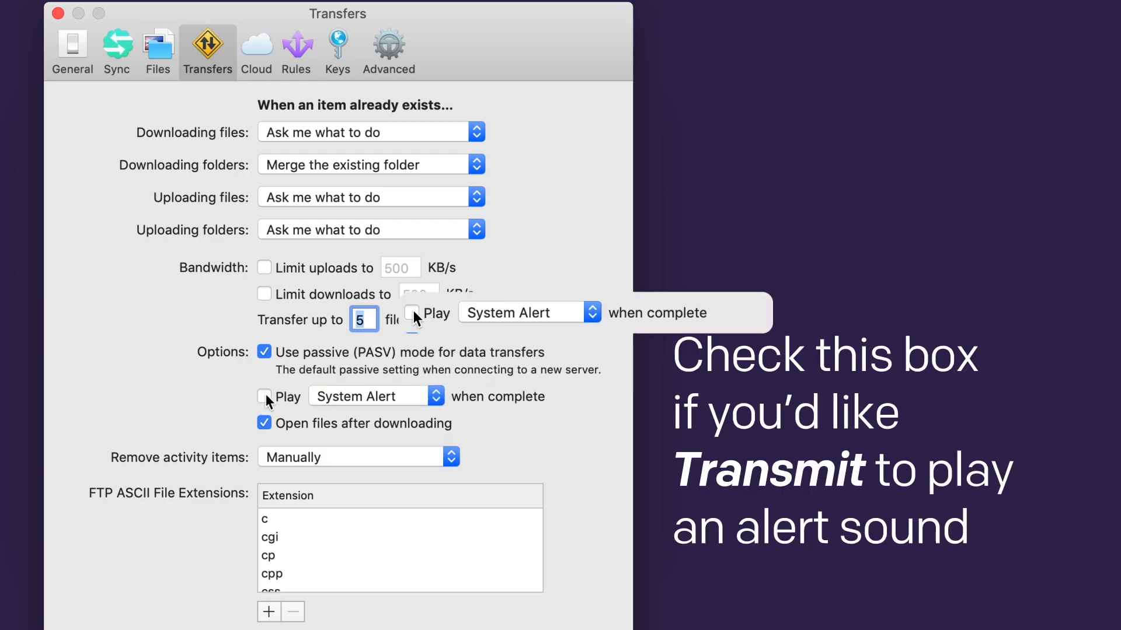
pyautogui.click(264, 396)
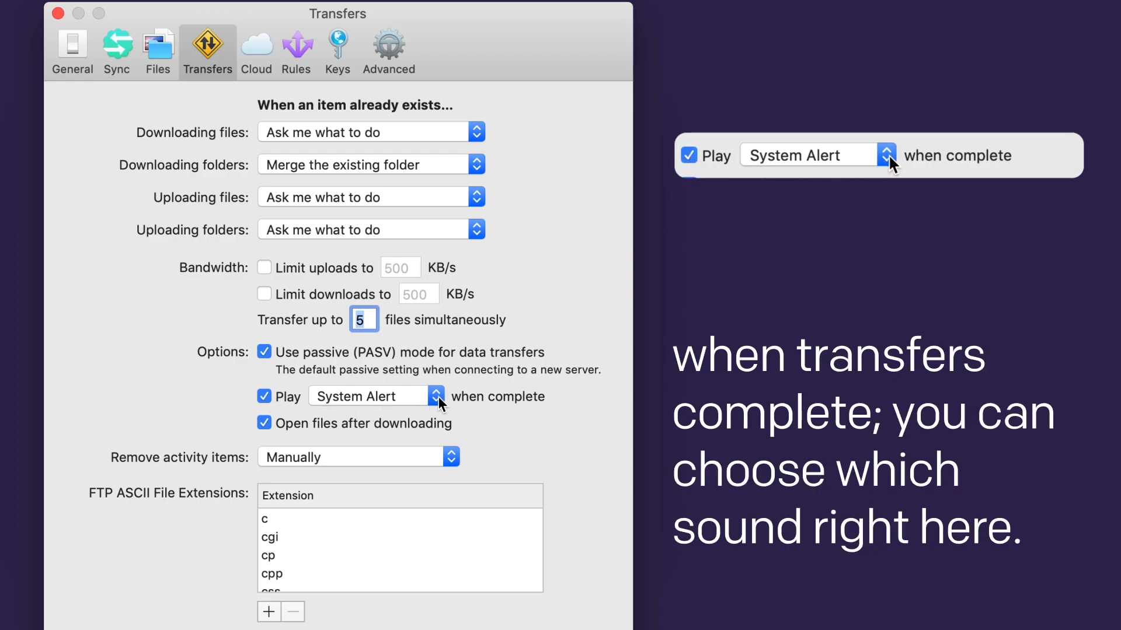
pyautogui.click(436, 396)
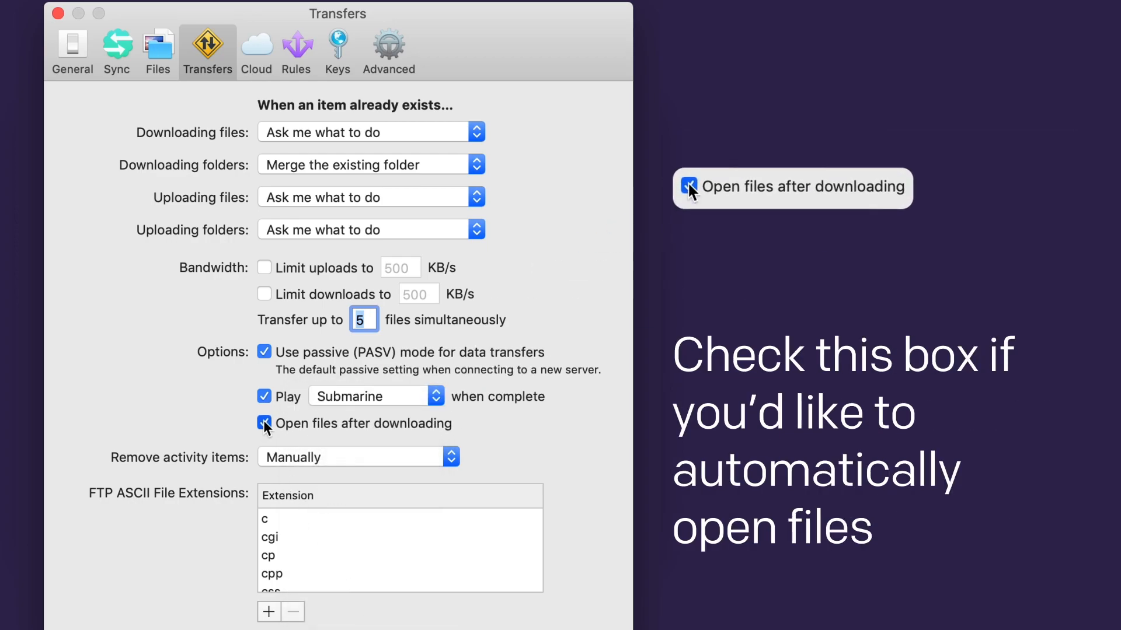
# - Keep opening files after download, and set activity items to be removed manually
pyautogui.click(263, 423)
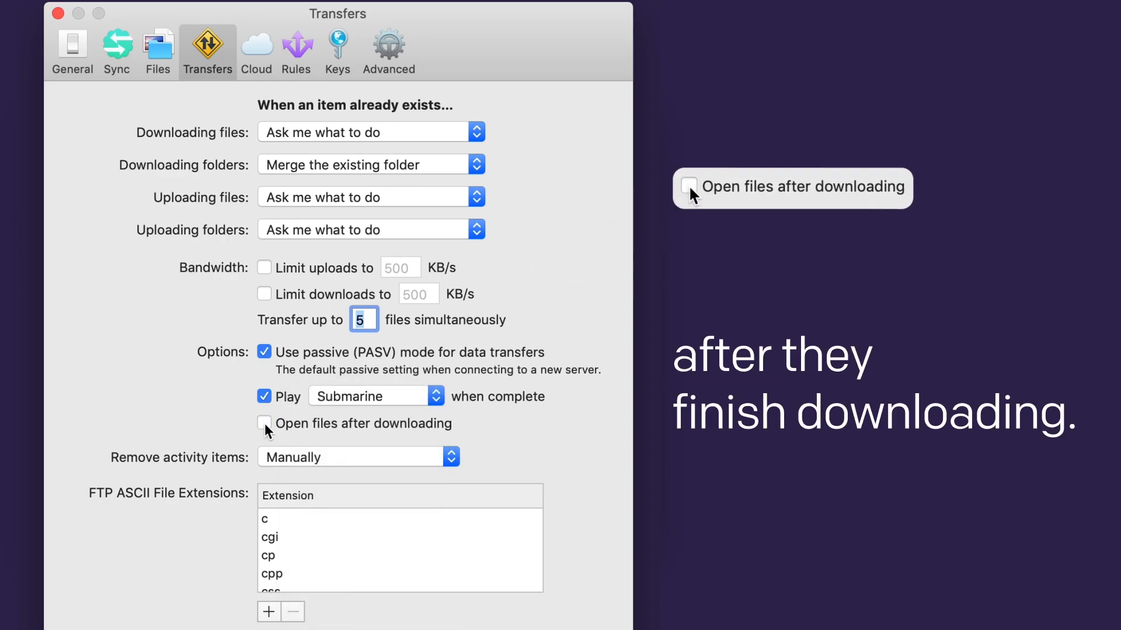
pyautogui.click(263, 423)
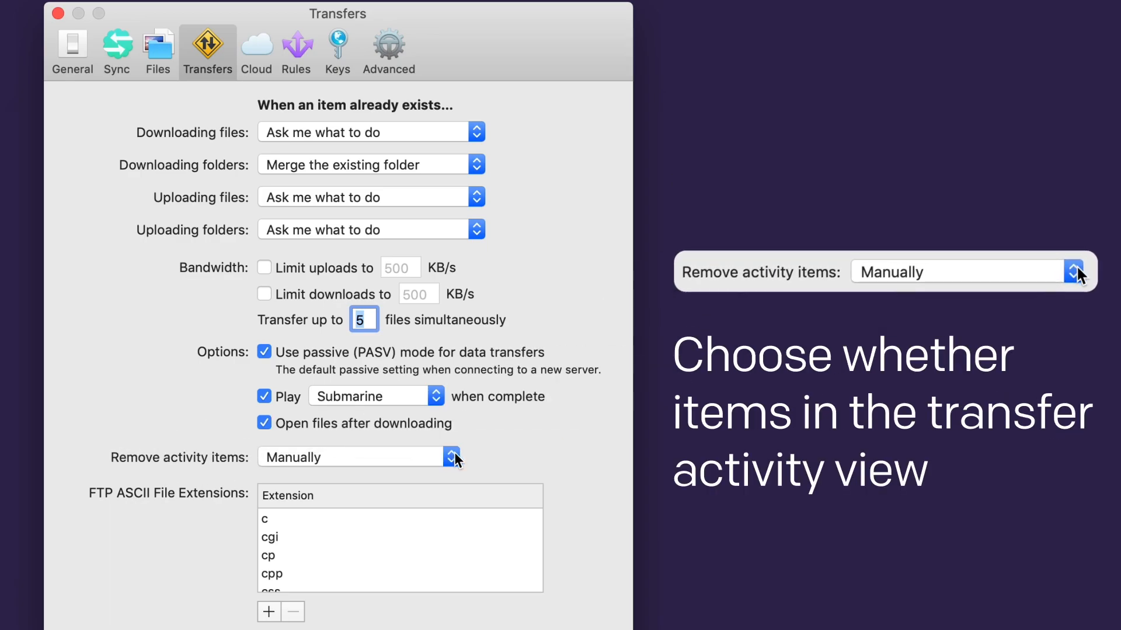
pyautogui.click(451, 457)
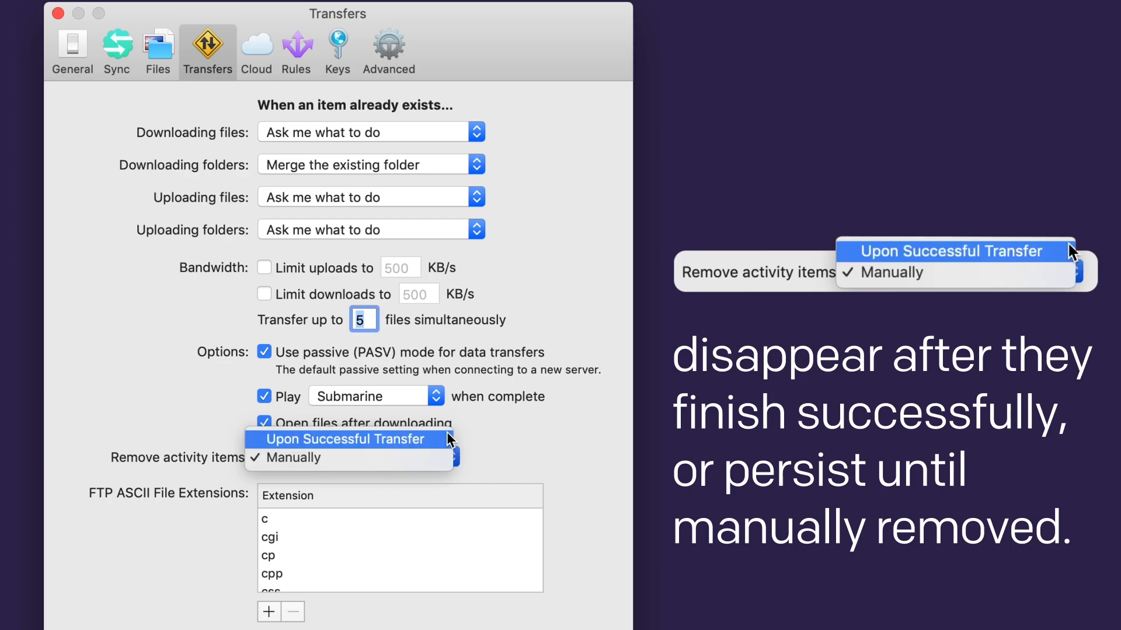
pyautogui.click(292, 457)
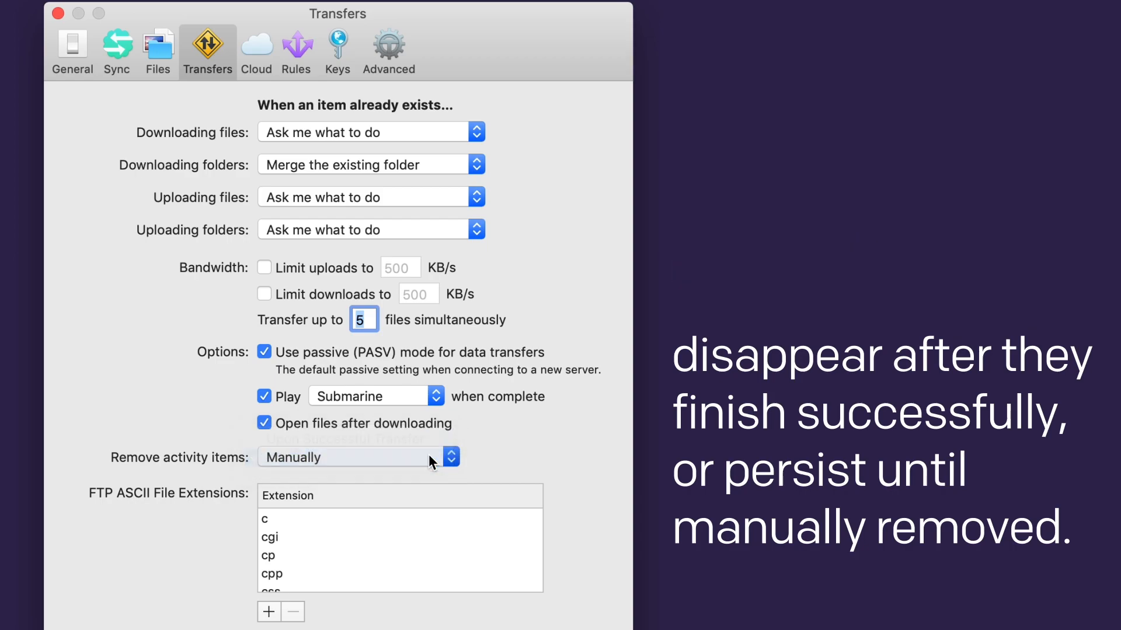
pyautogui.moveTo(448, 551)
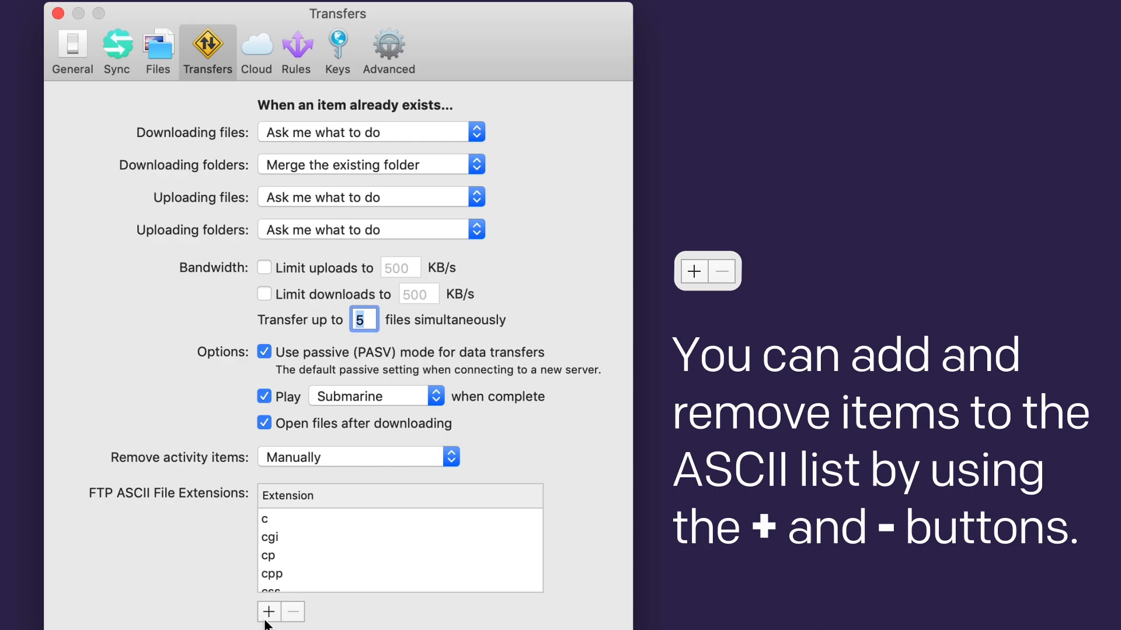
pyautogui.moveTo(295, 626)
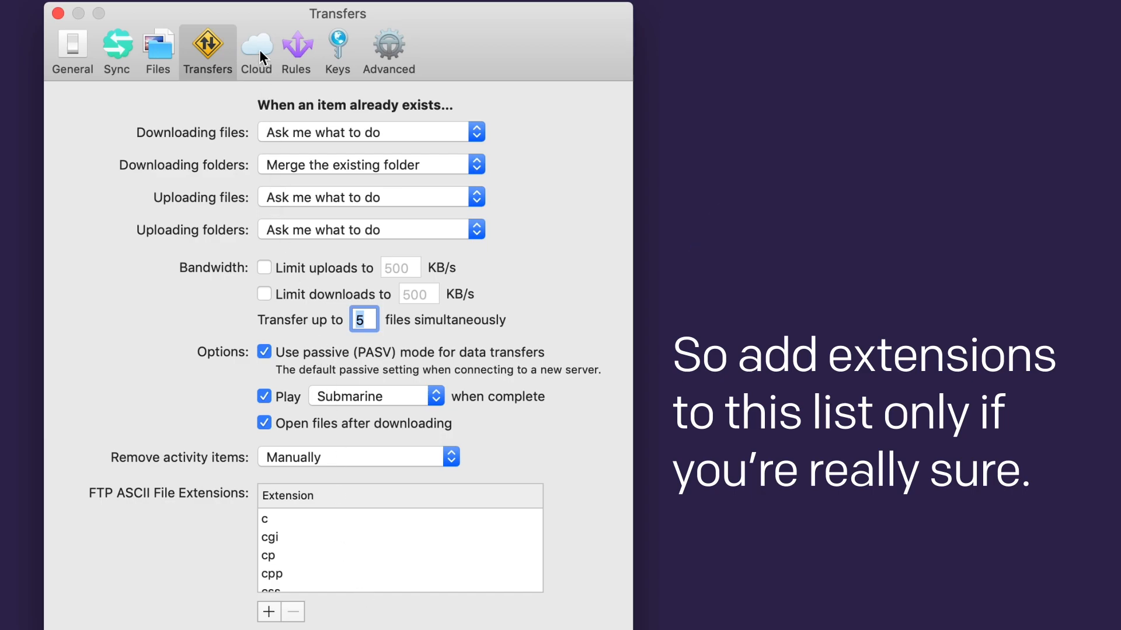
# - Open the Cloud preferences listing custom upload headers per file extension, including jpg
pyautogui.click(255, 47)
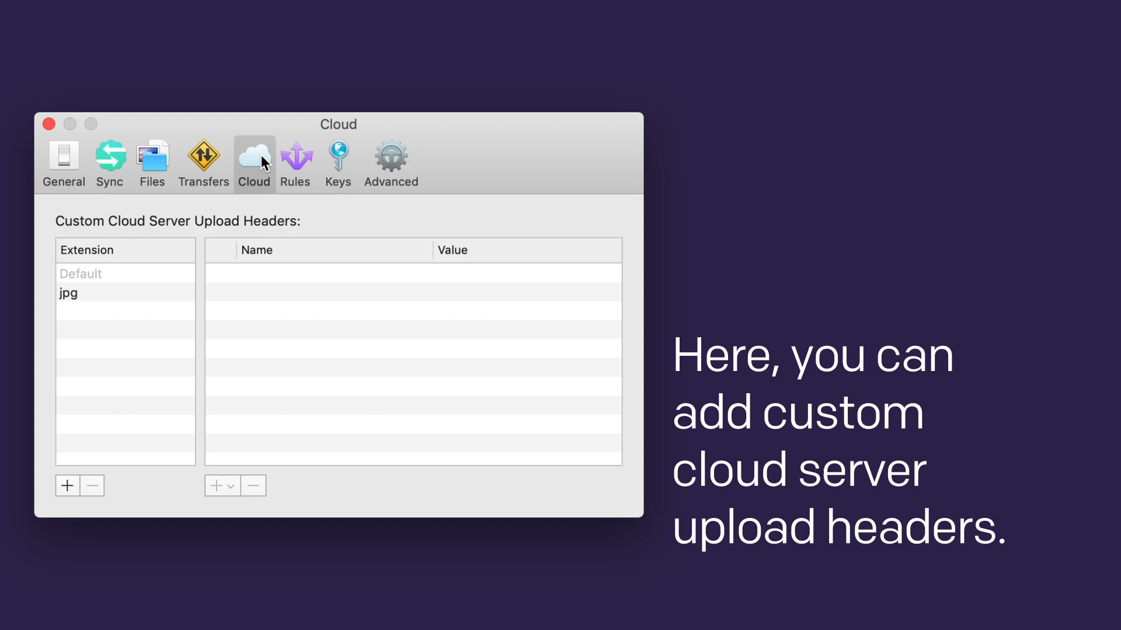
pyautogui.moveTo(304, 165)
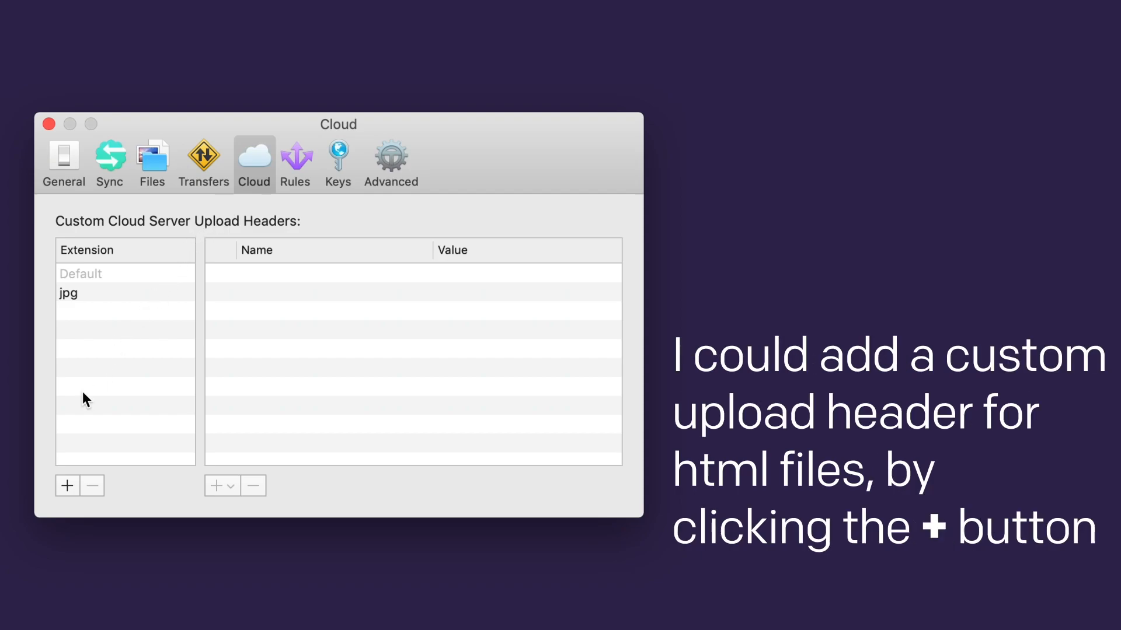
# - Add an html extension with a Content-Encoding header of UTF-8, and start another entry
pyautogui.click(67, 486)
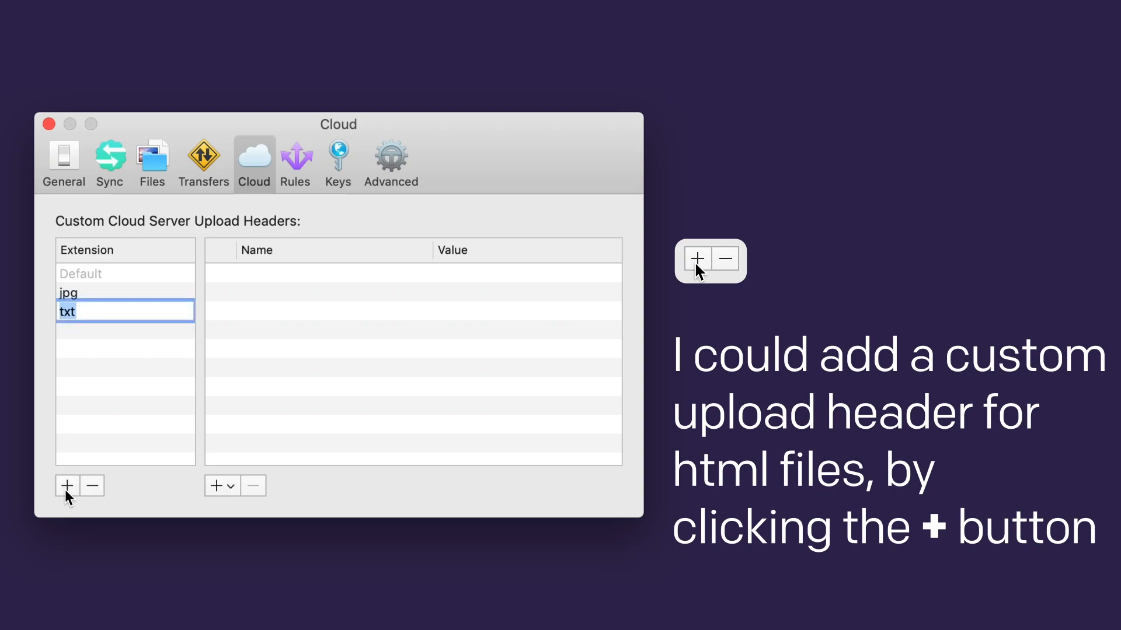
pyautogui.write('html')
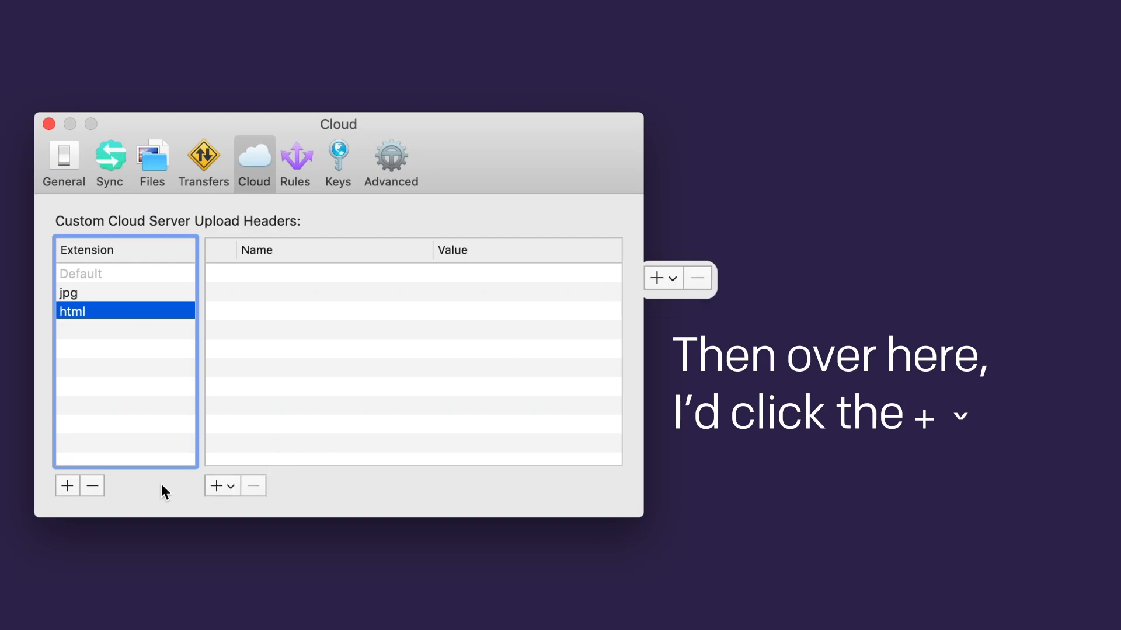
pyautogui.click(221, 486)
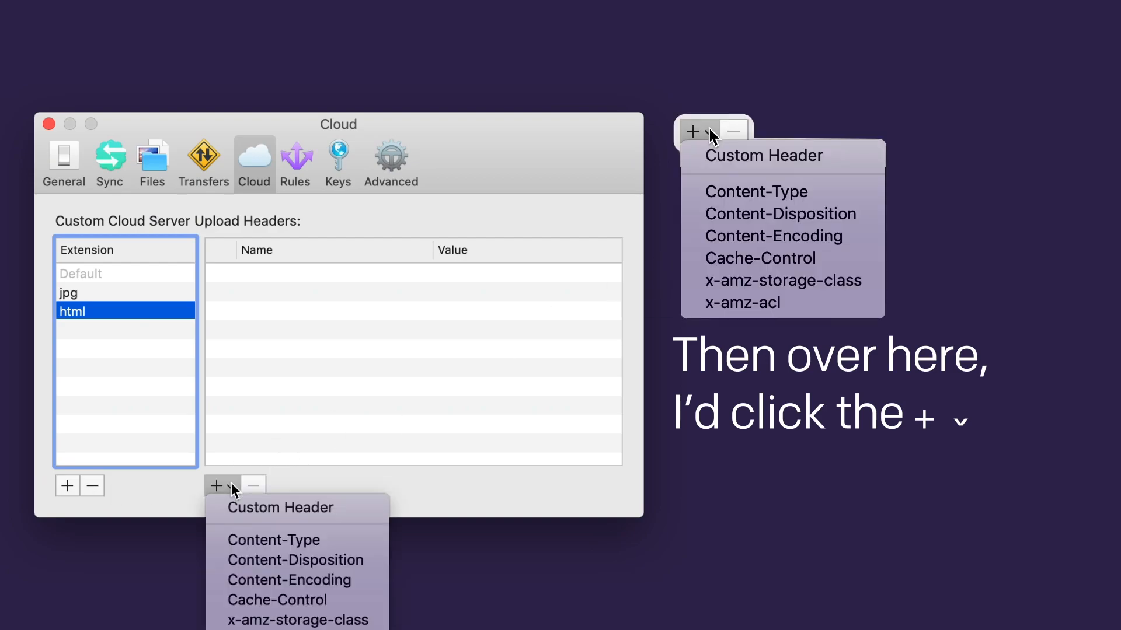
pyautogui.click(290, 580)
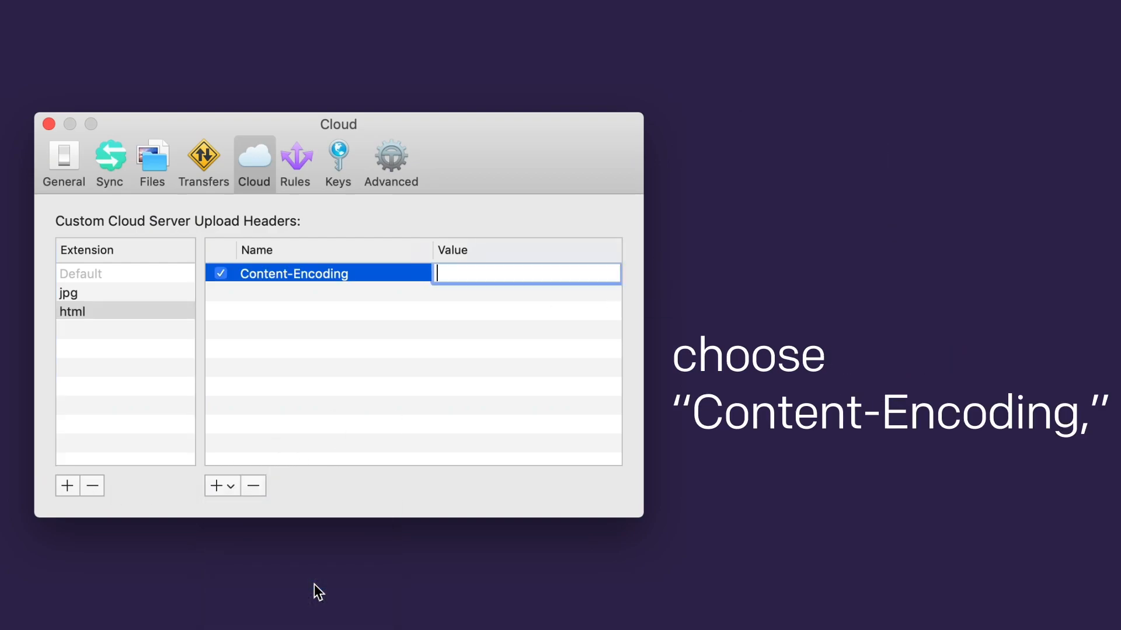
pyautogui.write('UTF-8')
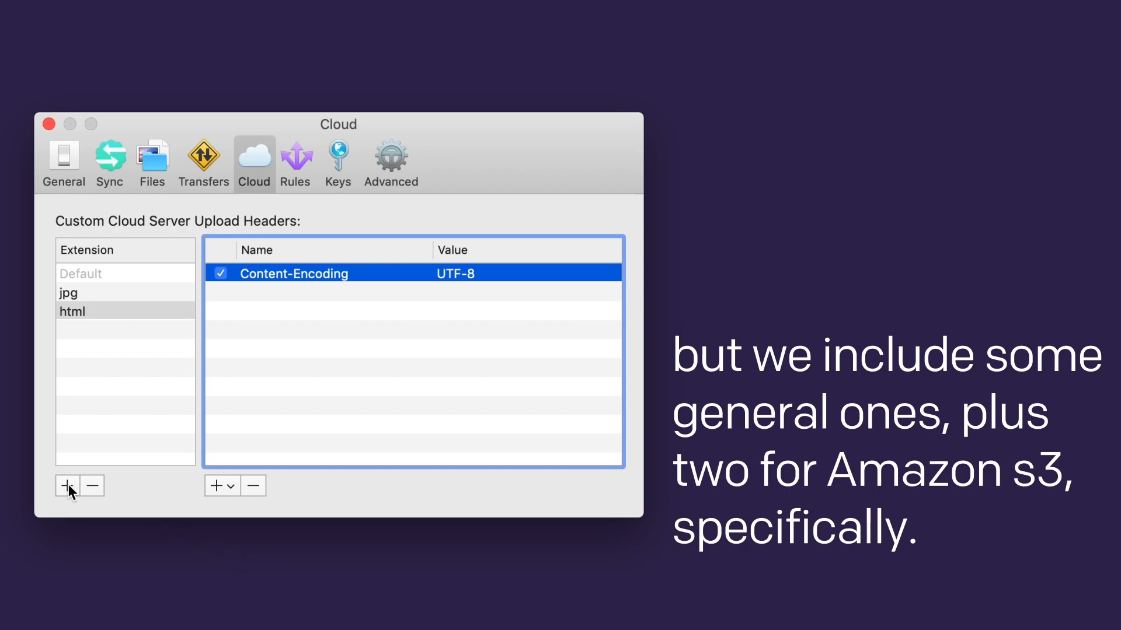
pyautogui.click(66, 486)
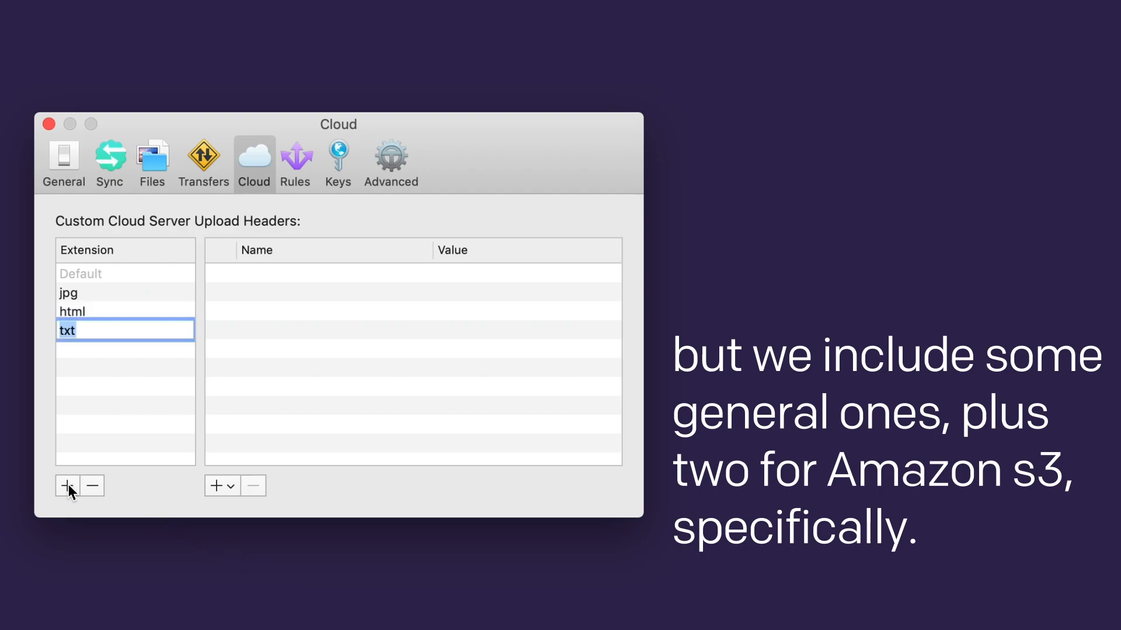
# - Name the new entry dmg with an x-amz-storage-class header of INTELLIGENT_TIERING
pyautogui.write('dmg')
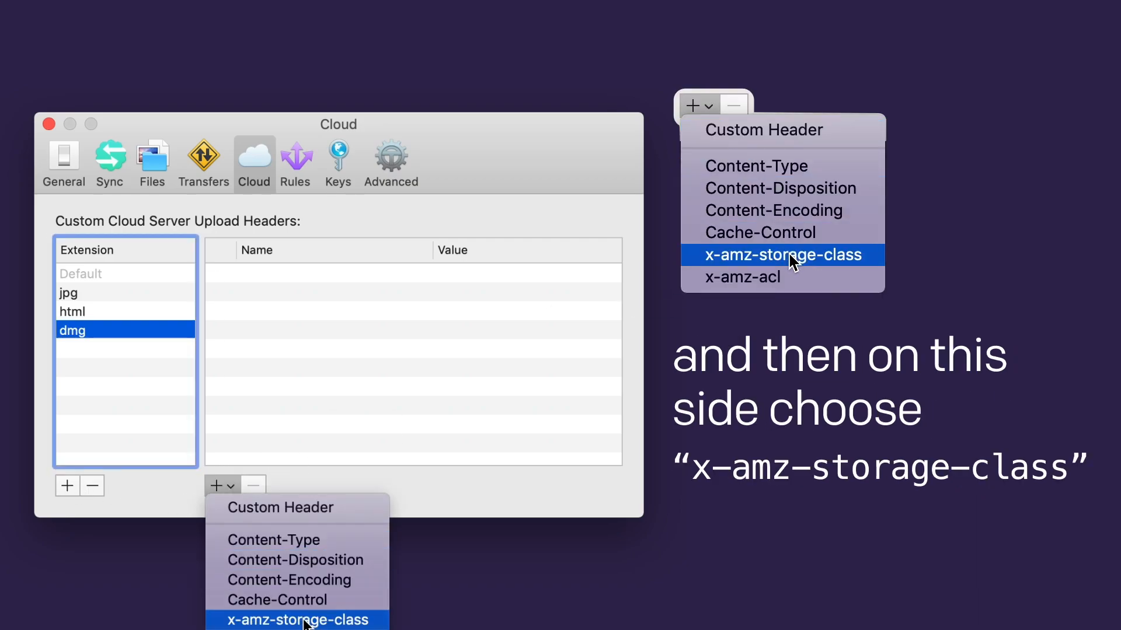
pyautogui.click(297, 620)
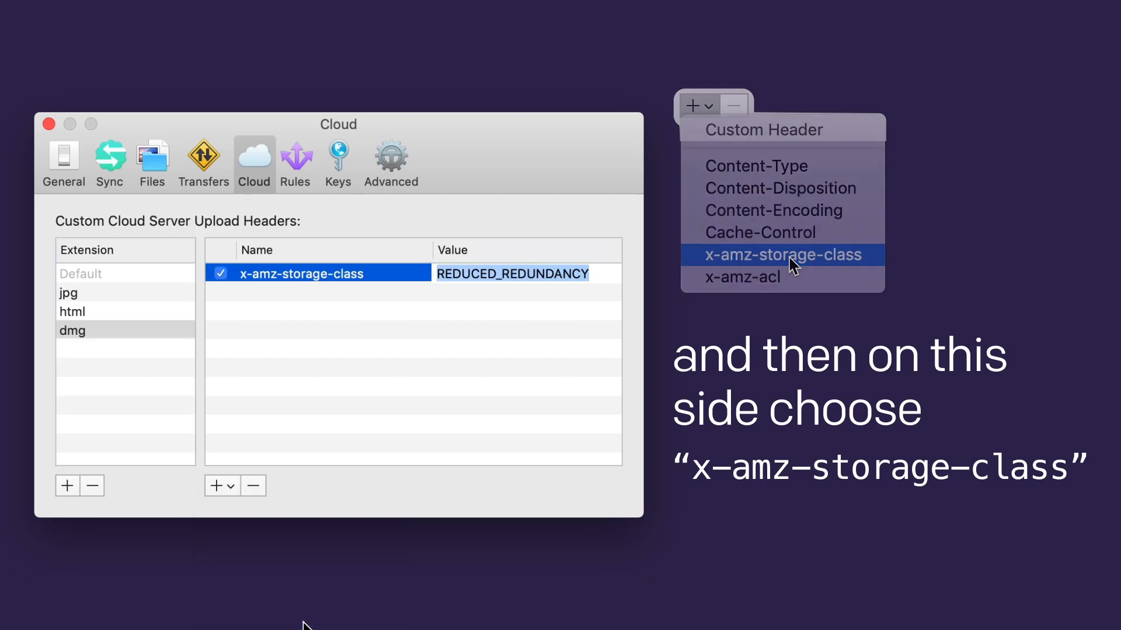
pyautogui.write('INTELLIGENT_TIERING')
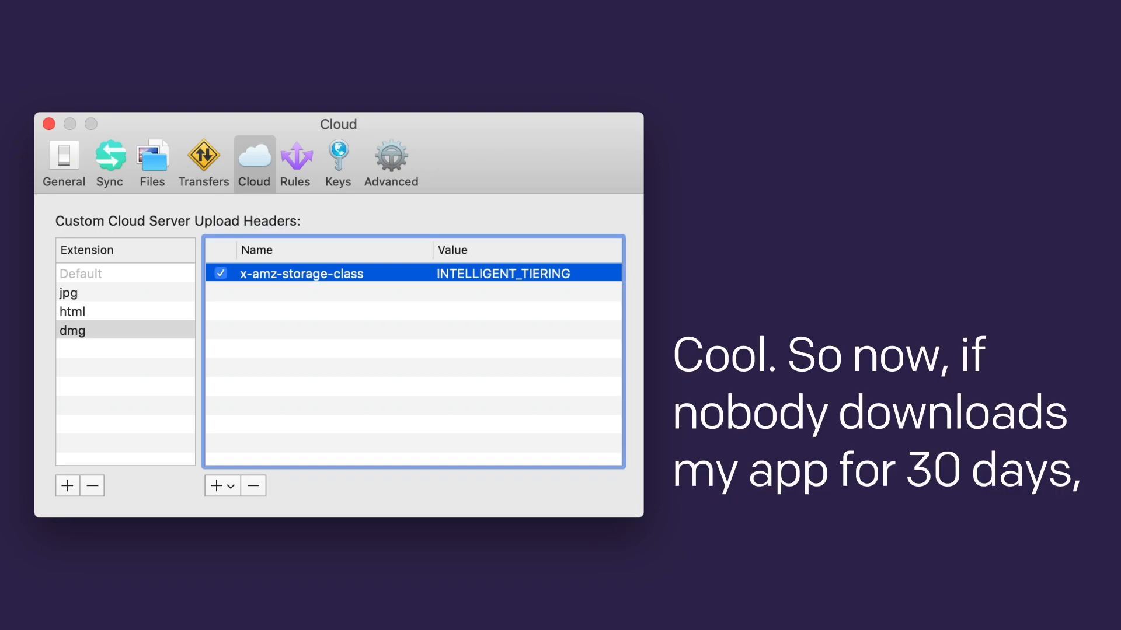
pyautogui.moveTo(429, 377)
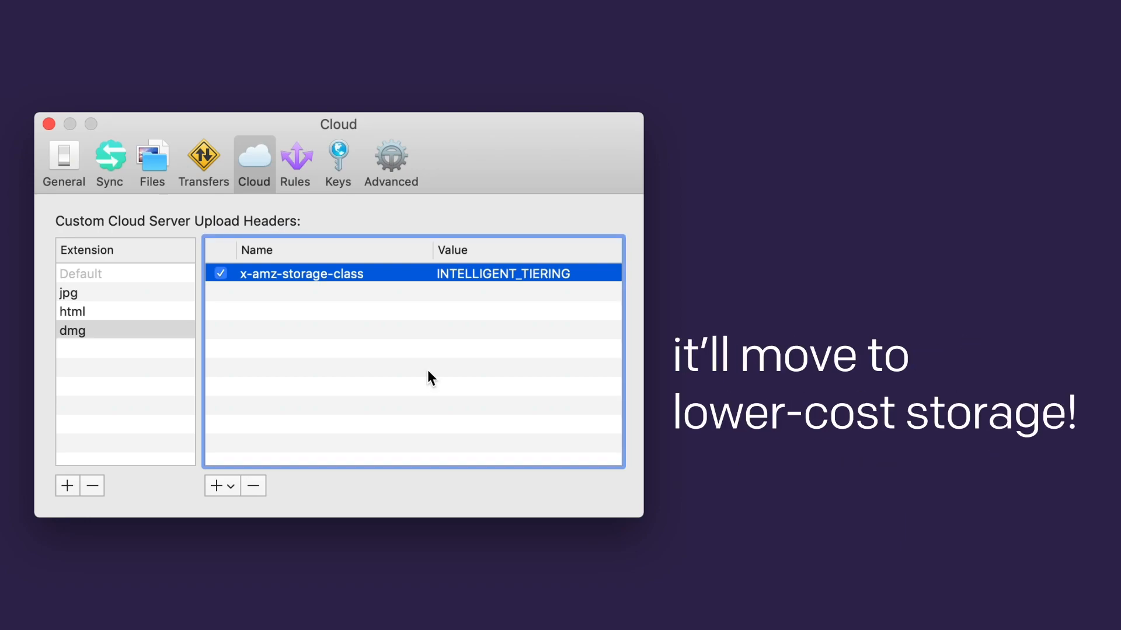
pyautogui.moveTo(358, 293)
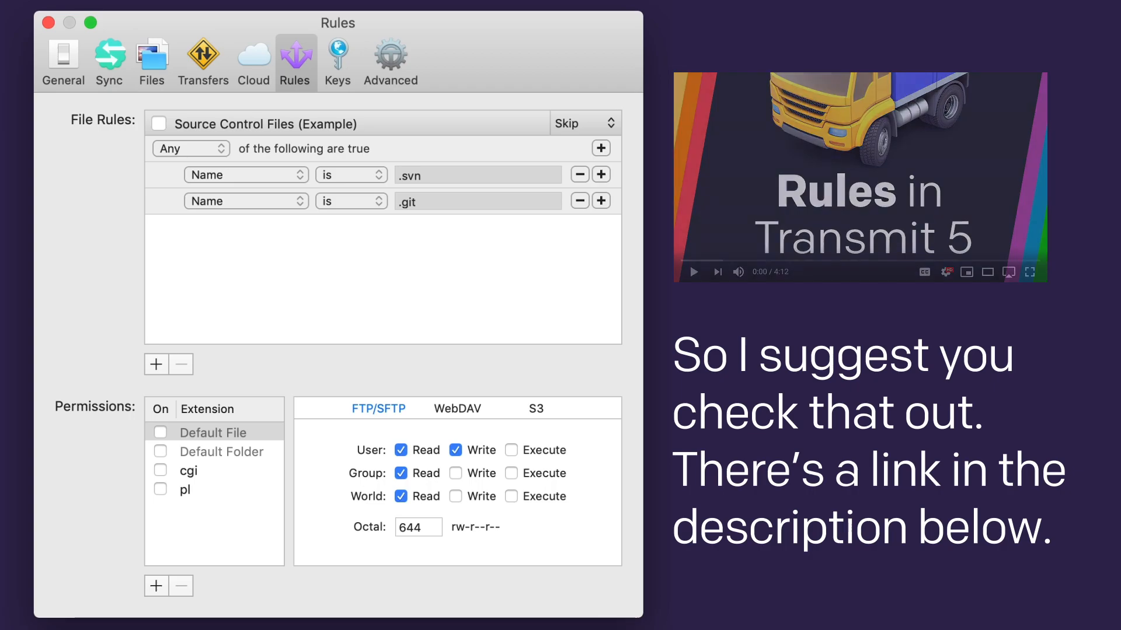
# - Open the Keys preferences, which list only the Chowder Tracker App SSH key
pyautogui.click(337, 58)
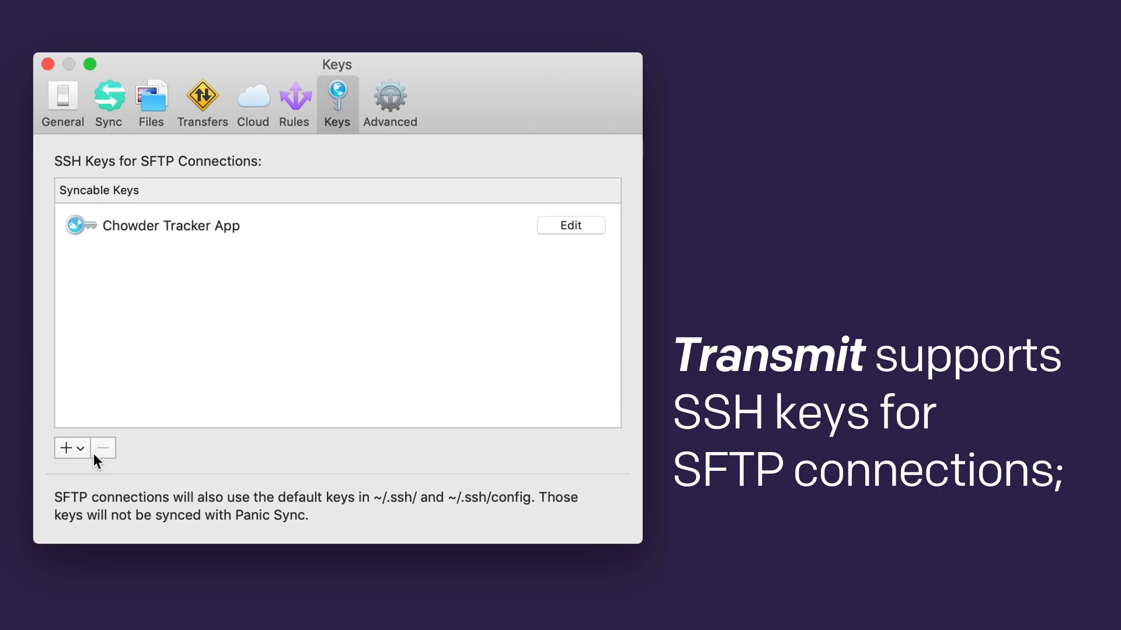
pyautogui.moveTo(80, 462)
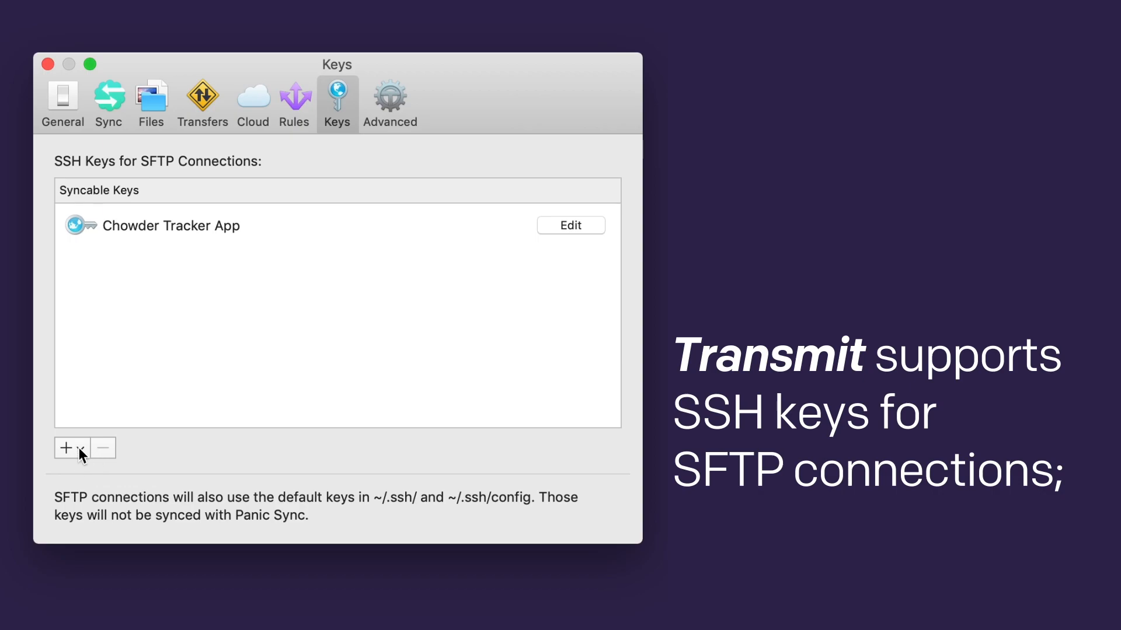
pyautogui.click(68, 448)
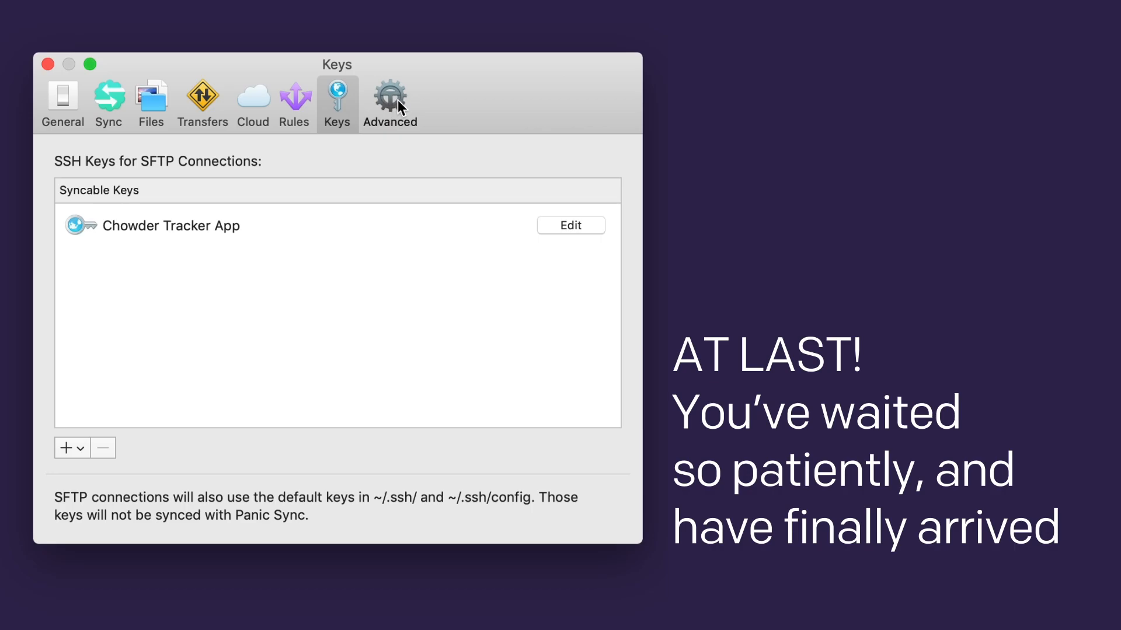
# - Open the Advanced preferences, showing proxy type None with empty proxy fields
pyautogui.click(389, 93)
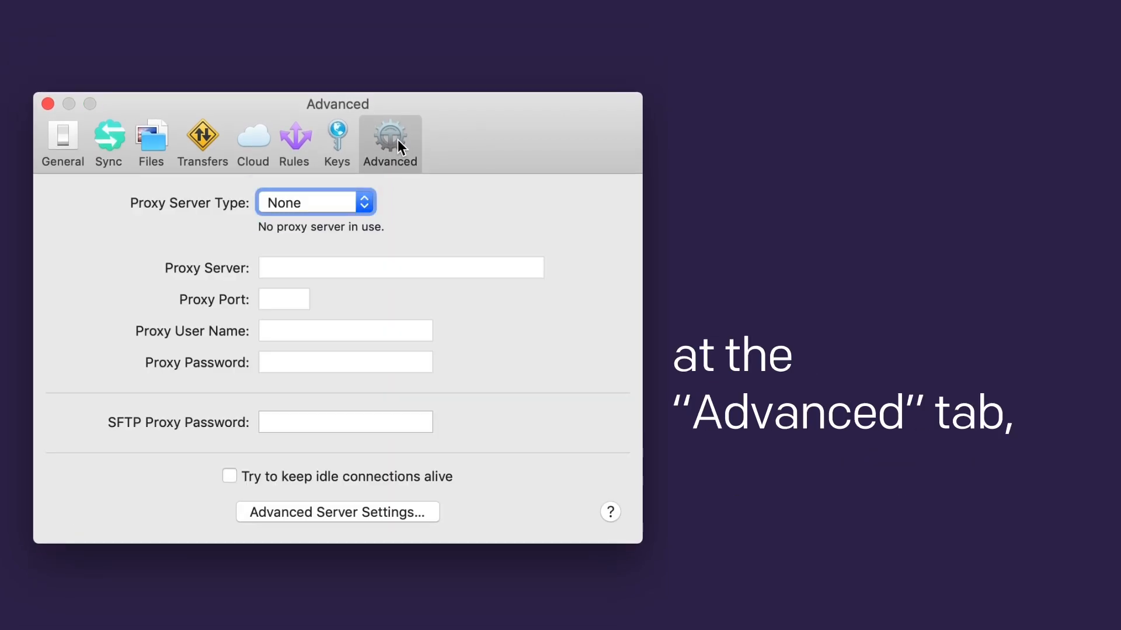
pyautogui.moveTo(487, 151)
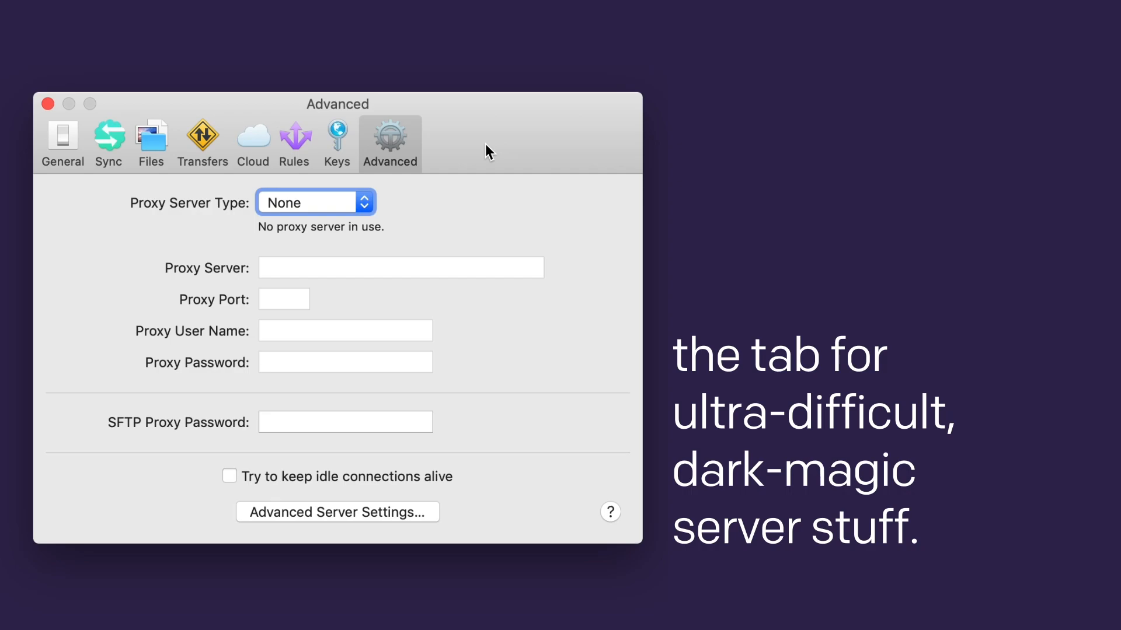
pyautogui.moveTo(651, 168)
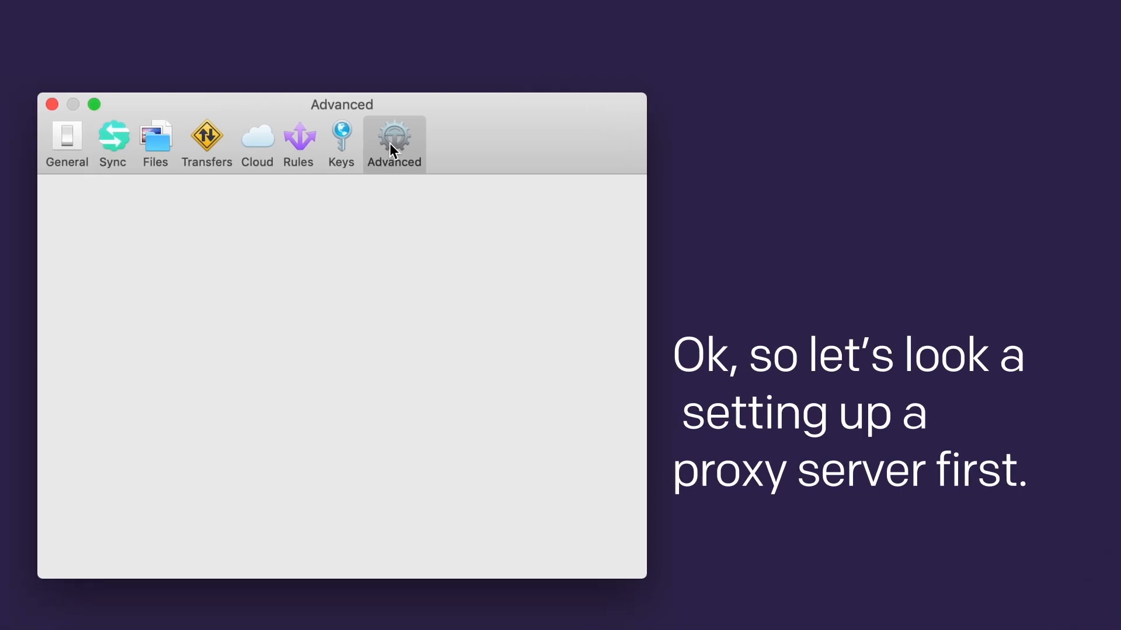
# - Set the Proxy Server Type on the Advanced preferences to SOCKS 5
pyautogui.click(394, 139)
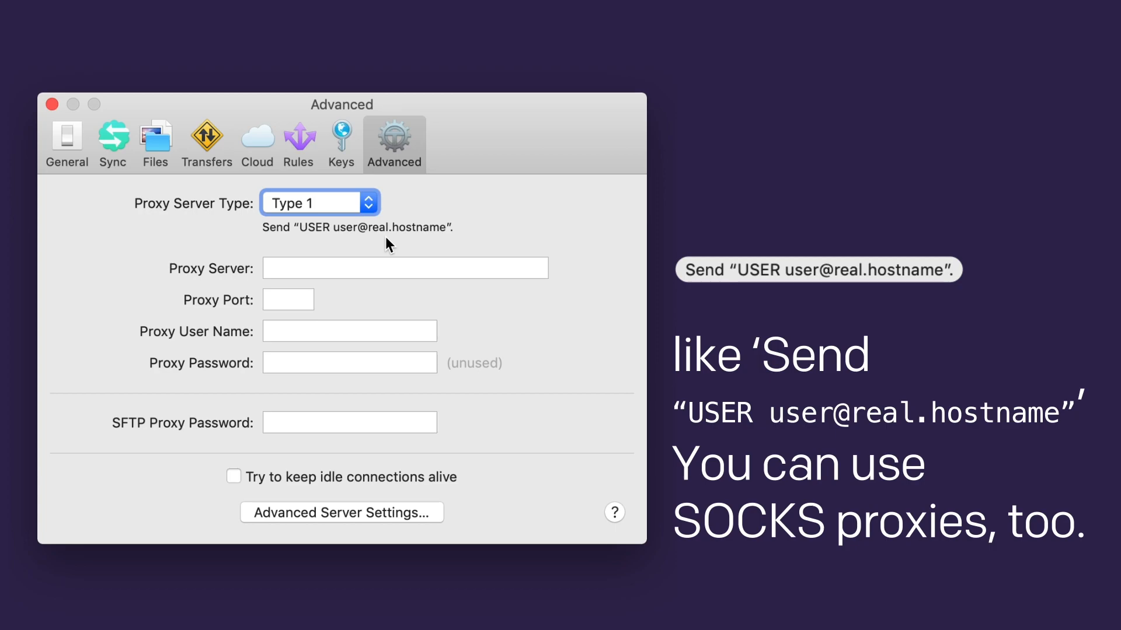
pyautogui.click(319, 203)
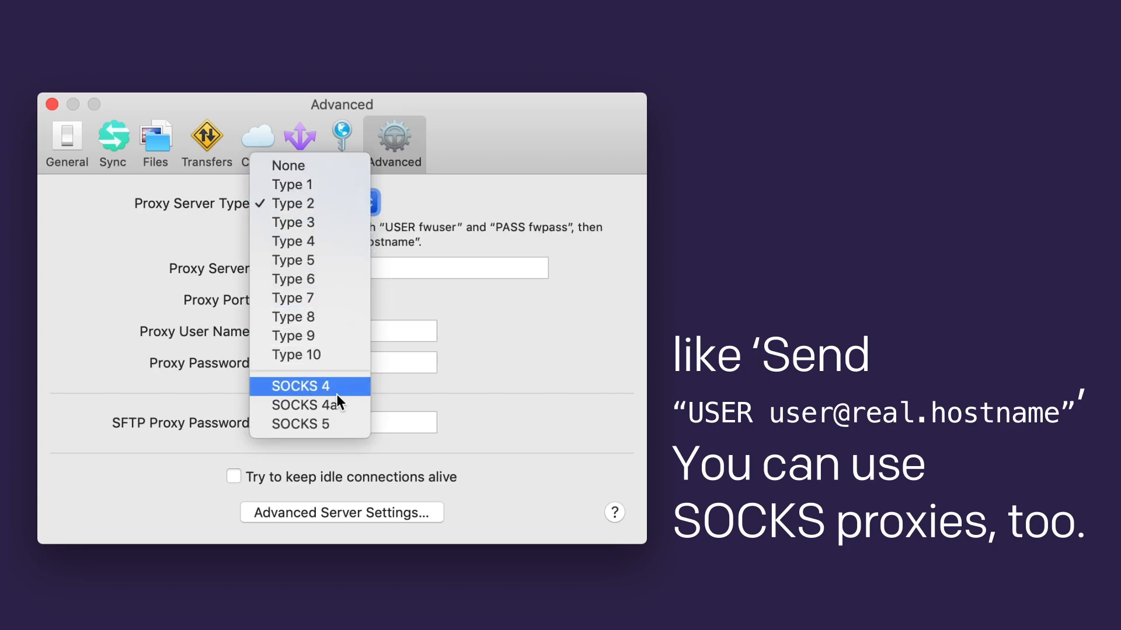
pyautogui.click(300, 424)
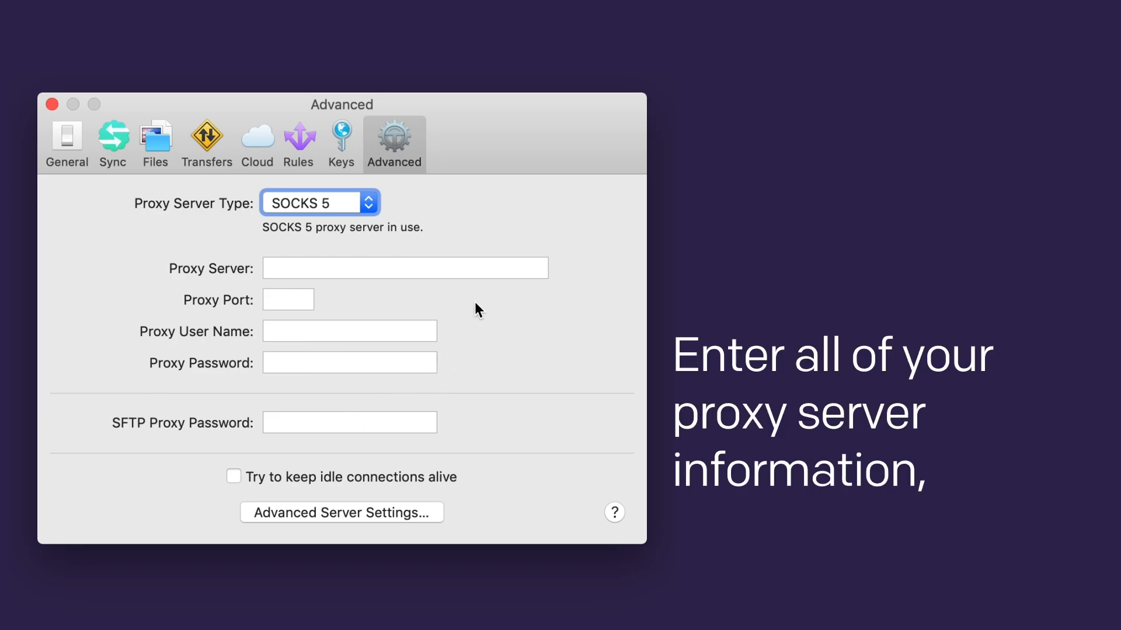
# - Step through the empty proxy server, port, user and password fields, then enable keeping idle connections alive
pyautogui.click(405, 268)
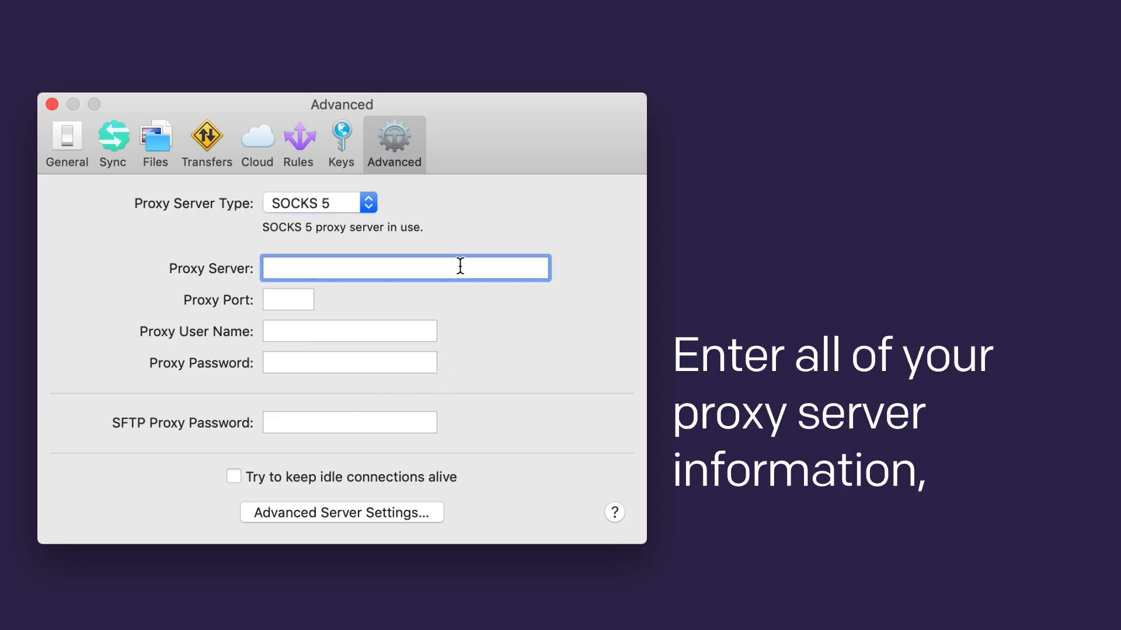
pyautogui.click(289, 300)
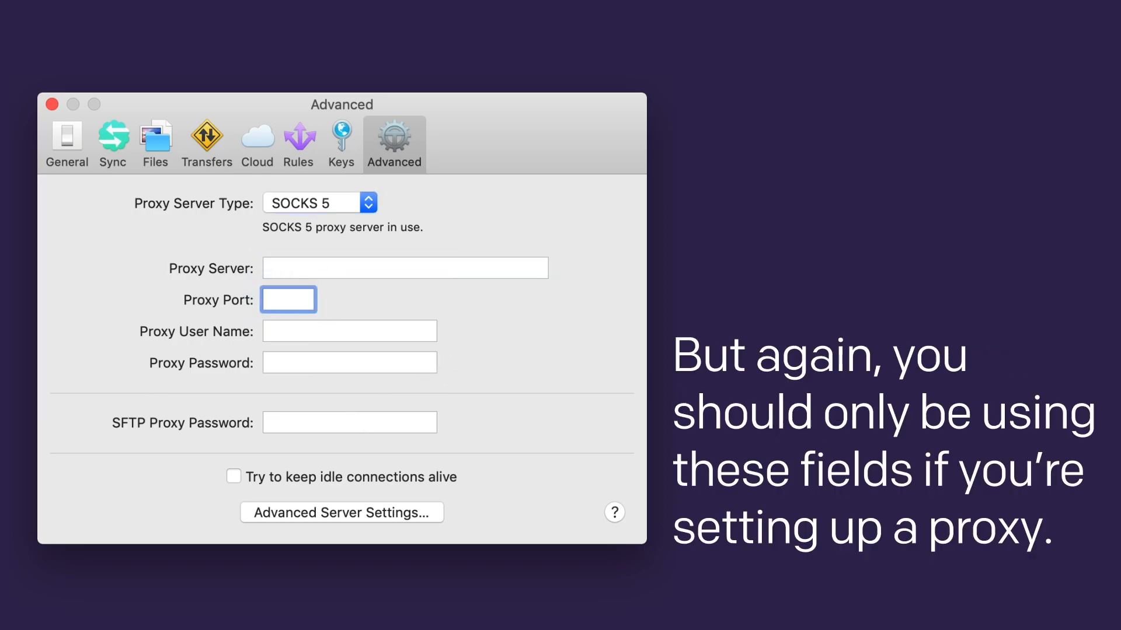
pyautogui.click(349, 331)
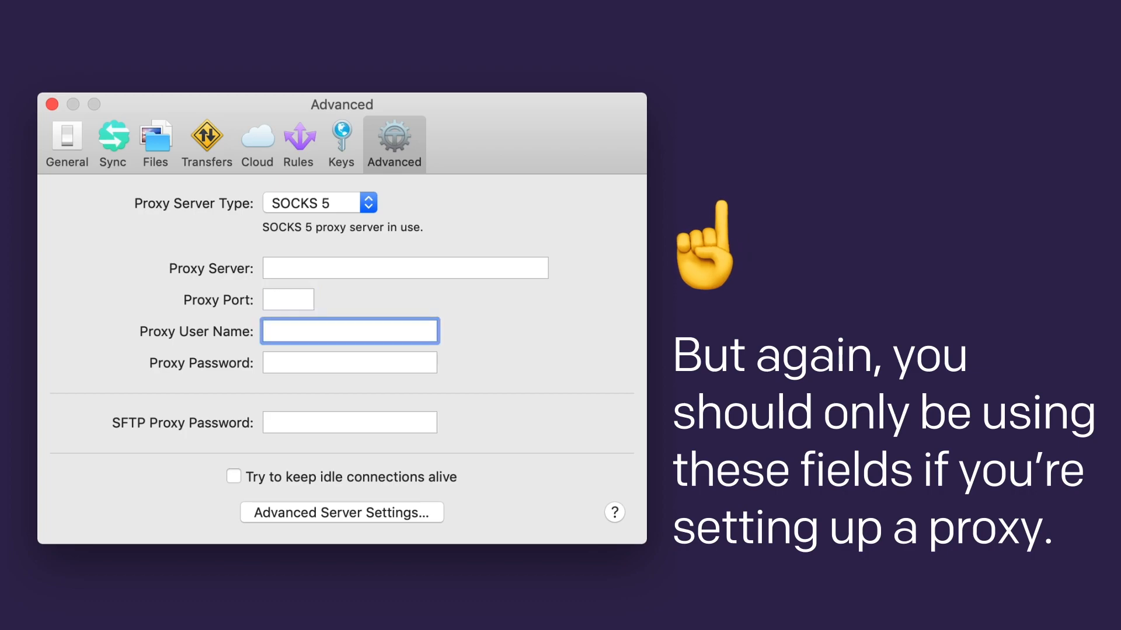
pyautogui.click(349, 362)
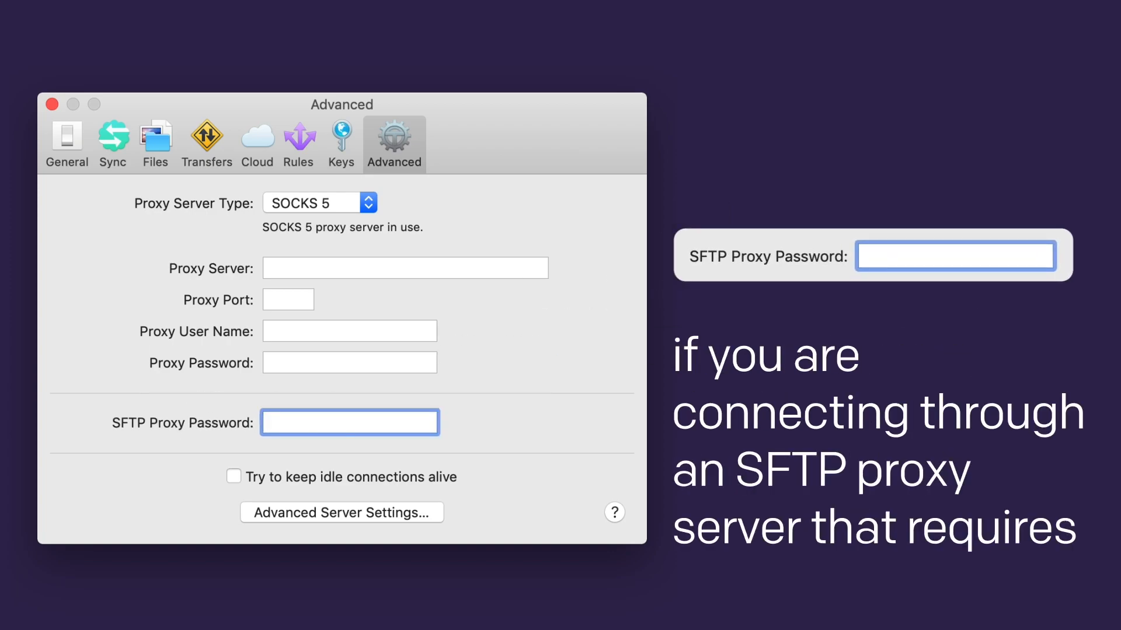
pyautogui.click(349, 422)
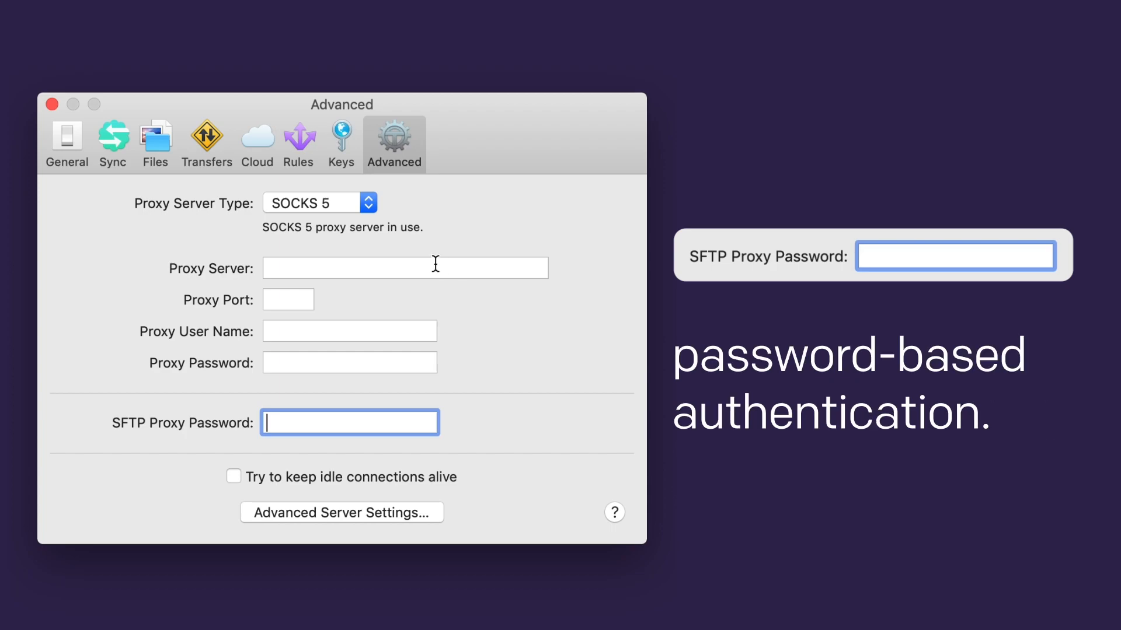
pyautogui.click(233, 476)
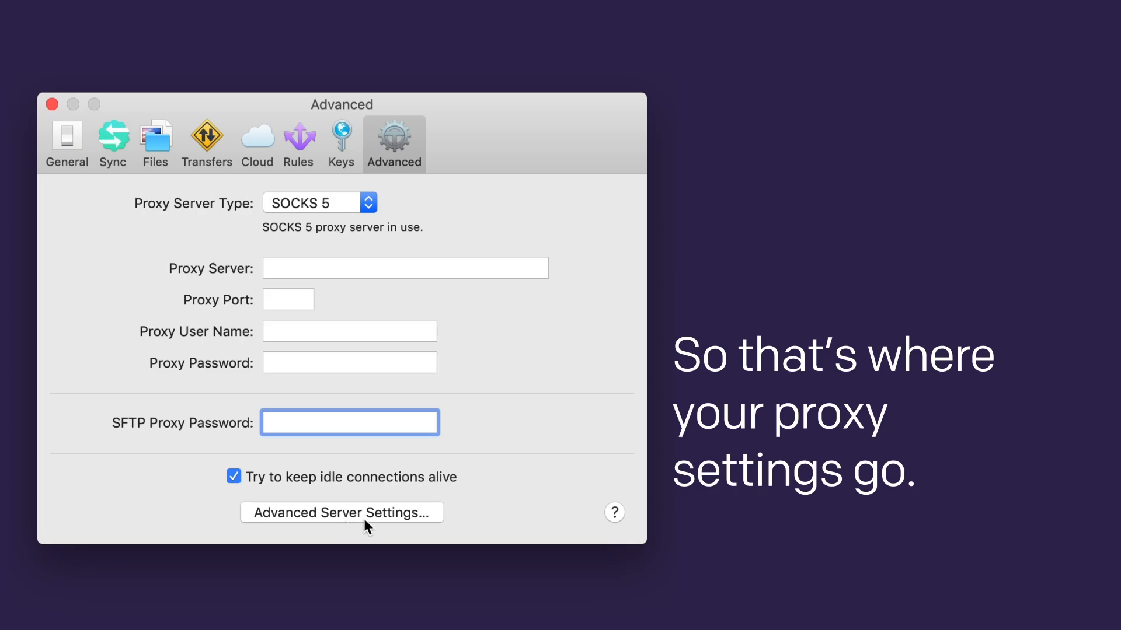
# - Open the Advanced Server Settings sheet showing the Default server entry
pyautogui.click(342, 512)
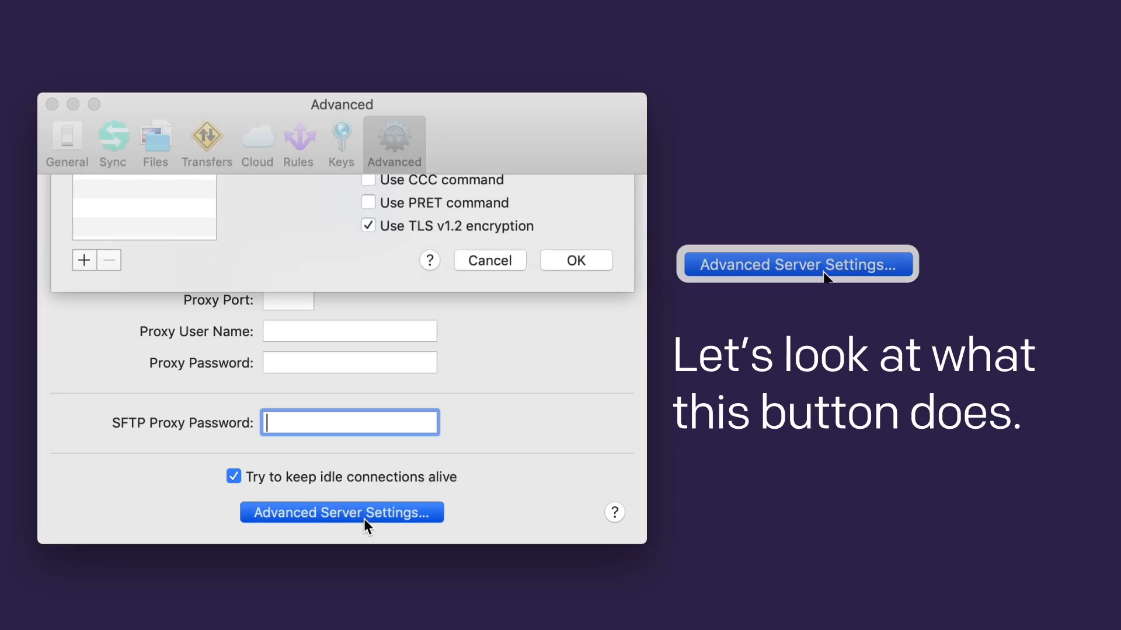
pyautogui.click(343, 512)
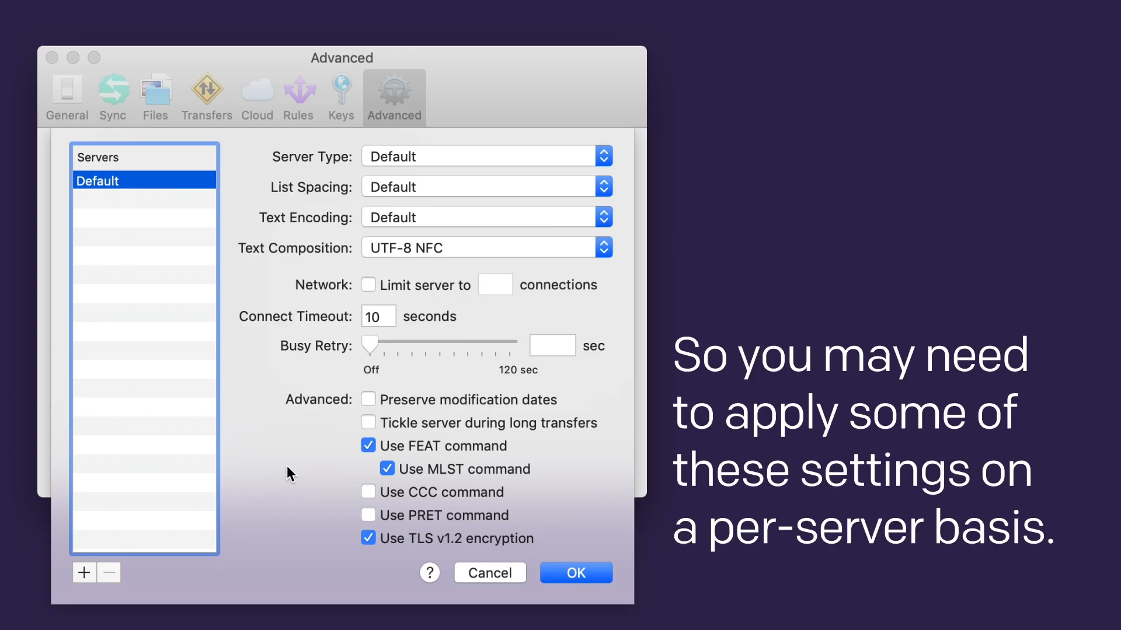
pyautogui.moveTo(205, 316)
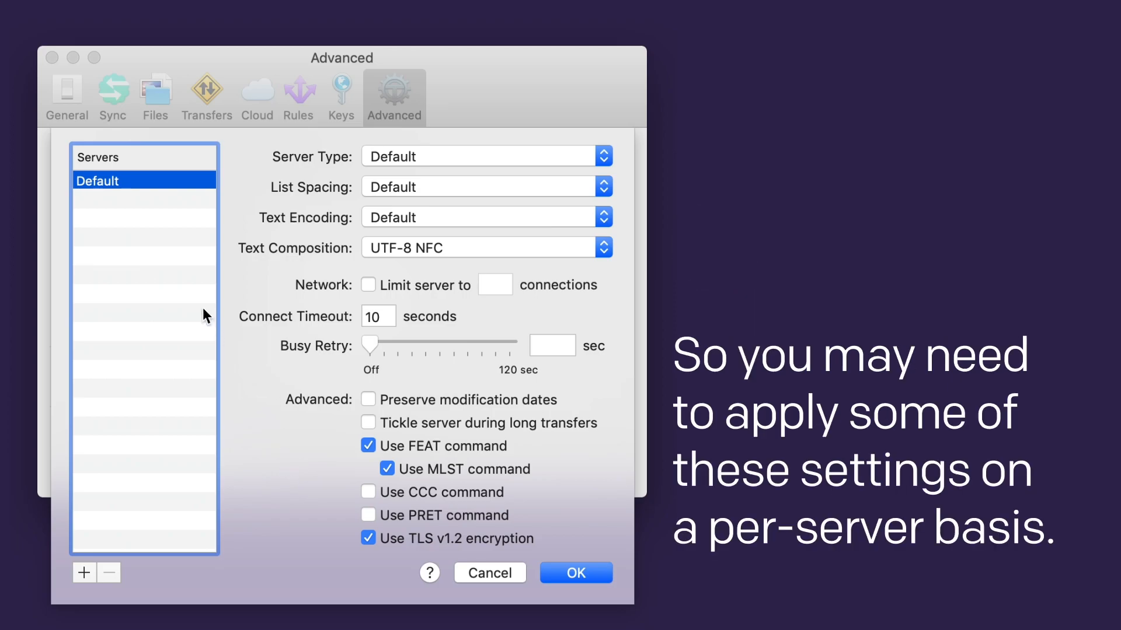
pyautogui.moveTo(114, 203)
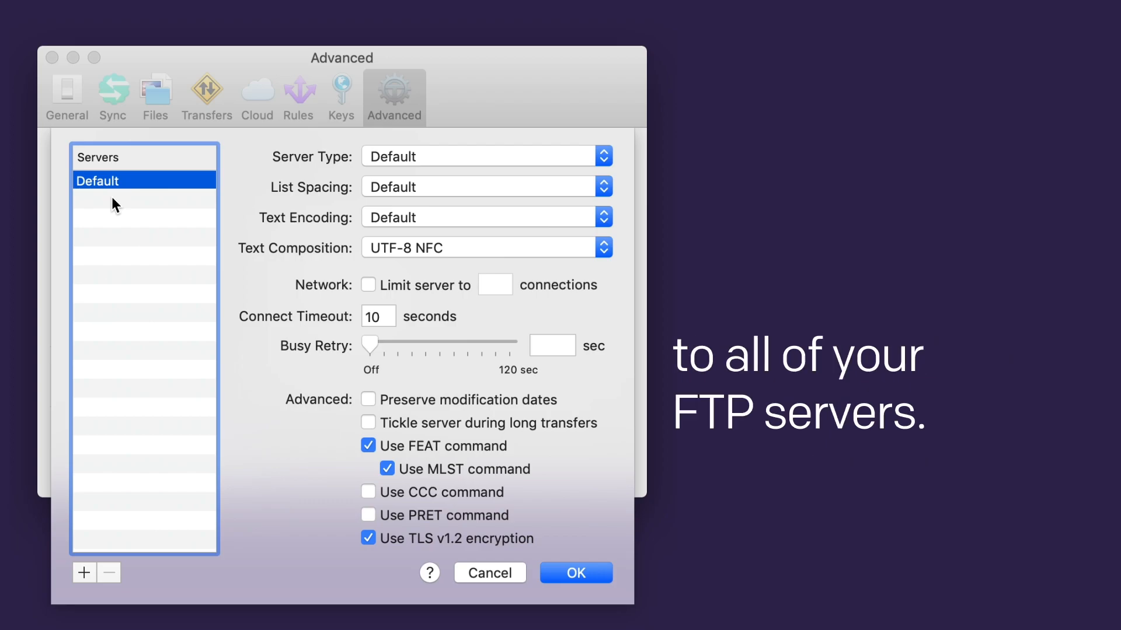
pyautogui.moveTo(89, 387)
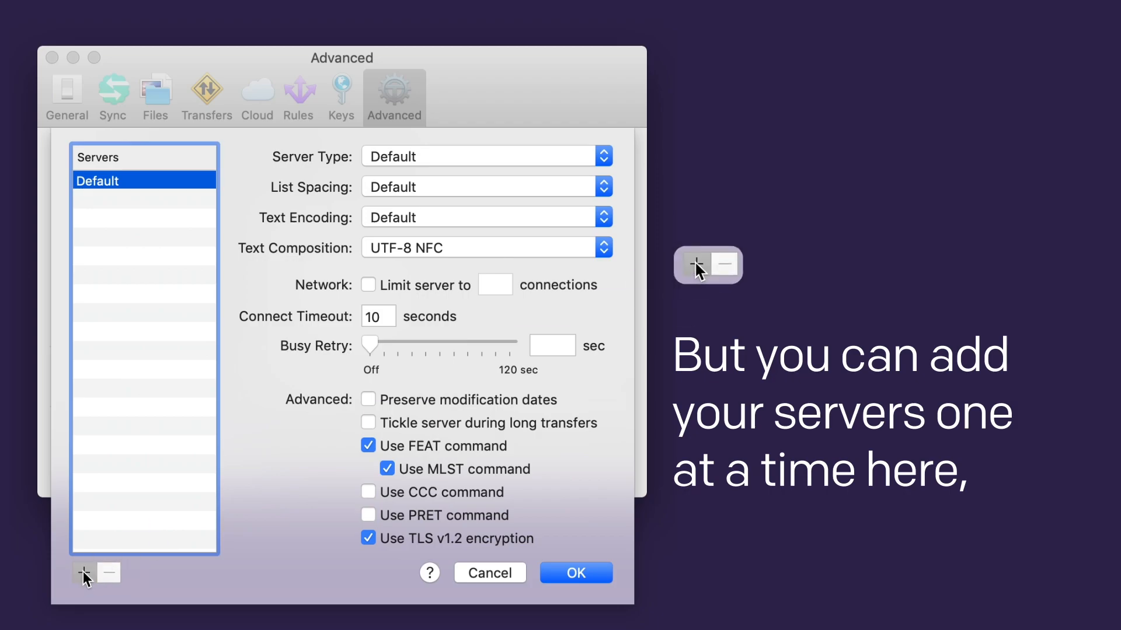
# - Add the ftp.panic.com entry with UNIX server type, Two Spaces spacing, and UTF-8 encoding
pyautogui.click(82, 572)
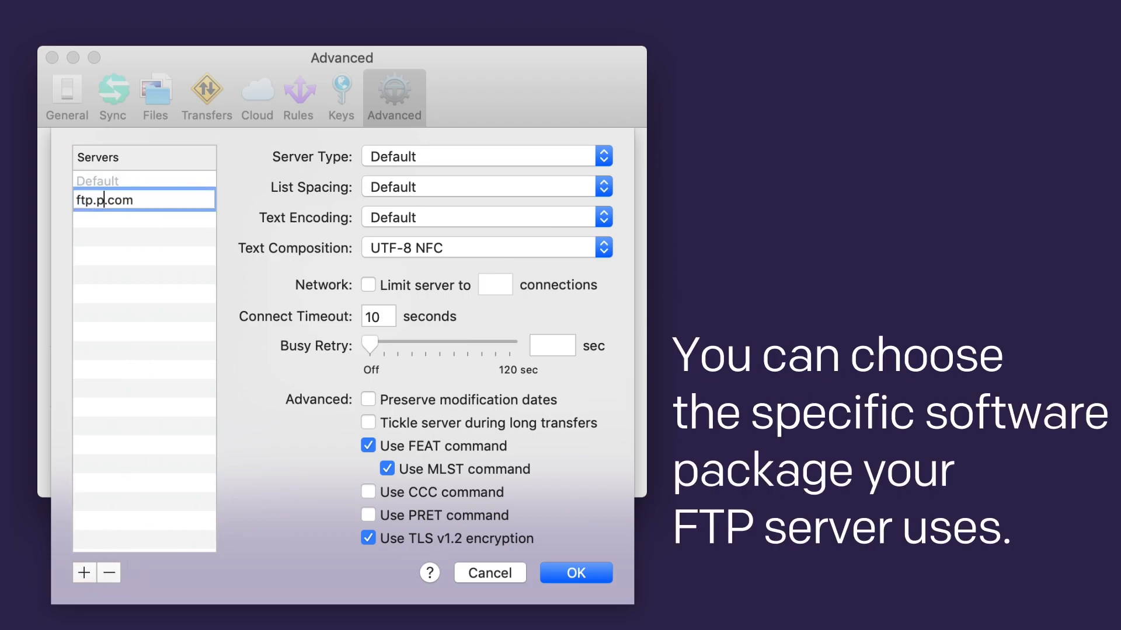
pyautogui.click(603, 156)
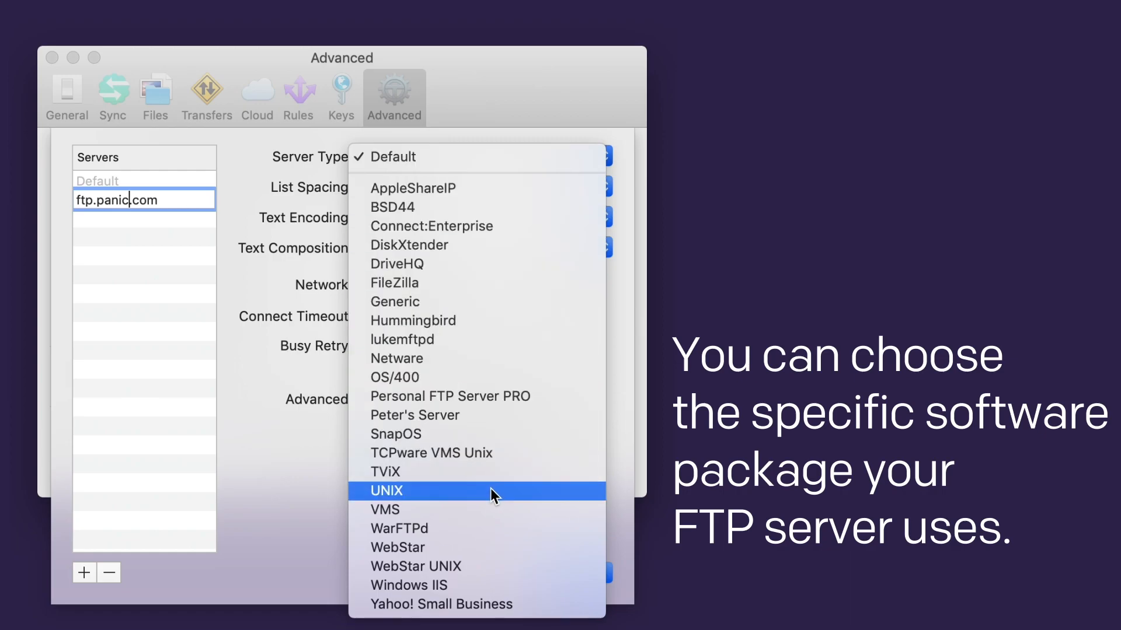
pyautogui.click(386, 491)
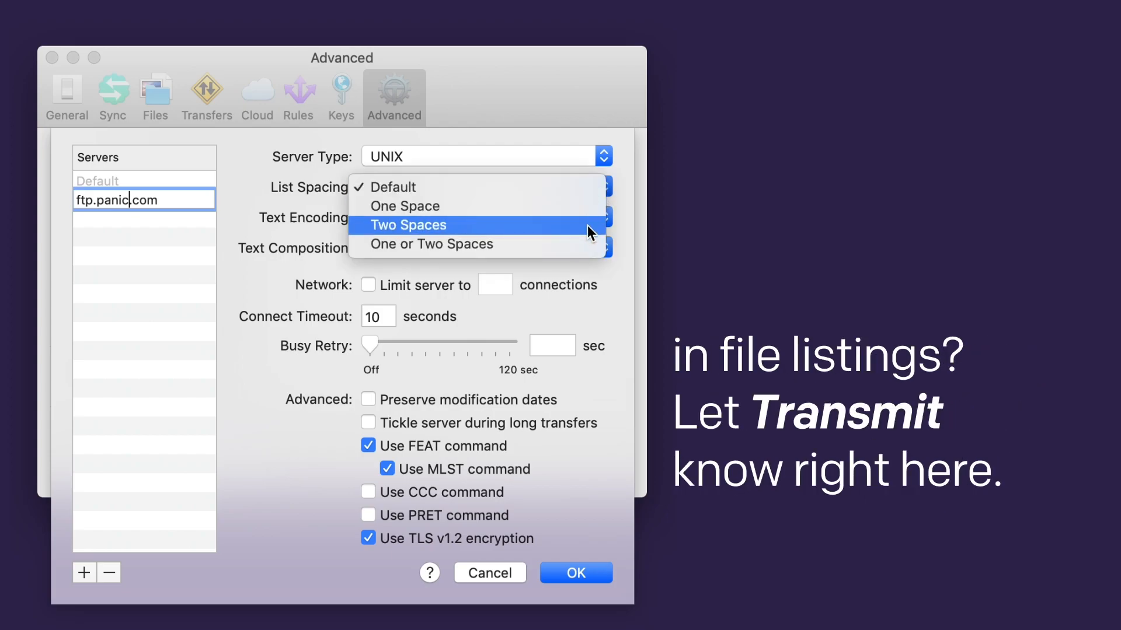
pyautogui.click(408, 225)
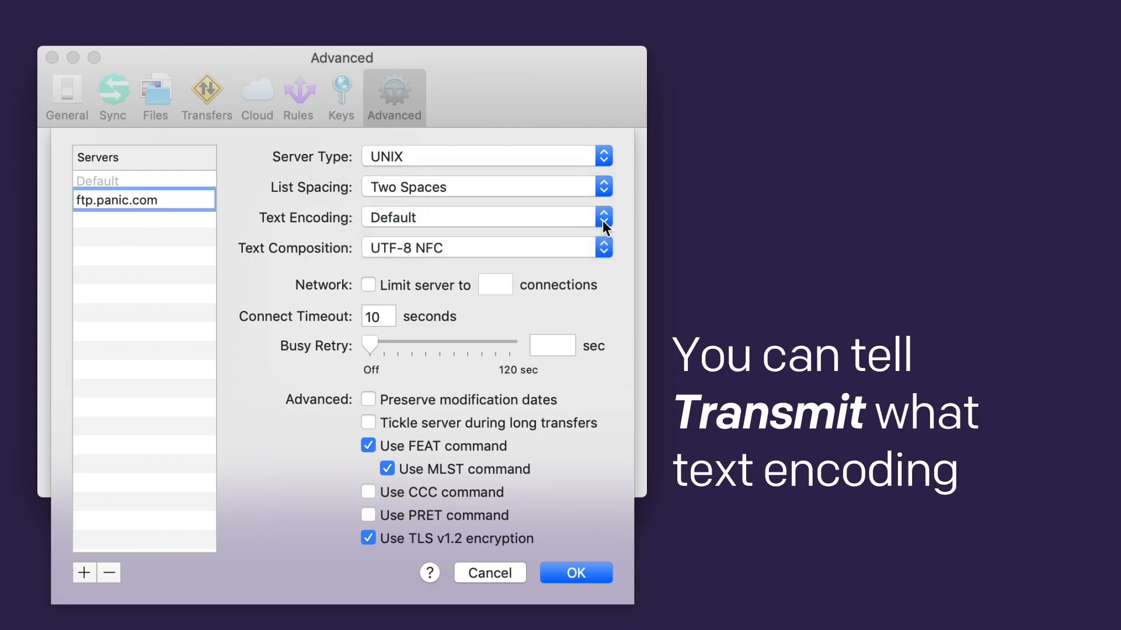
pyautogui.click(604, 217)
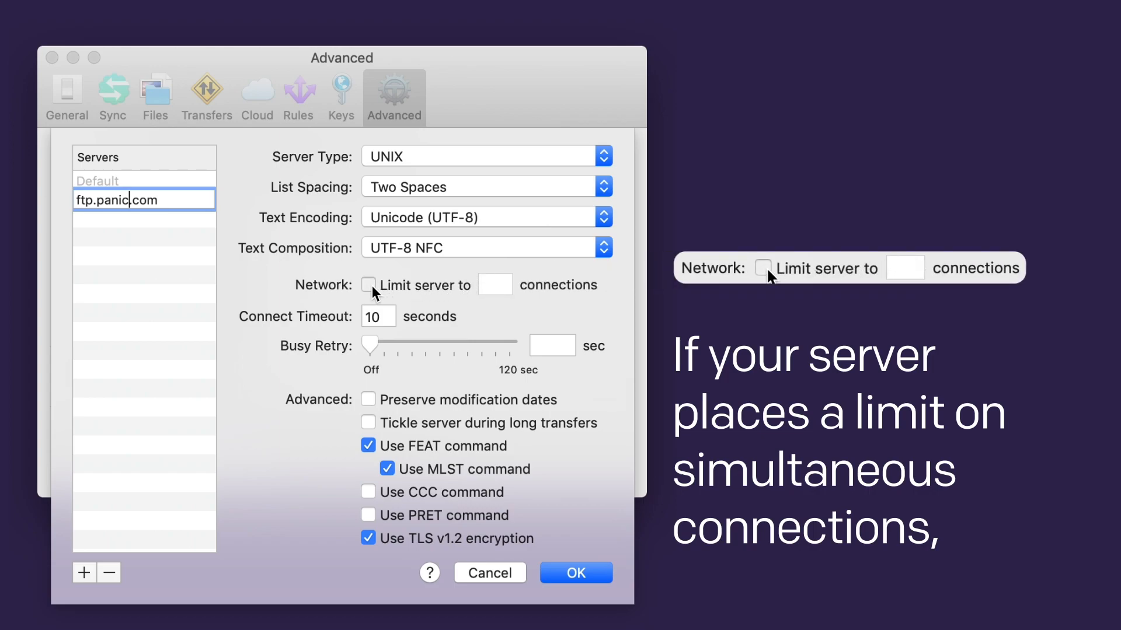
# - Set ftp.panic.com's connect timeout to 30 seconds, leaving busy retry off and connections unlimited
pyautogui.click(368, 285)
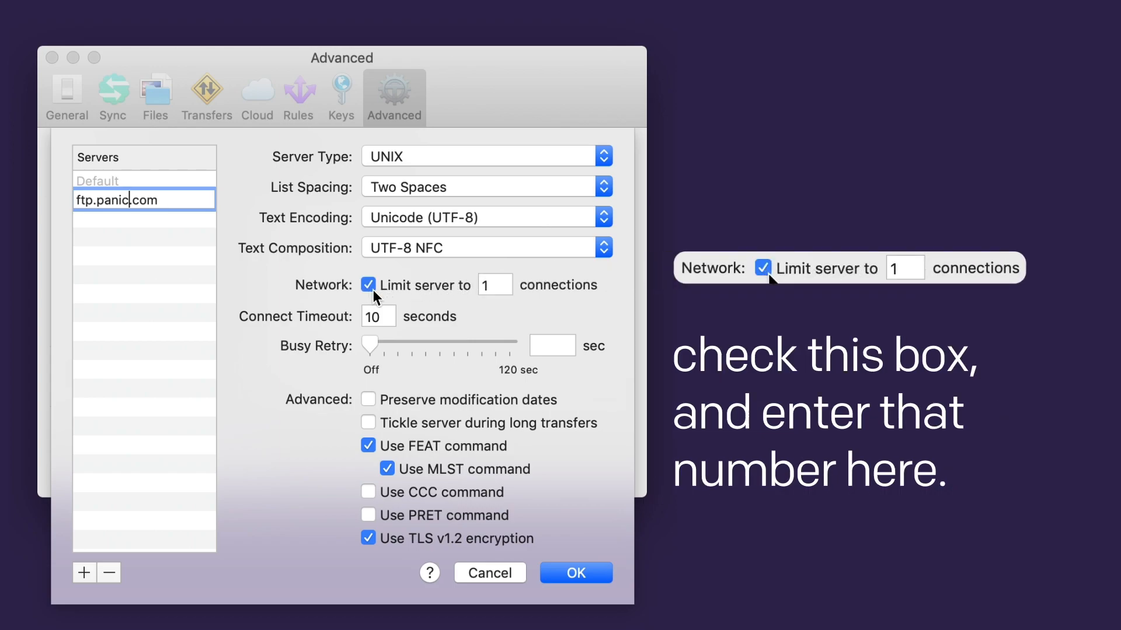
pyautogui.click(368, 284)
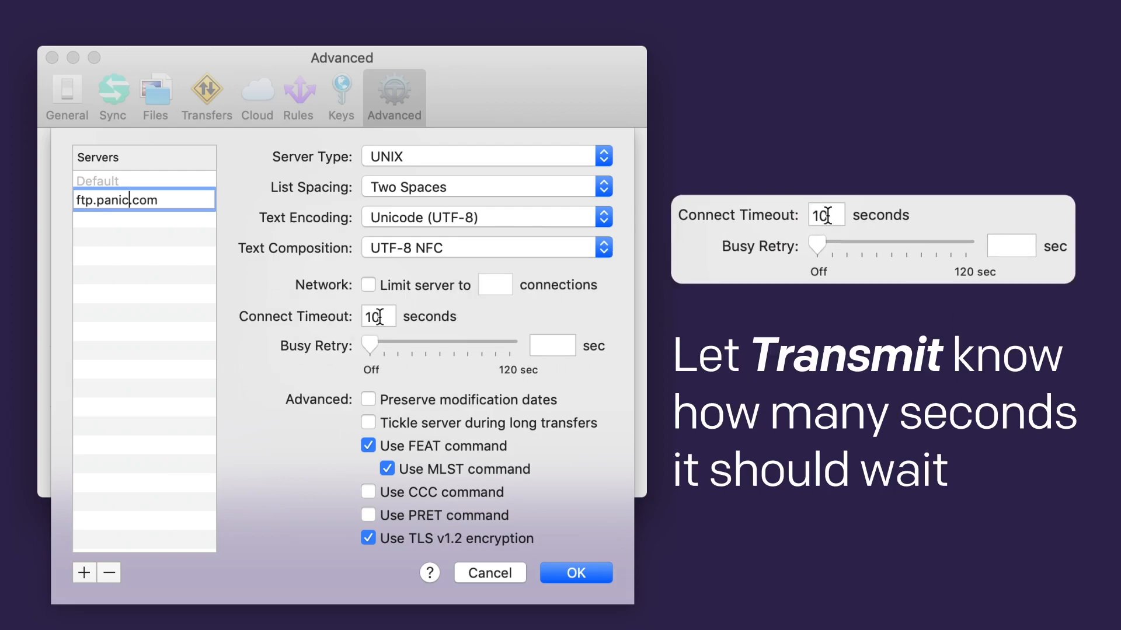
pyautogui.click(377, 316)
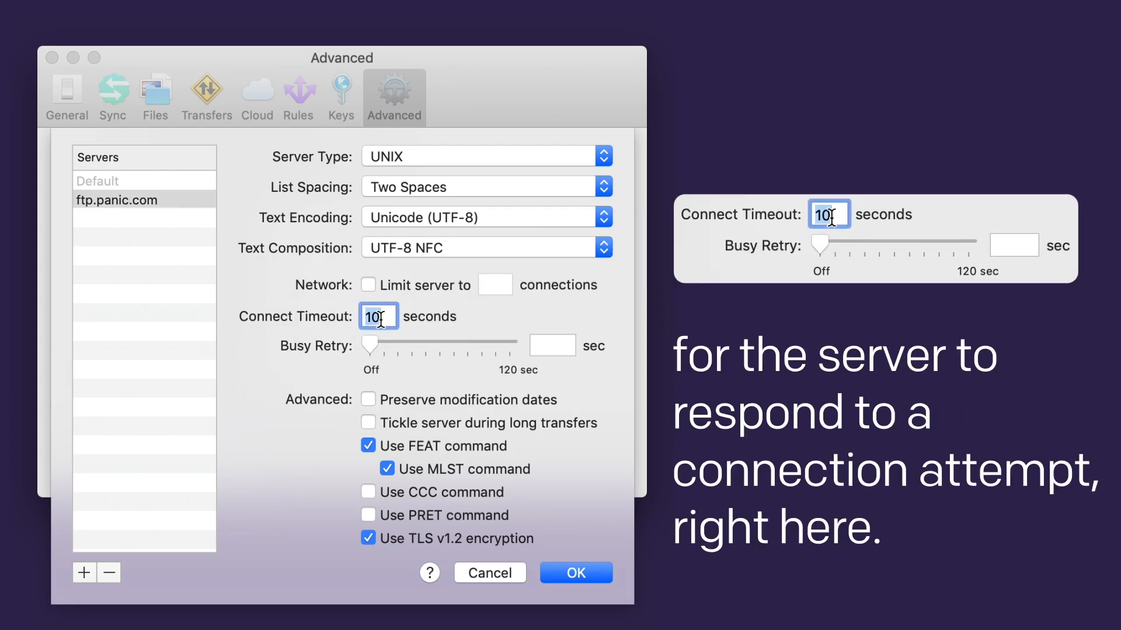
pyautogui.write('30')
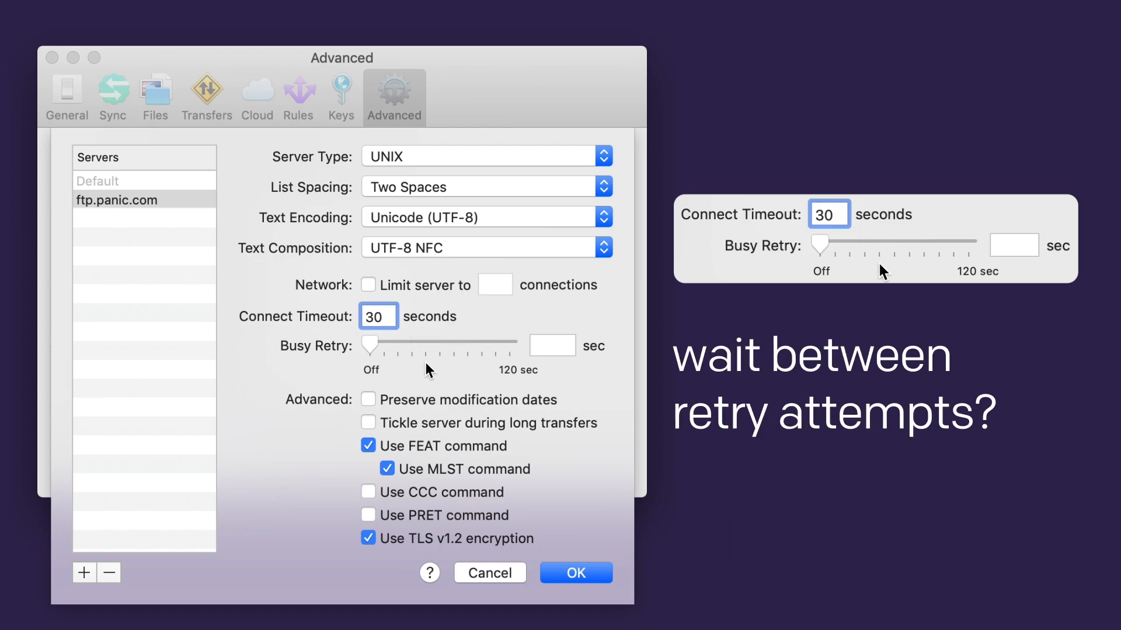
pyautogui.moveTo(369, 345); pyautogui.dragTo(384, 345)
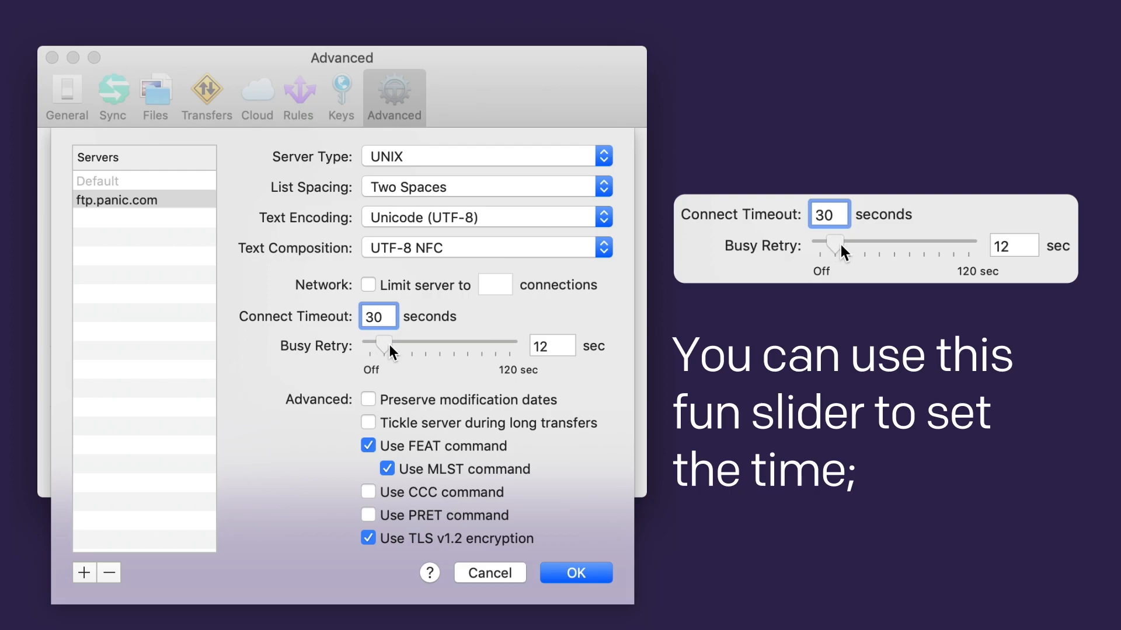
pyautogui.moveTo(380, 341); pyautogui.dragTo(418, 343)
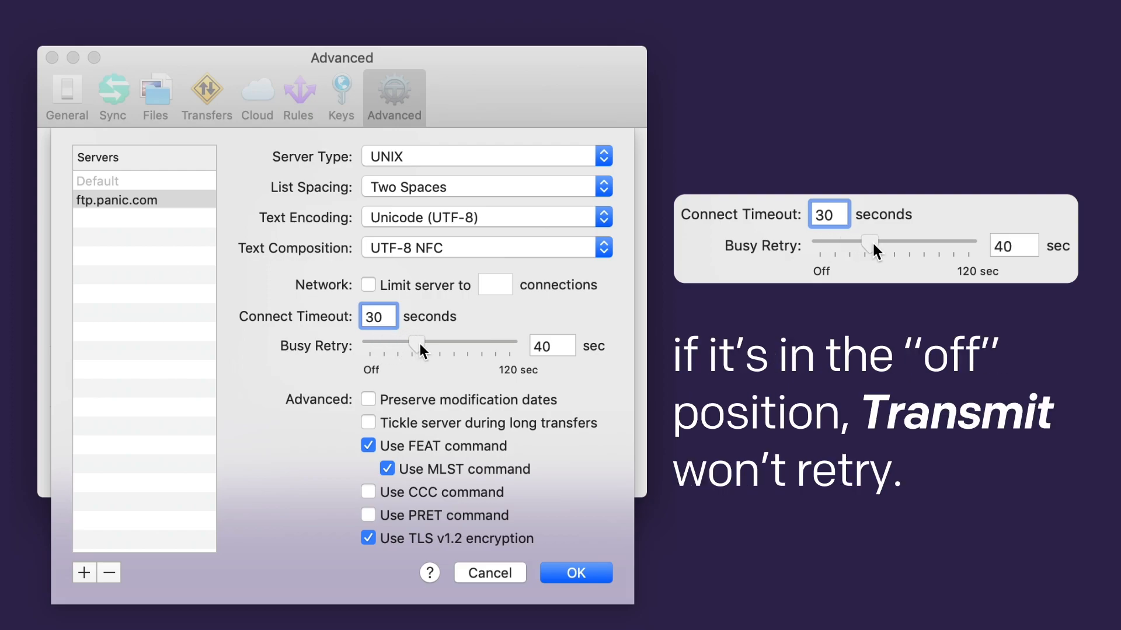
pyautogui.moveTo(417, 344); pyautogui.dragTo(367, 343)
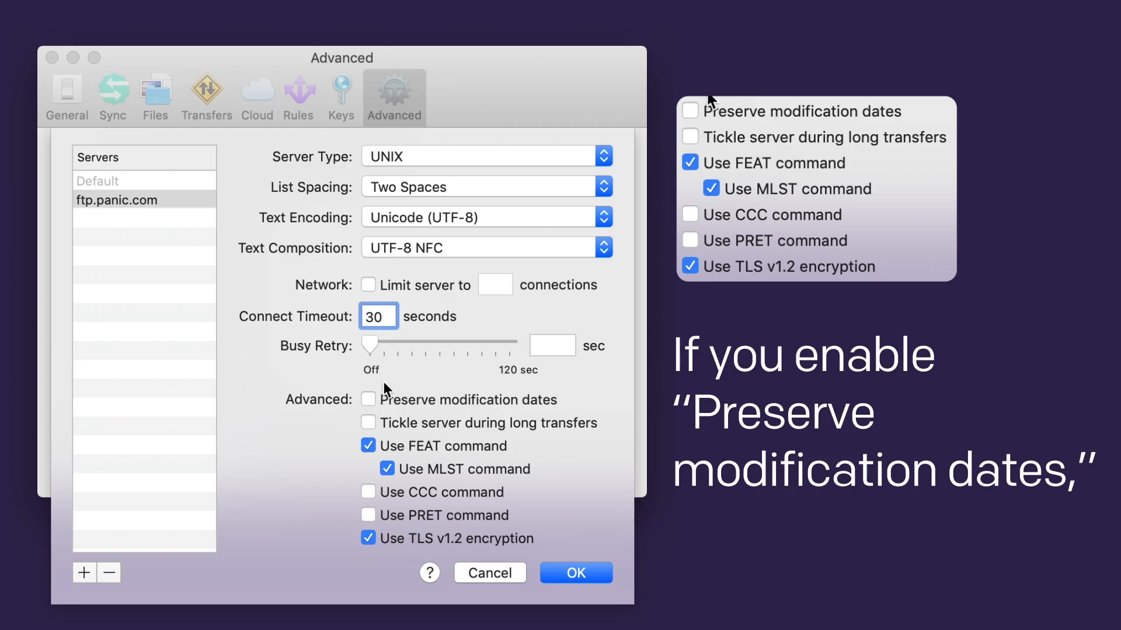
# - Leave modification-date preserving off and keep FEAT and MLST commands enabled for ftp.panic.com
pyautogui.click(367, 400)
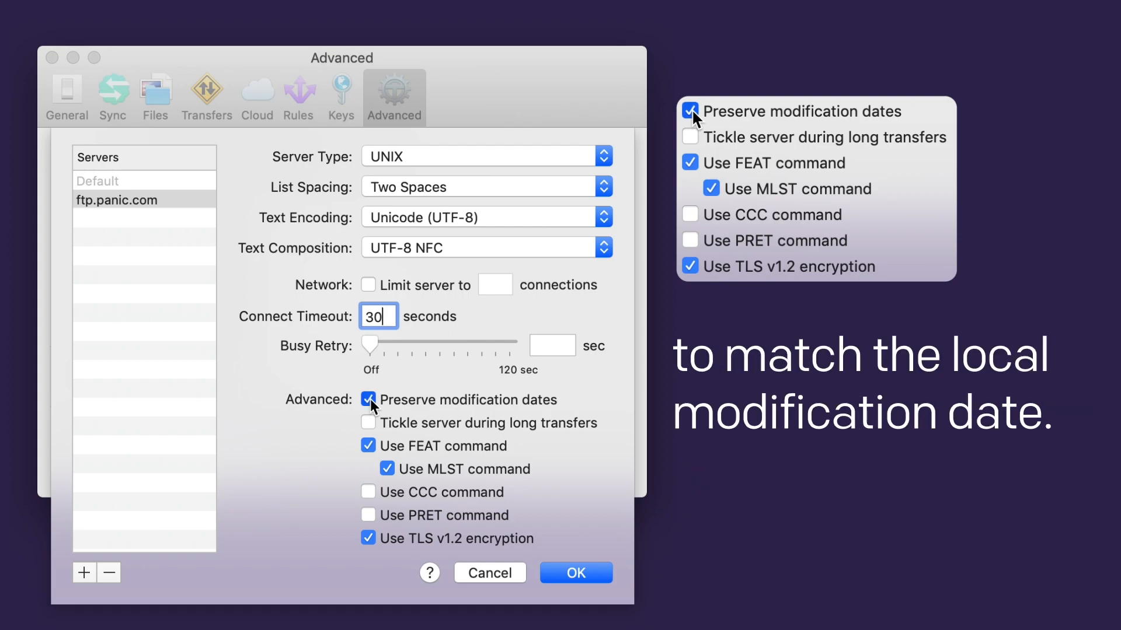
pyautogui.click(367, 423)
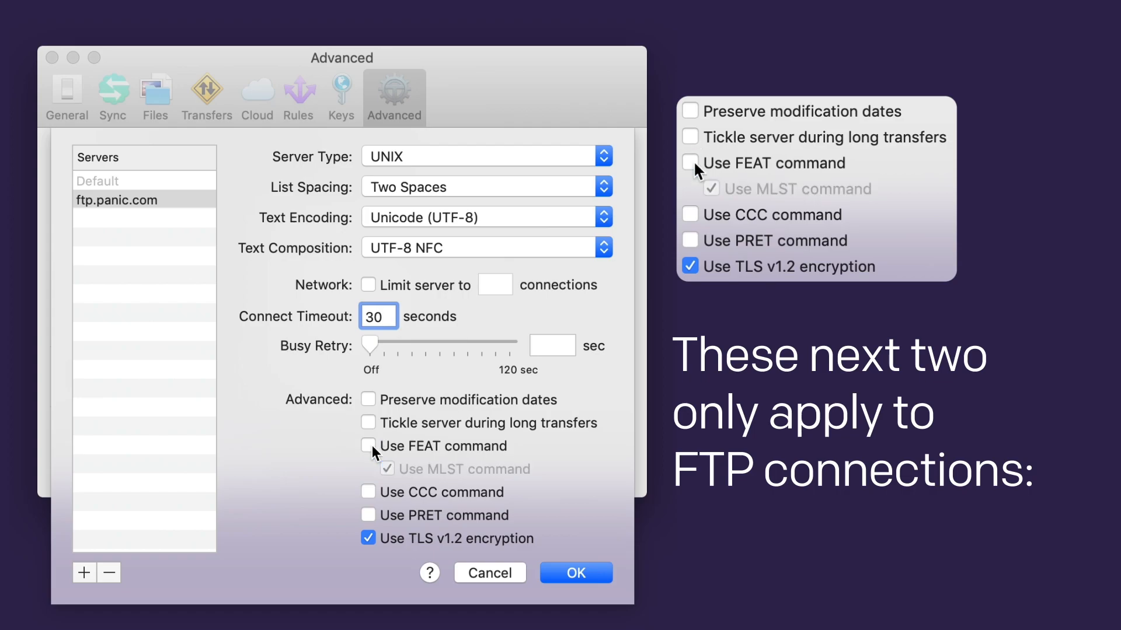
pyautogui.click(367, 445)
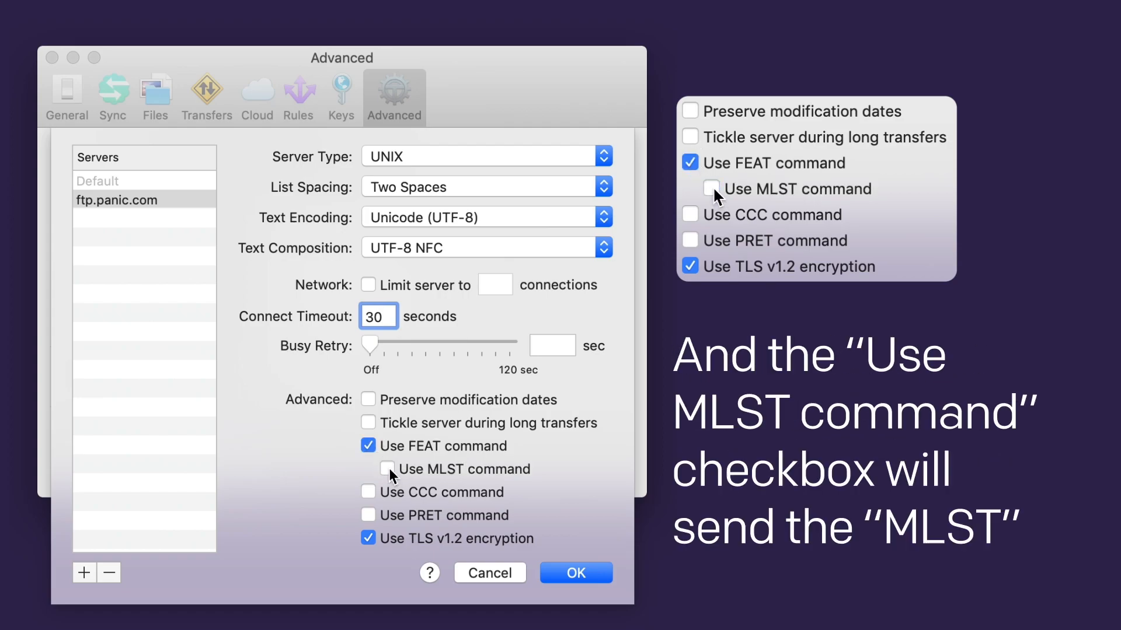
pyautogui.click(388, 469)
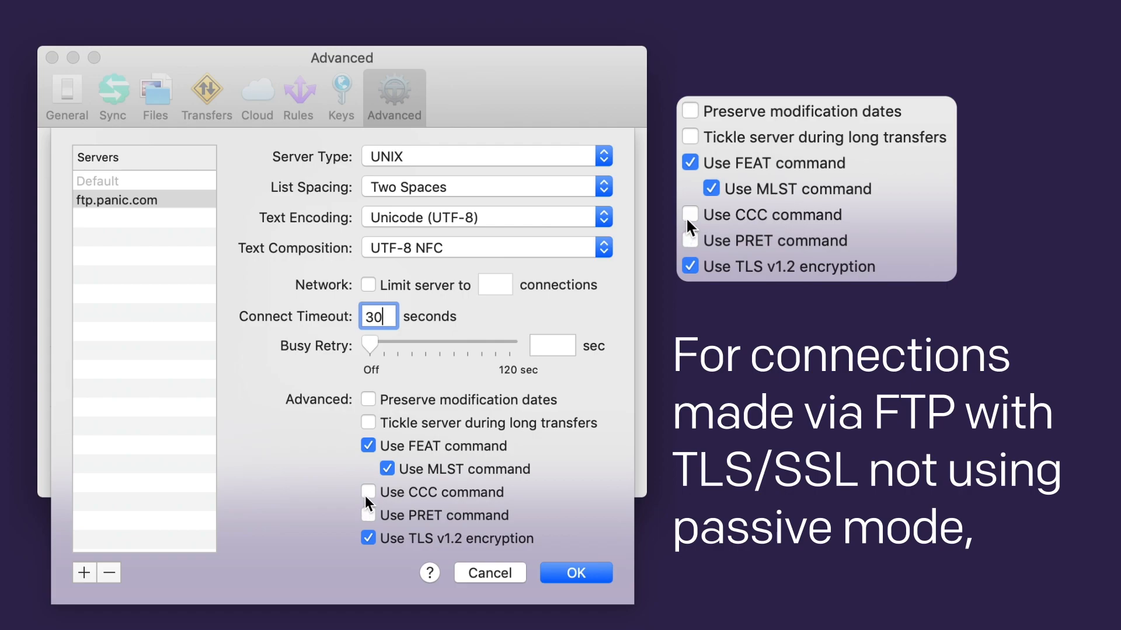
# - Keep CCC and PRET commands off, then return to the General preferences
pyautogui.click(368, 492)
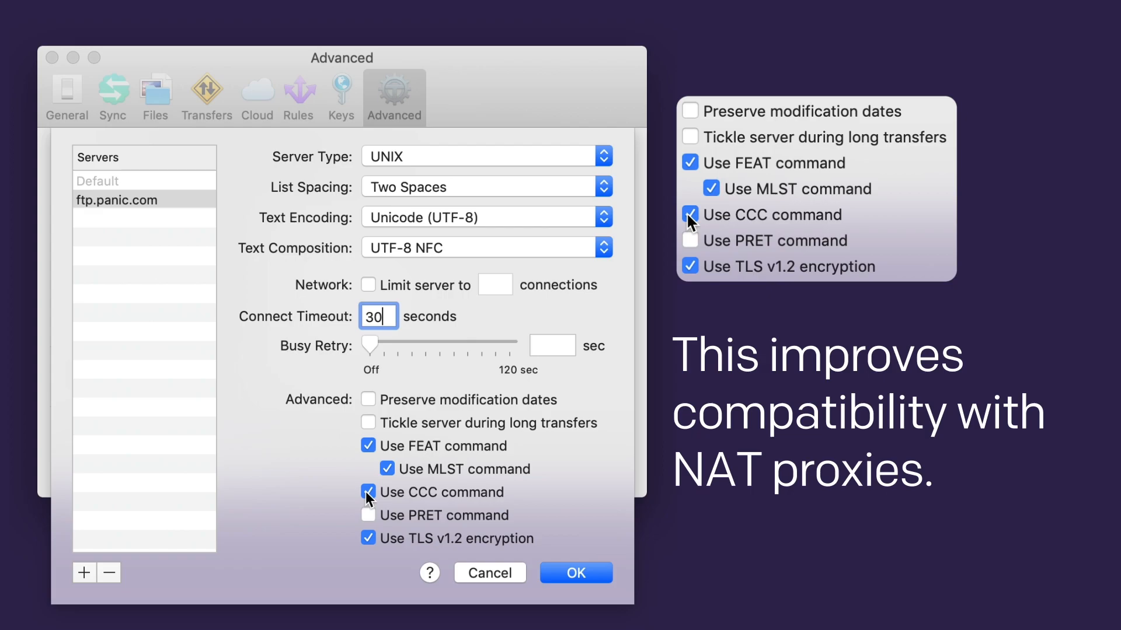
pyautogui.click(368, 492)
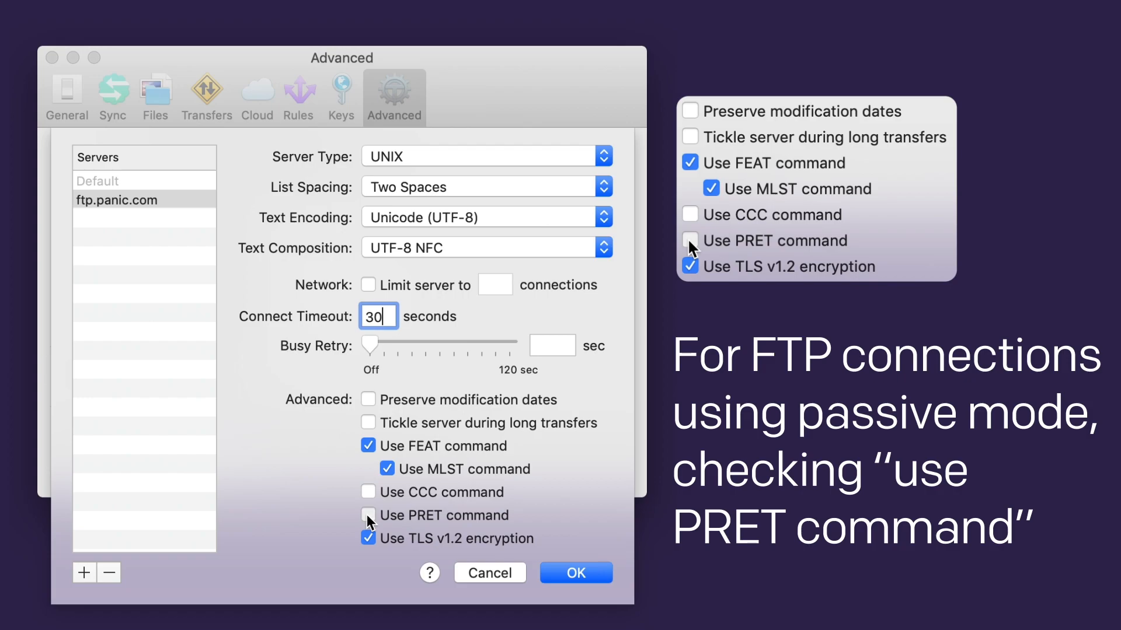
pyautogui.click(367, 515)
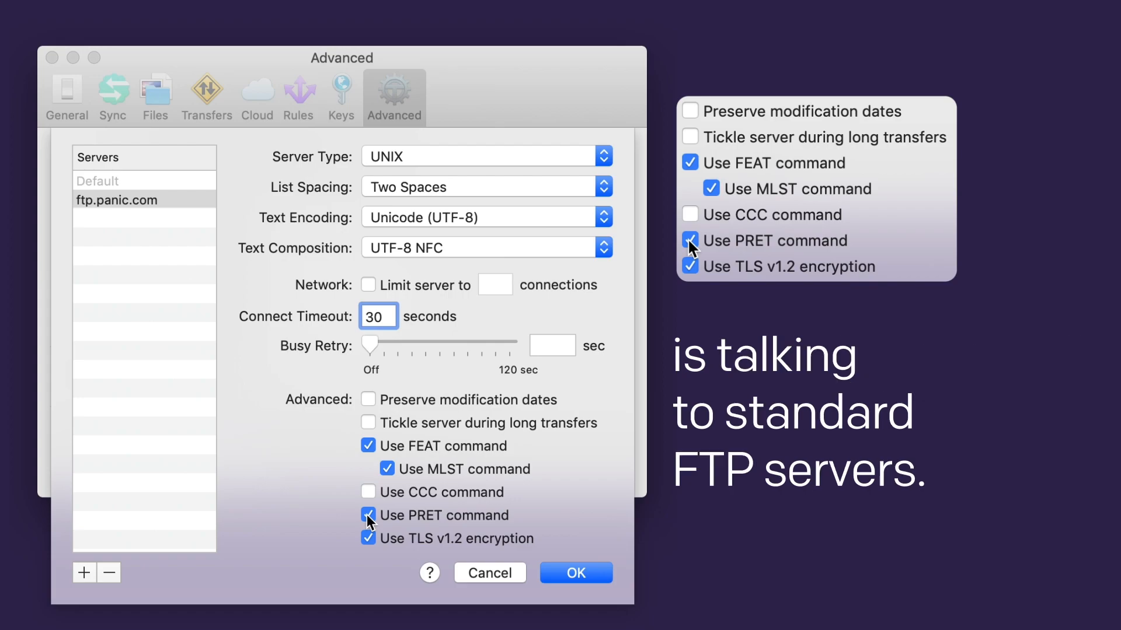
pyautogui.click(368, 515)
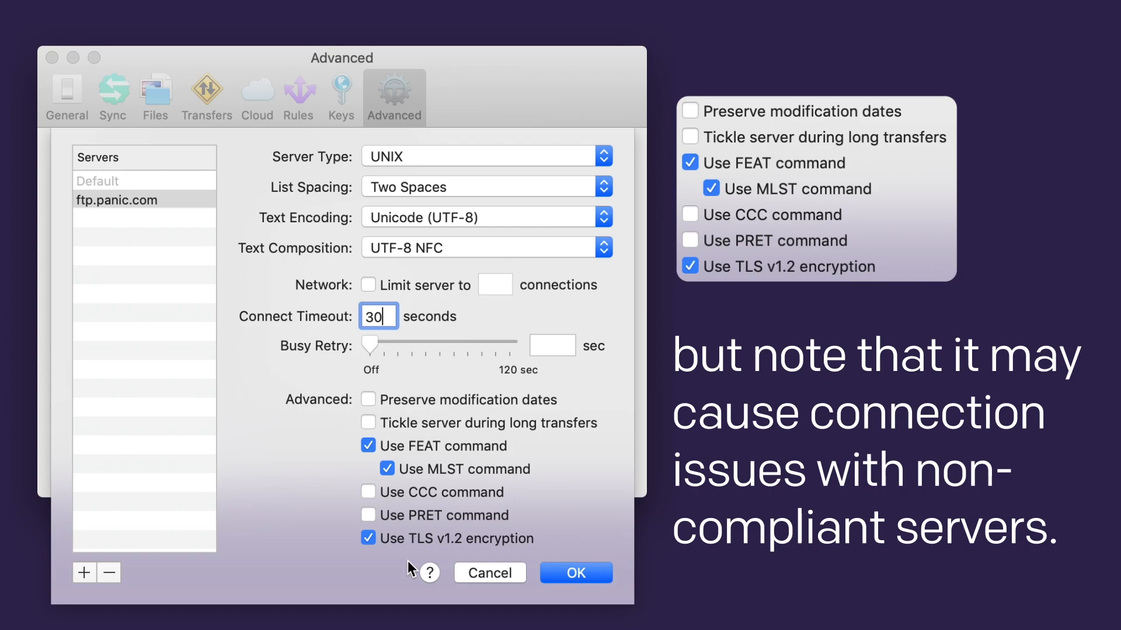
pyautogui.click(67, 93)
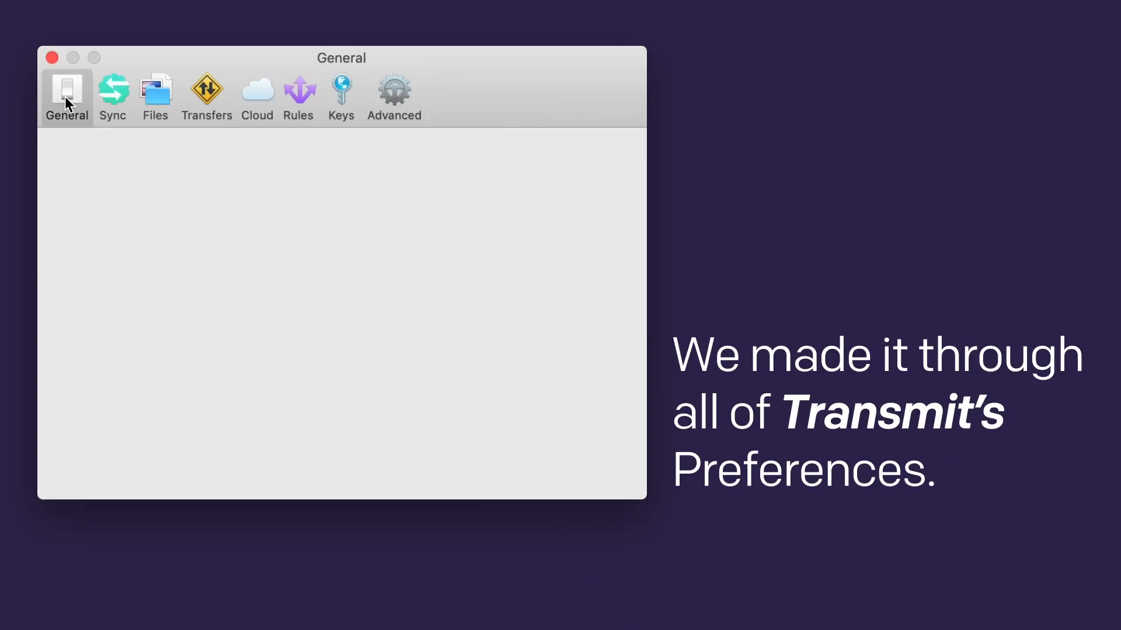